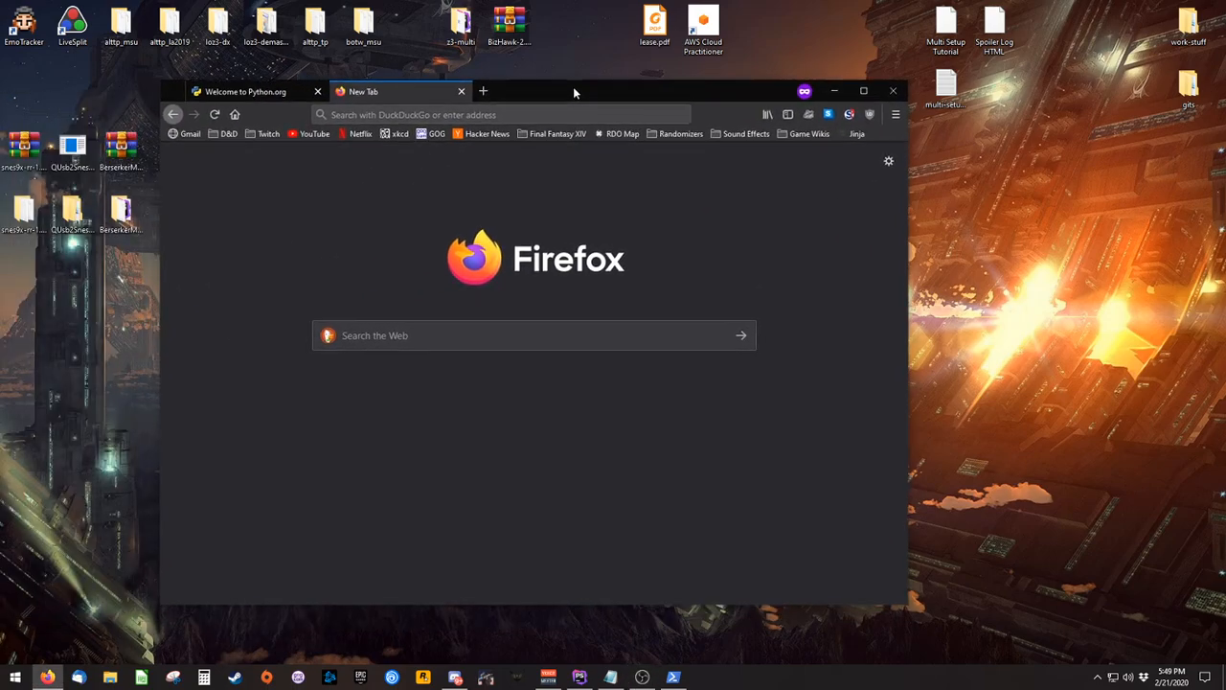
Bring up the Randomizers bookmarks folder with the saved randomizer sites
click(678, 134)
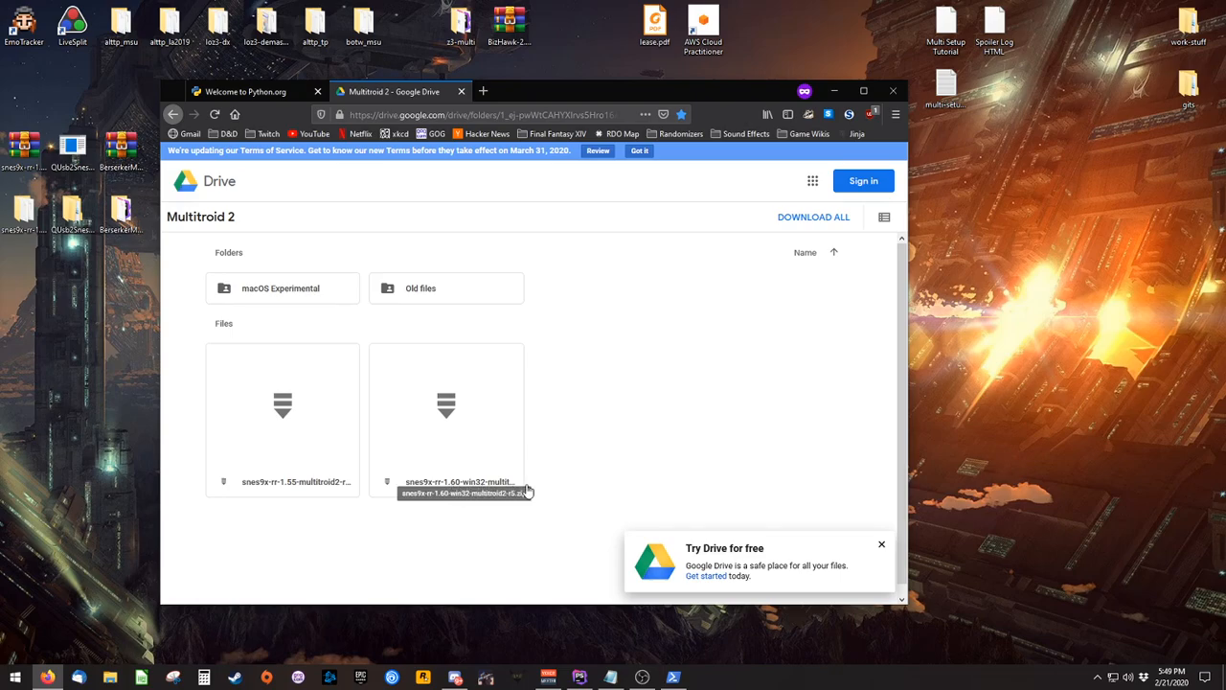
mouse_move(655, 279)
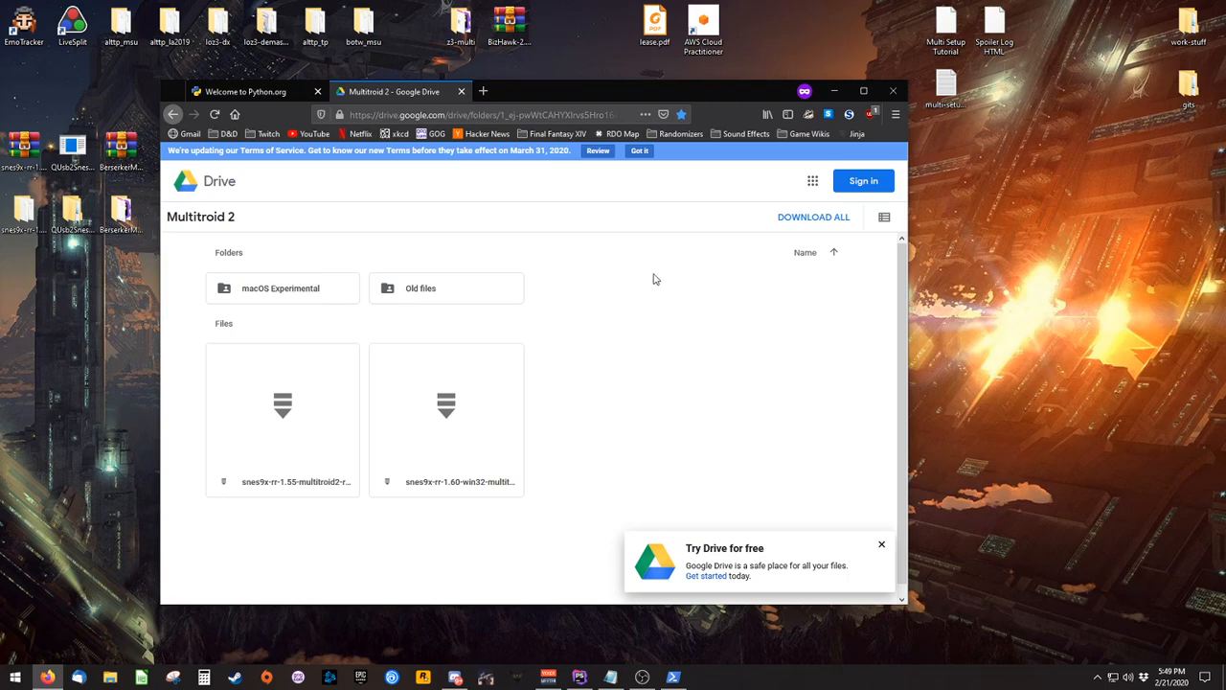
click(678, 134)
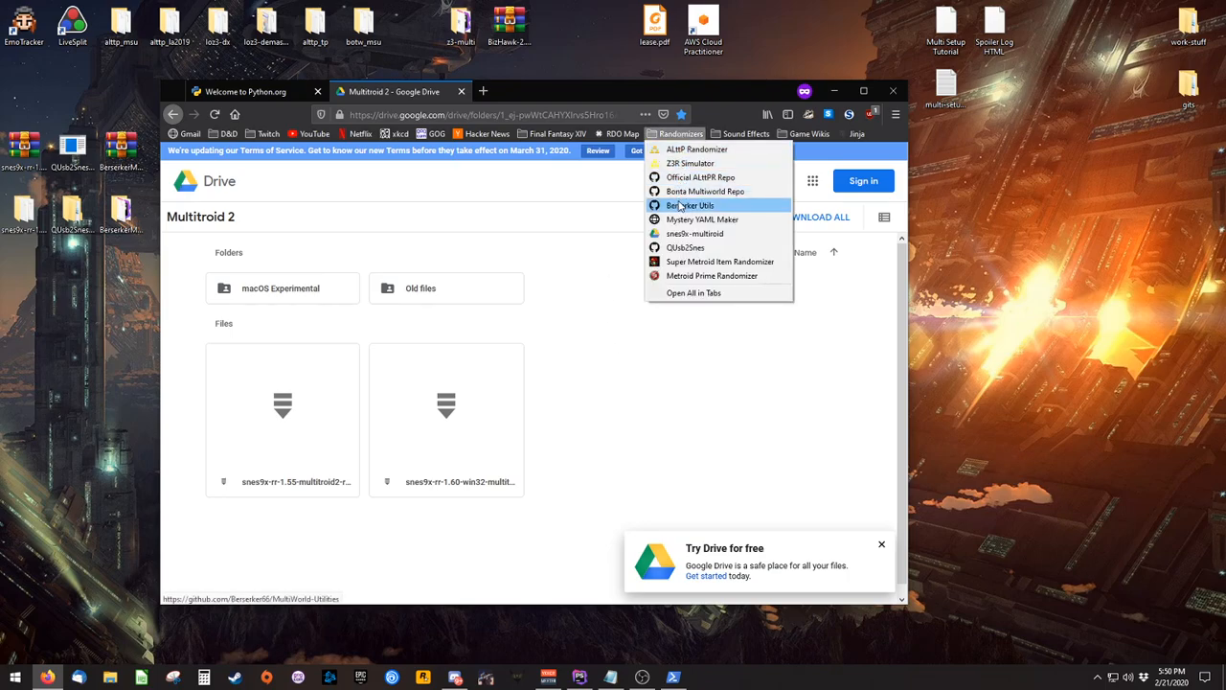
Find QUsb2Snes-v0.7.16.7z in the v0.7.16 release assets, then go to Berserker's MultiWorld Utilities repo
click(690, 205)
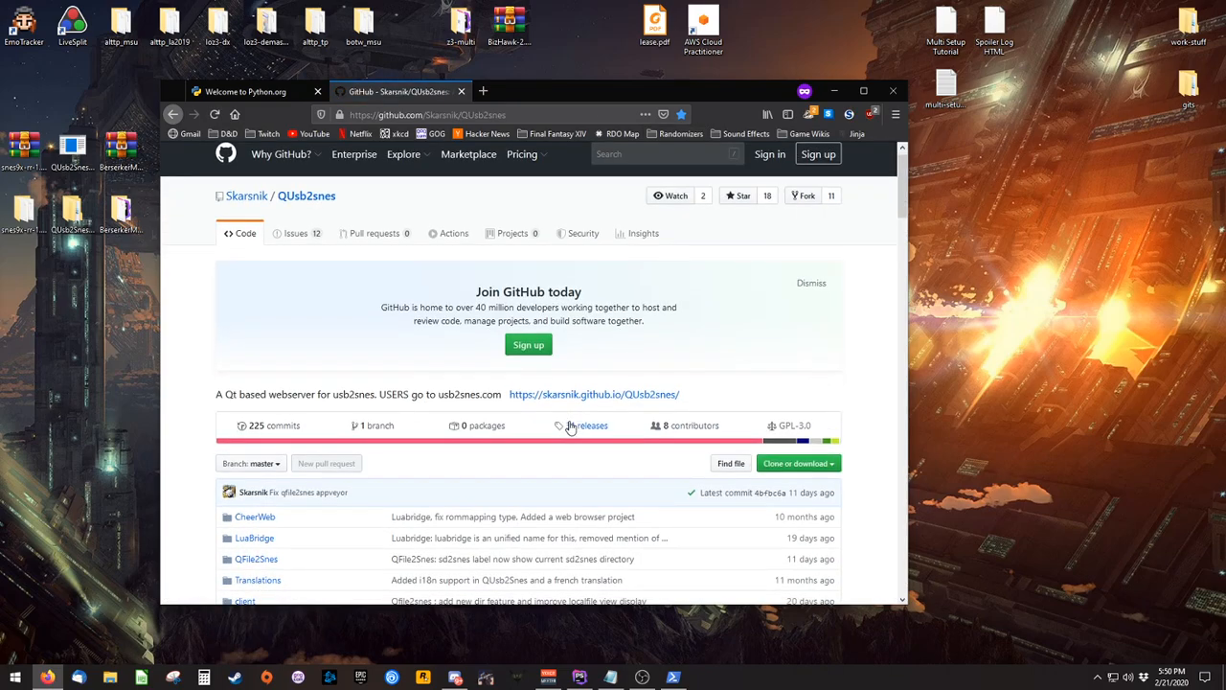
click(587, 426)
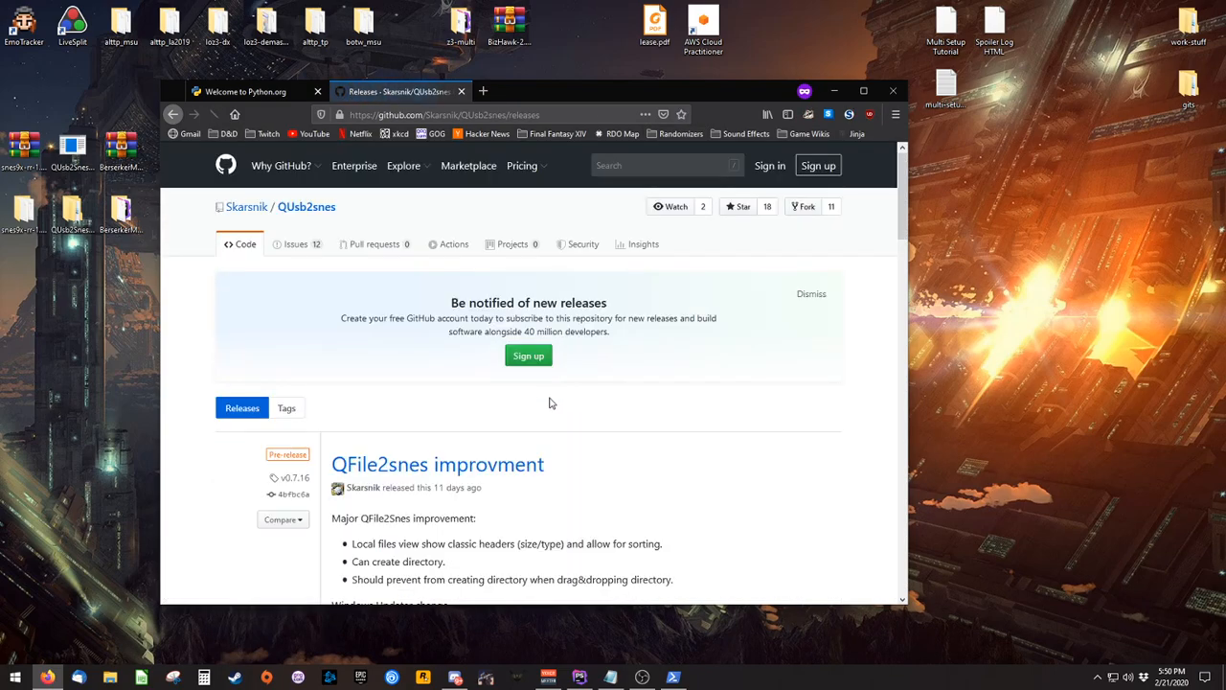
scroll(down, 3)
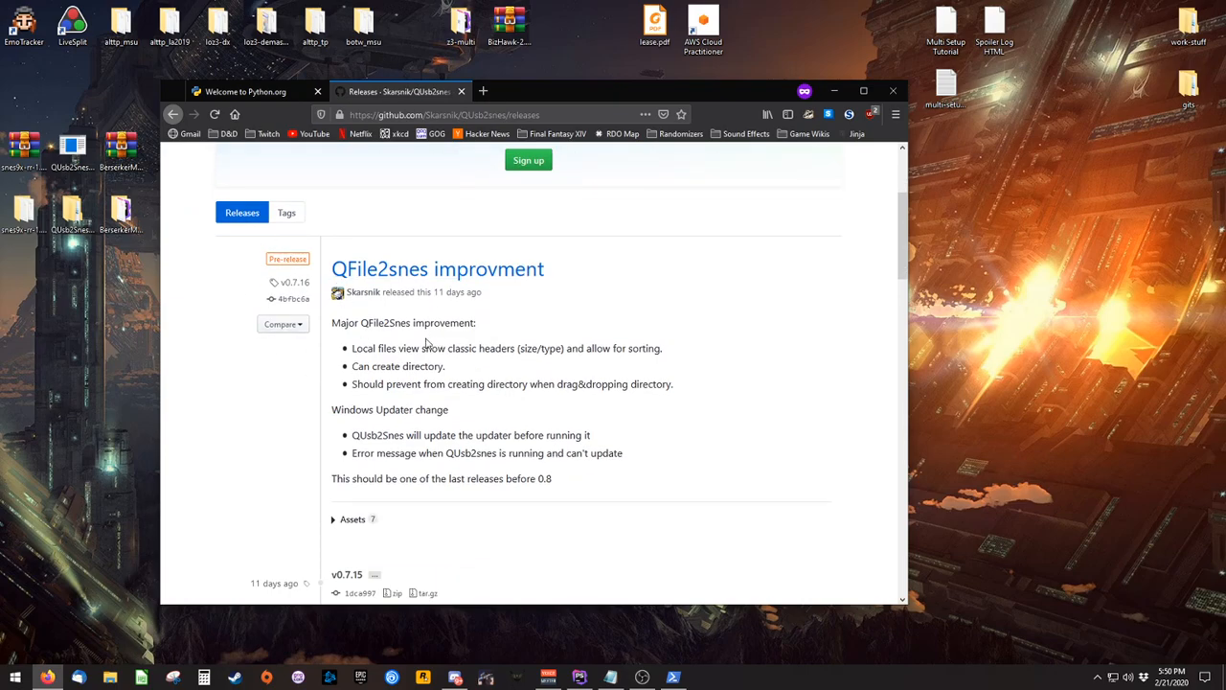
click(353, 519)
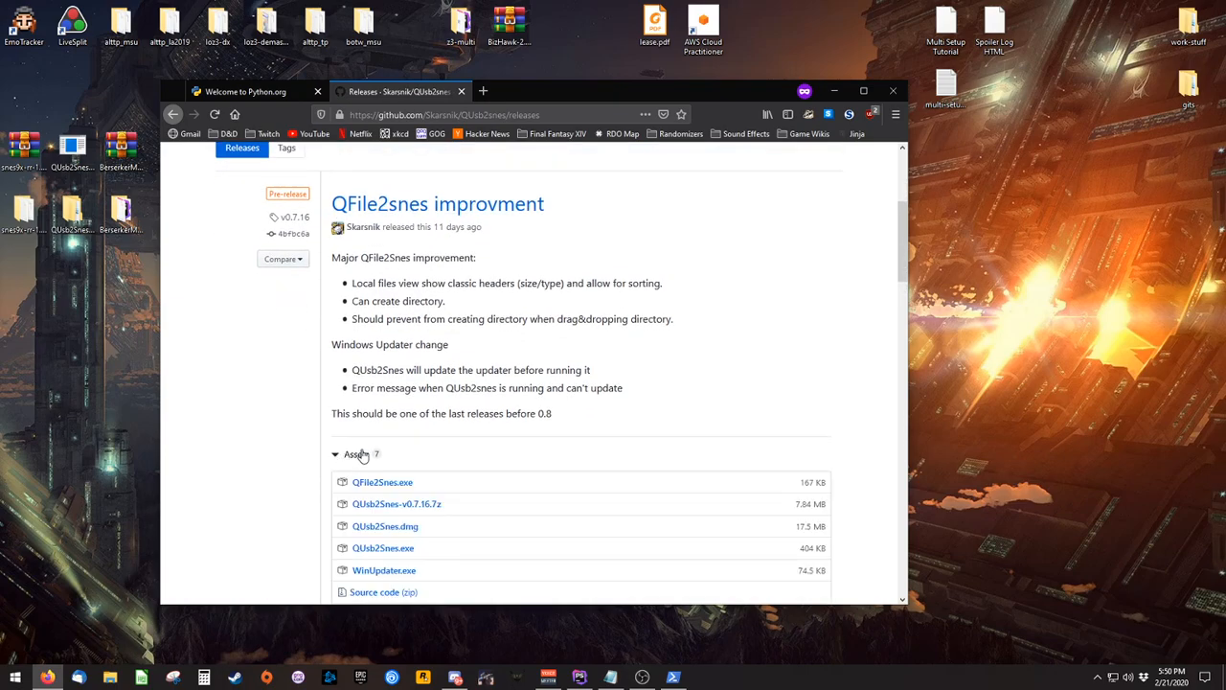
scroll(down, 3)
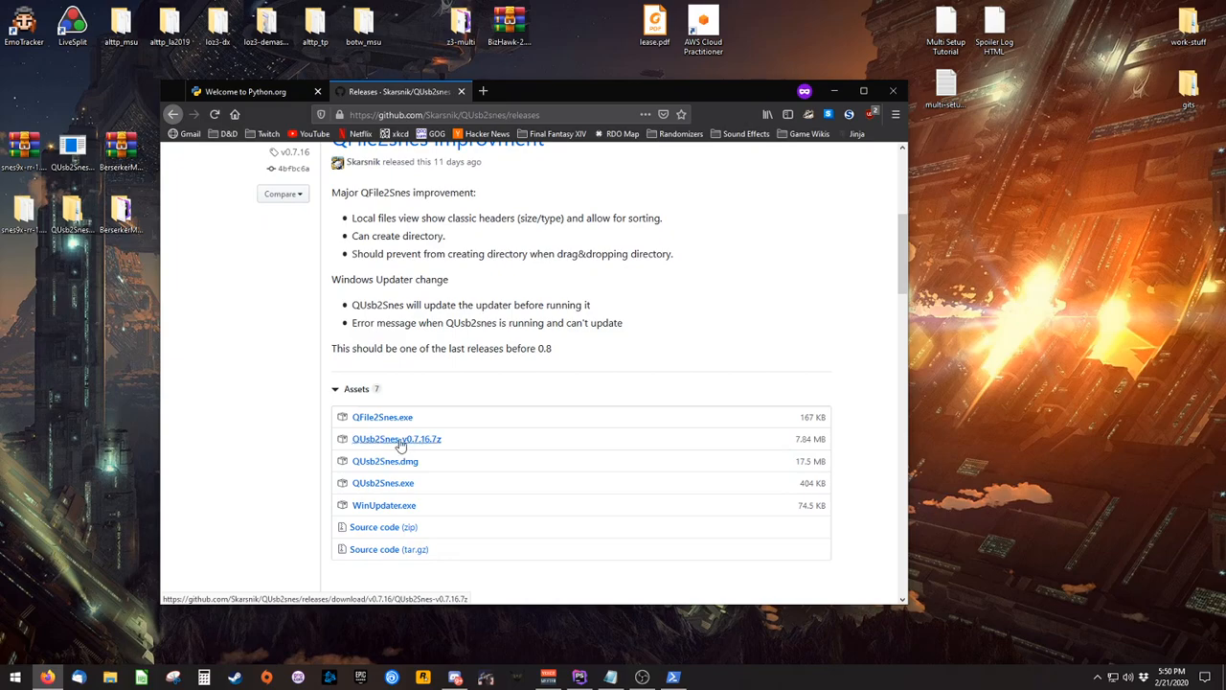
mouse_move(460, 444)
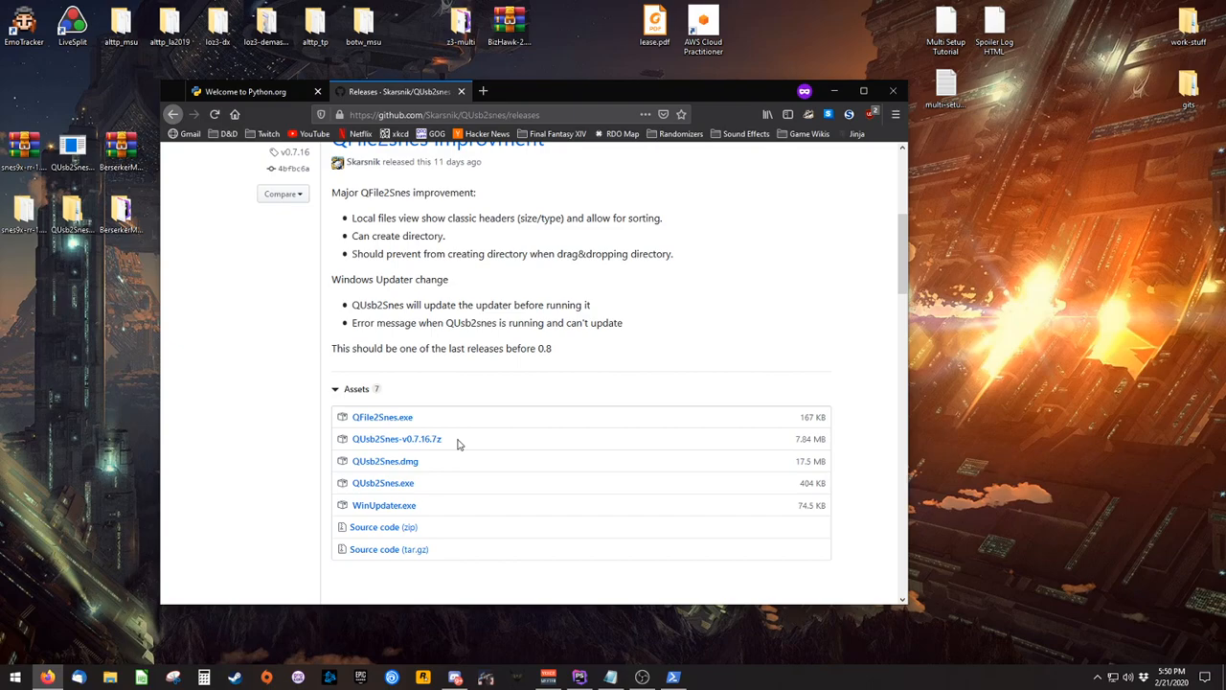
mouse_move(465, 438)
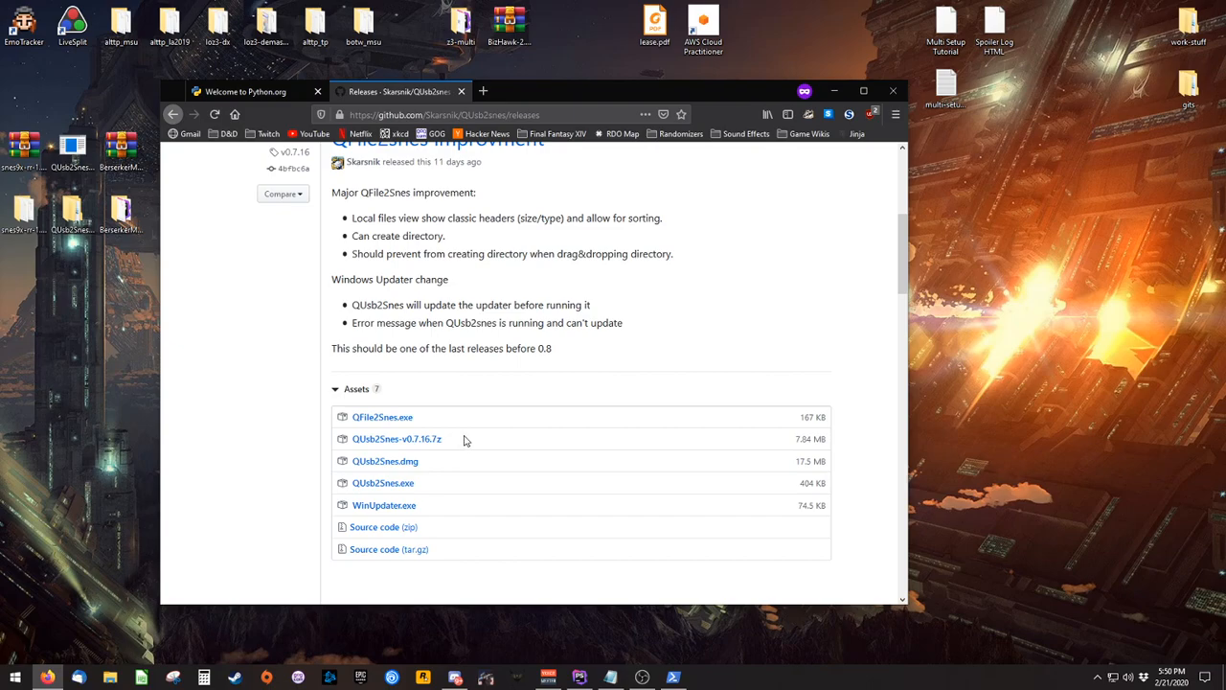
click(678, 134)
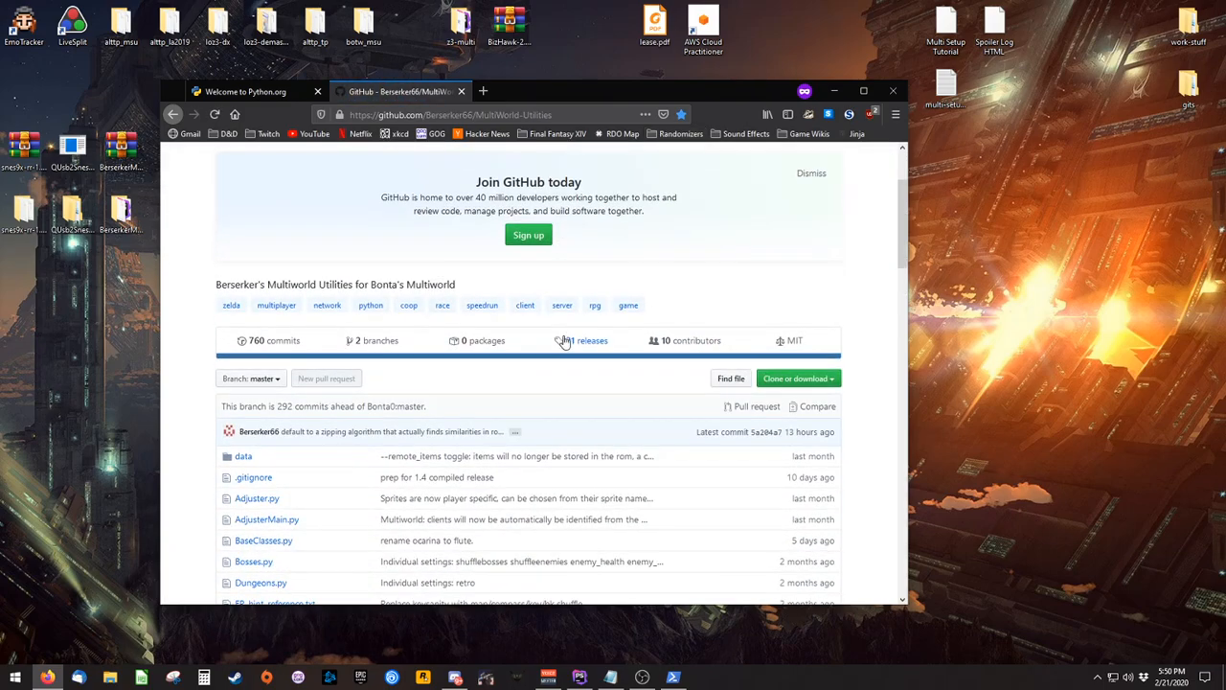
Browse the Berserker MultiWorld Utilities releases down to the Utilities 1.5 Windows zip
click(590, 341)
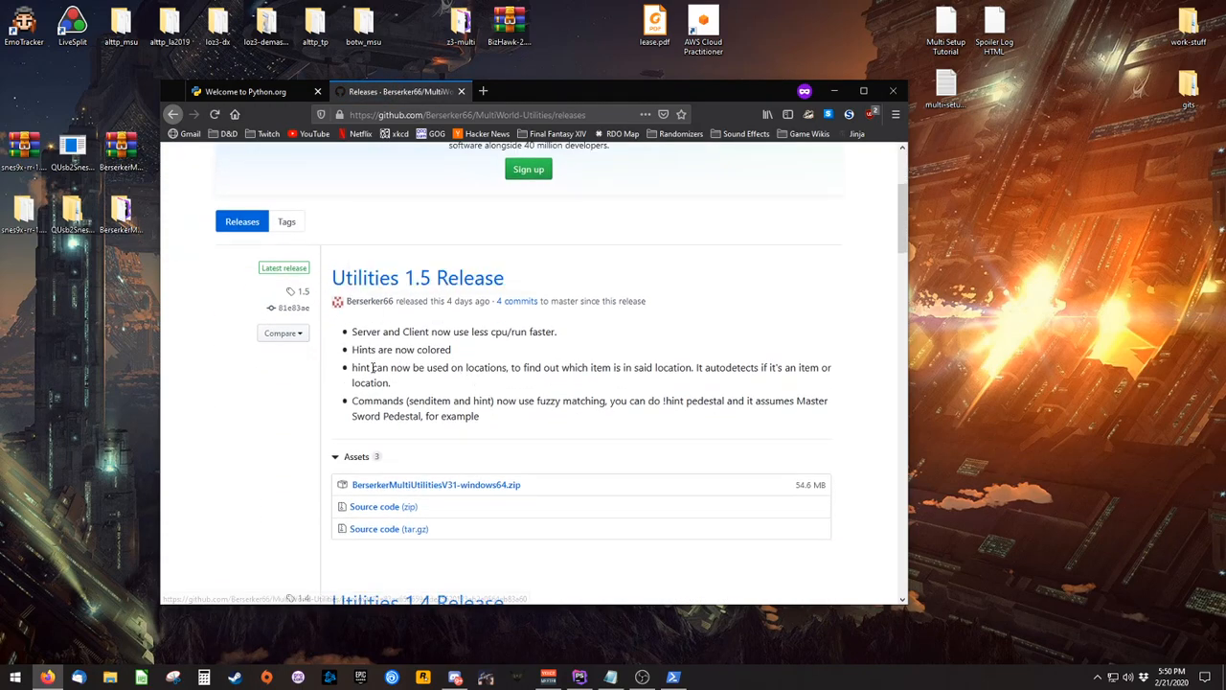
scroll(down, 3)
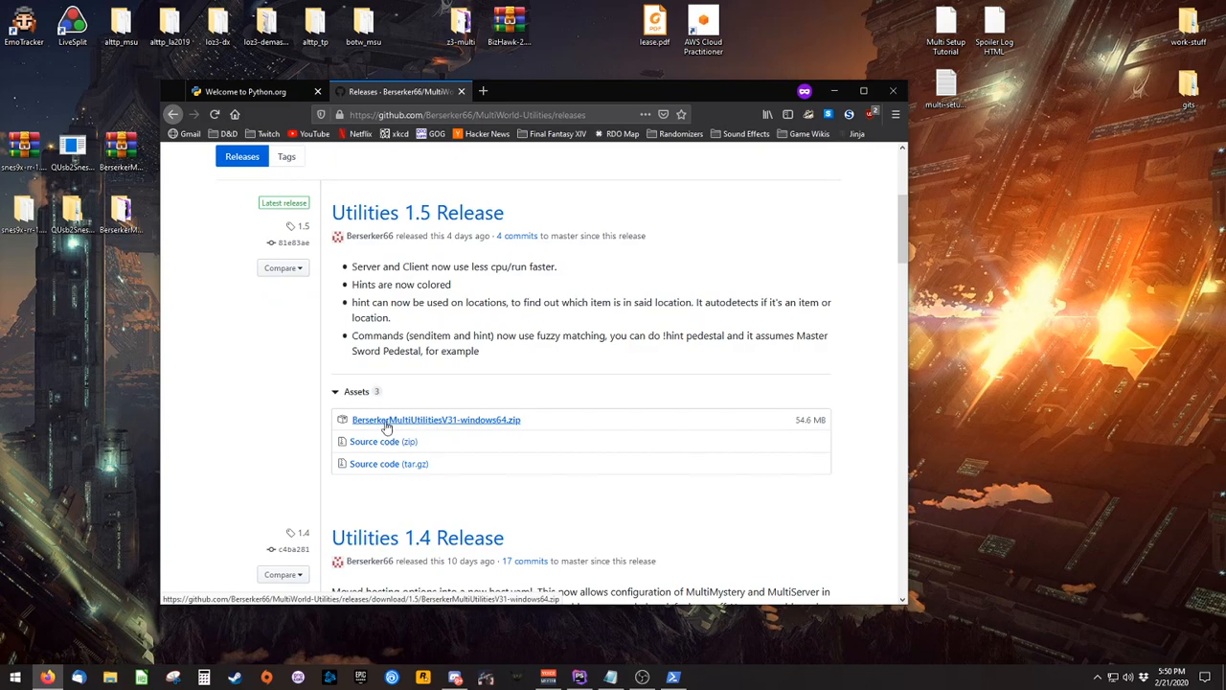
mouse_move(494, 422)
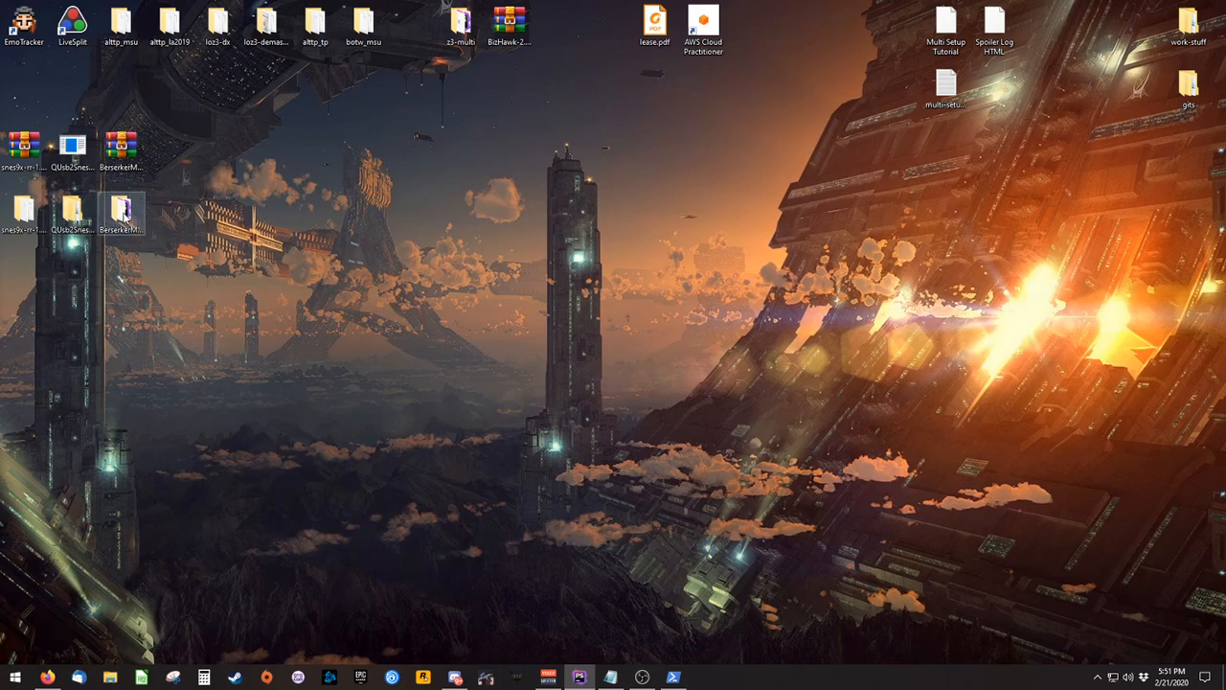
Navigate into BerserkerMultiWorld > Players and open easy.yaml in PyCharm
double_click(120, 209)
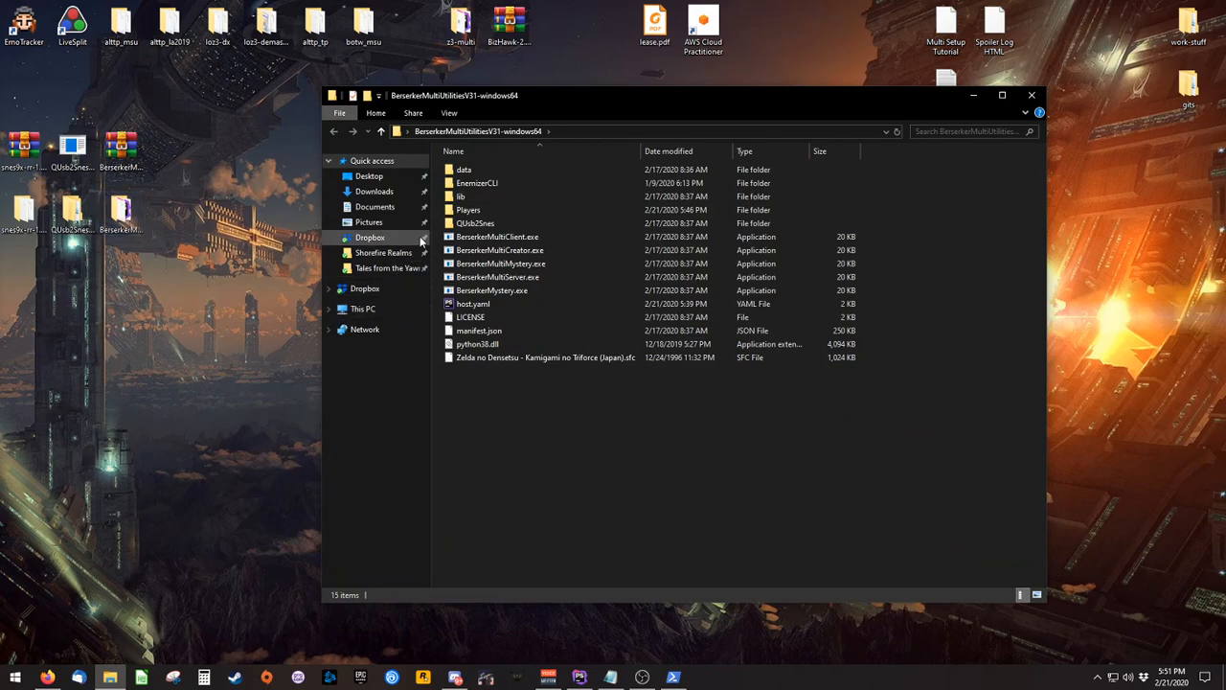
double_click(467, 209)
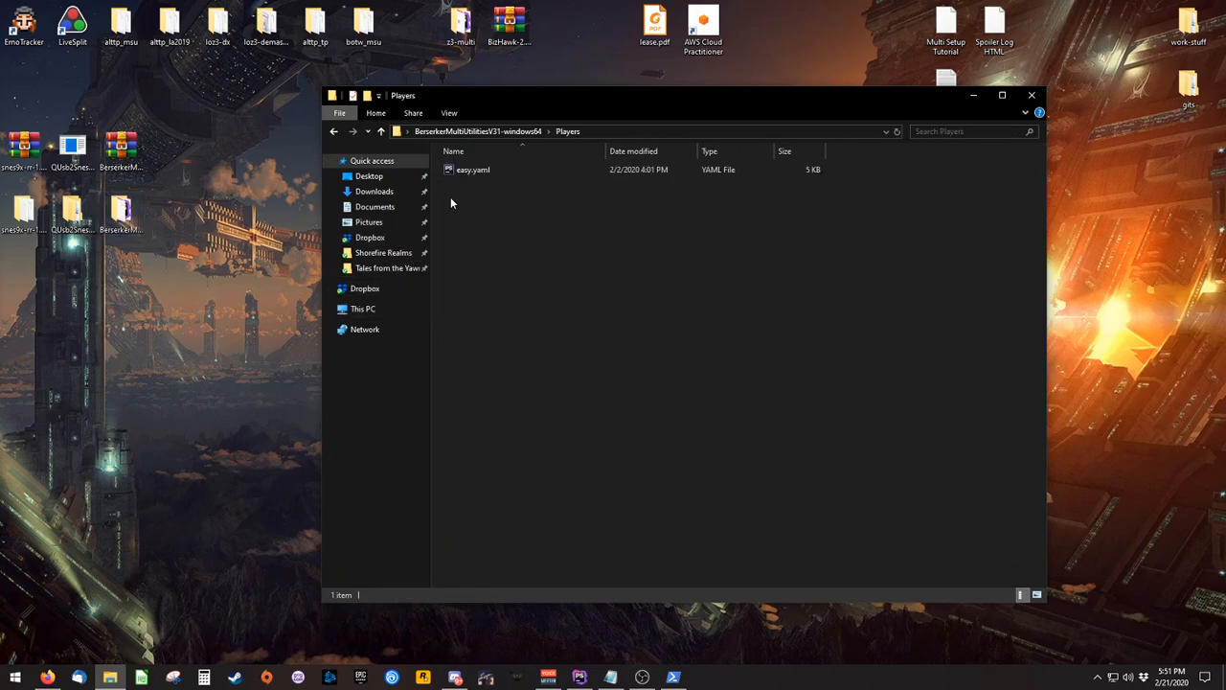
click(473, 168)
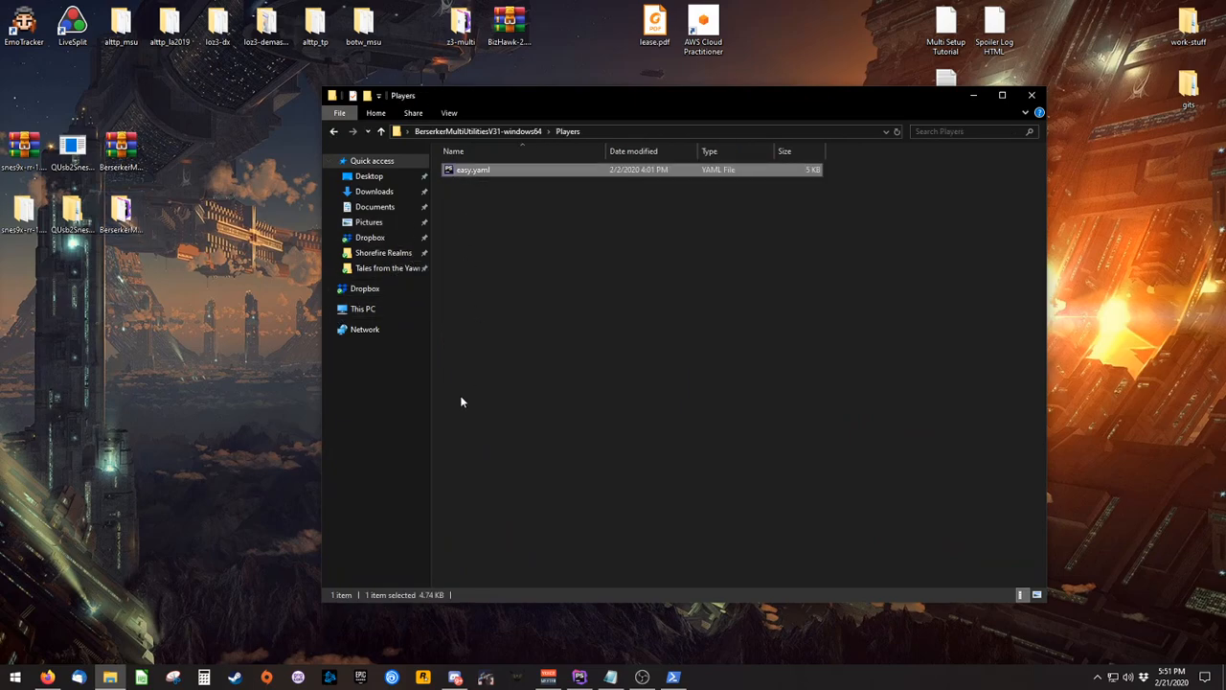
double_click(469, 169)
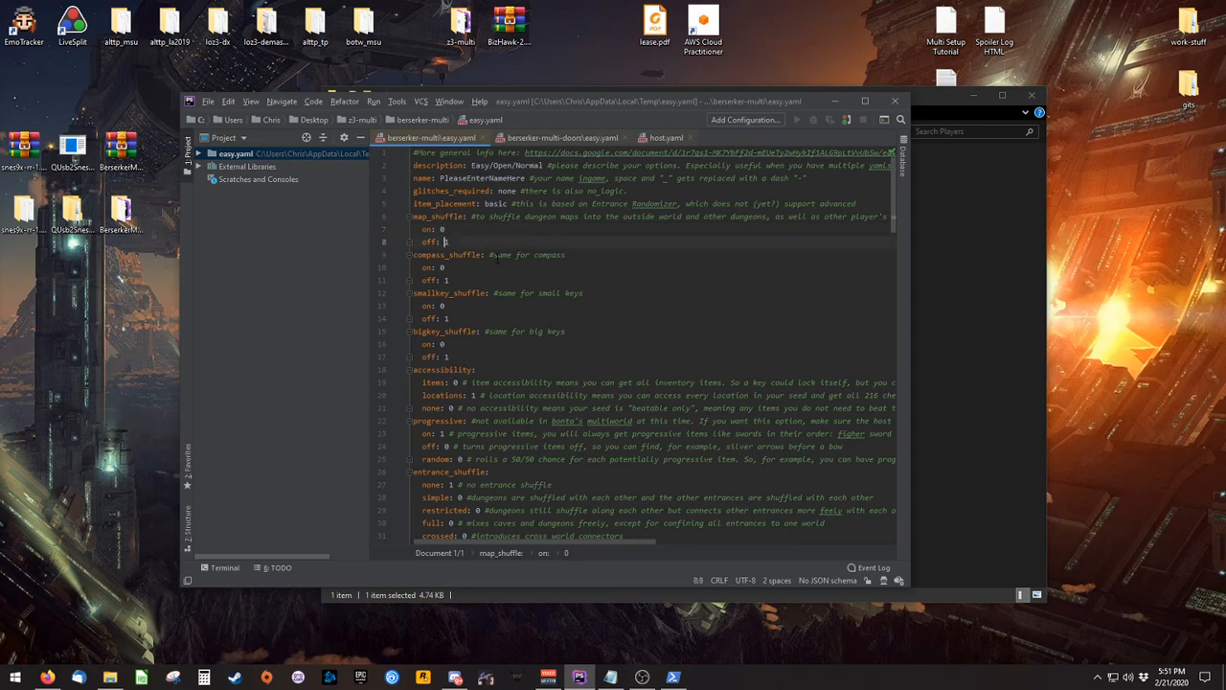
Set map_shuffle weights to 1 and replace PleaseEnterNameHere with the name Farrak
text(1)
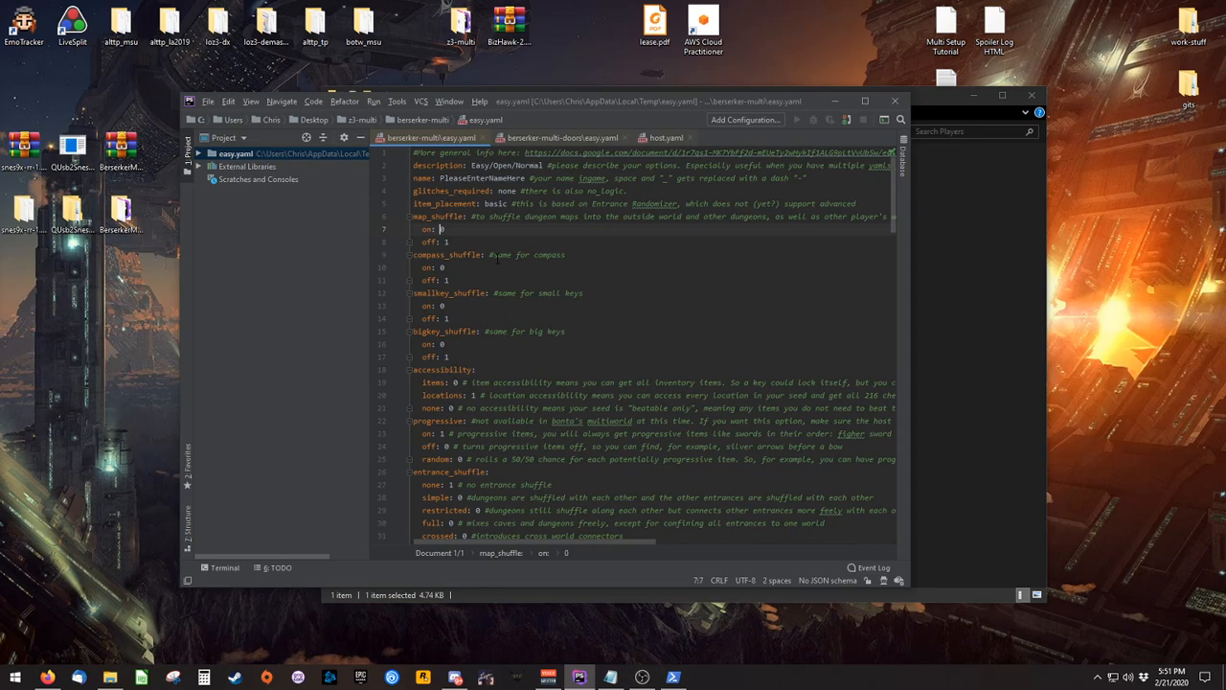
text(1)
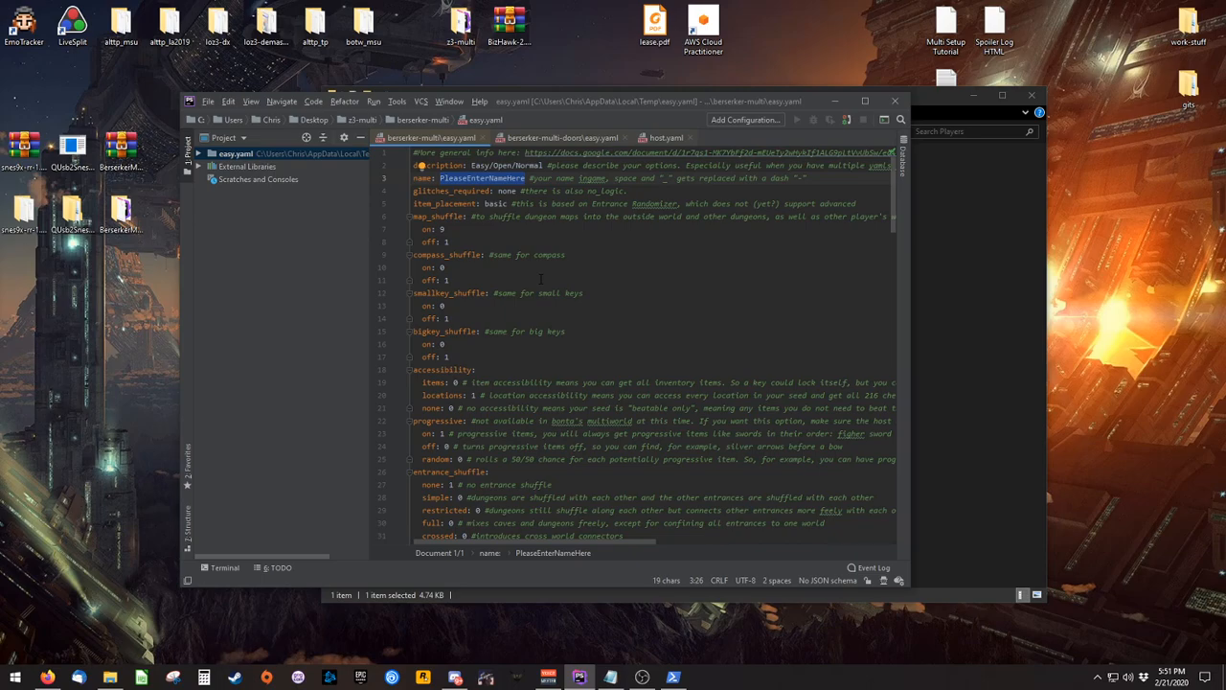
text(Farrak)
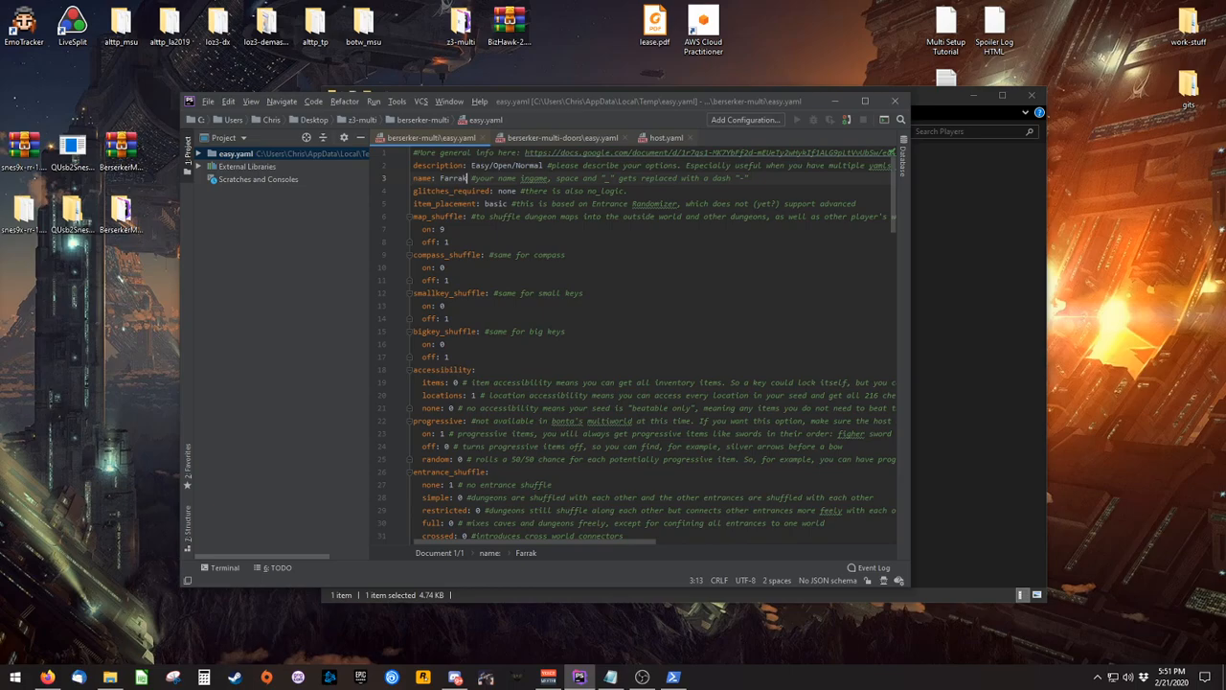
In the sprite section add luigi with weight 1, leaving random, randomonhit and link at 0
scroll(down, 3)
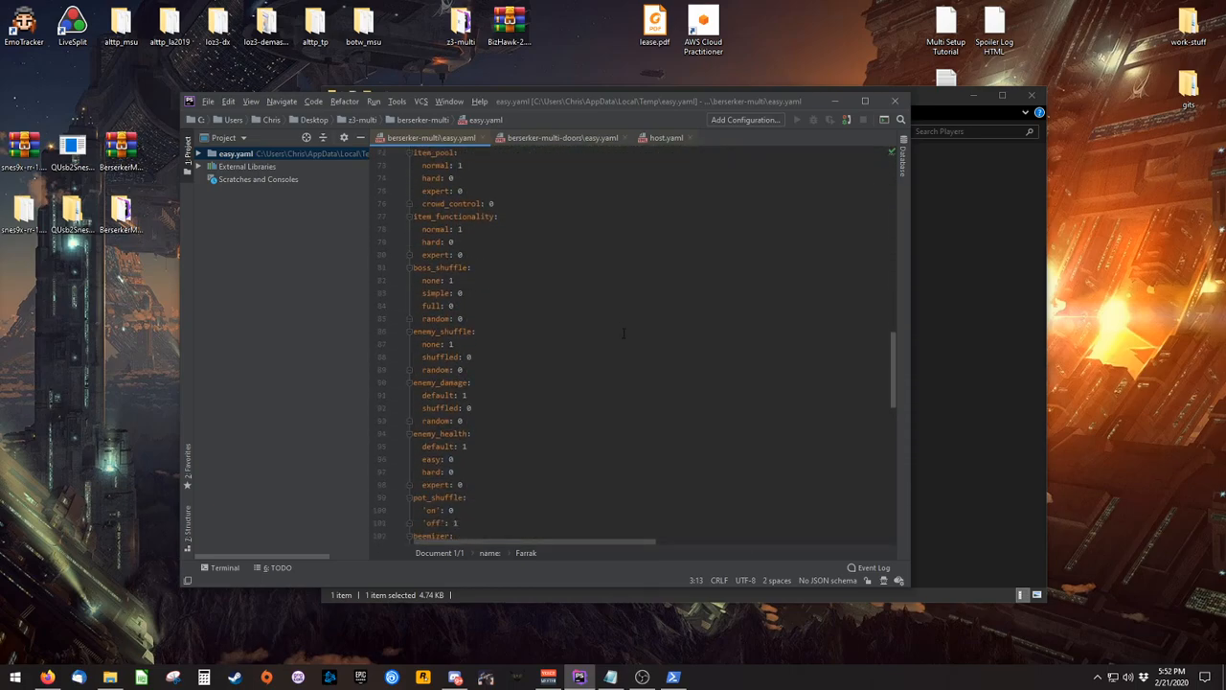
scroll(down, 3)
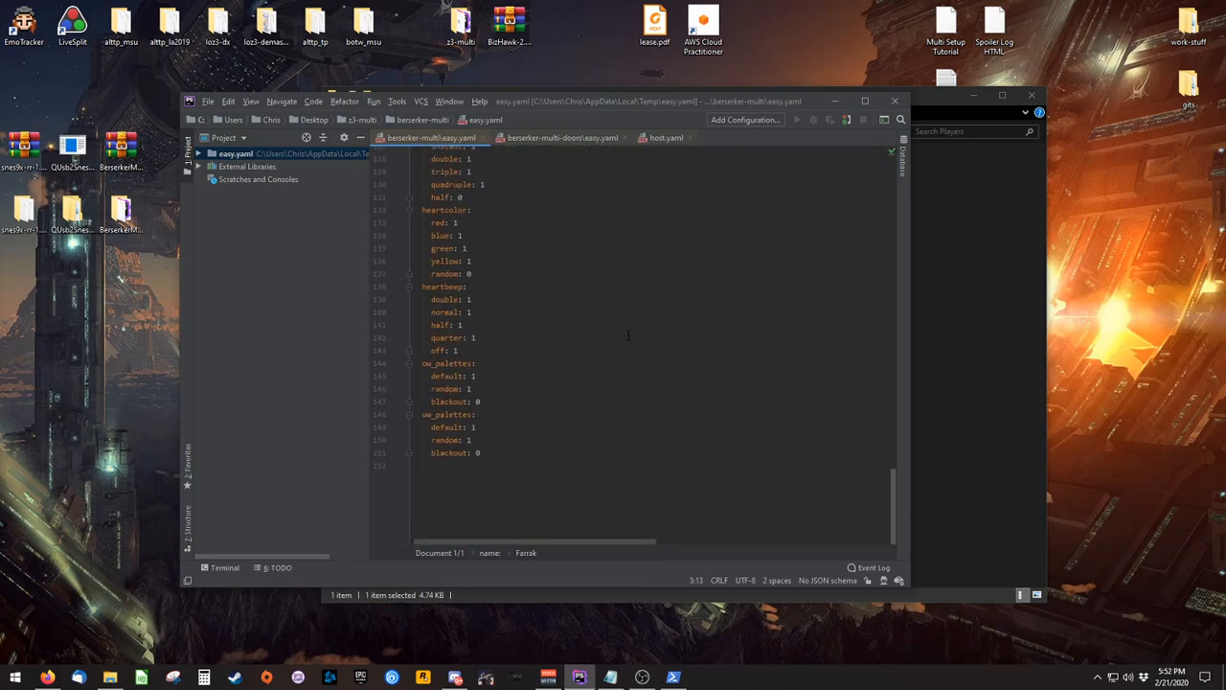
scroll(up, 3)
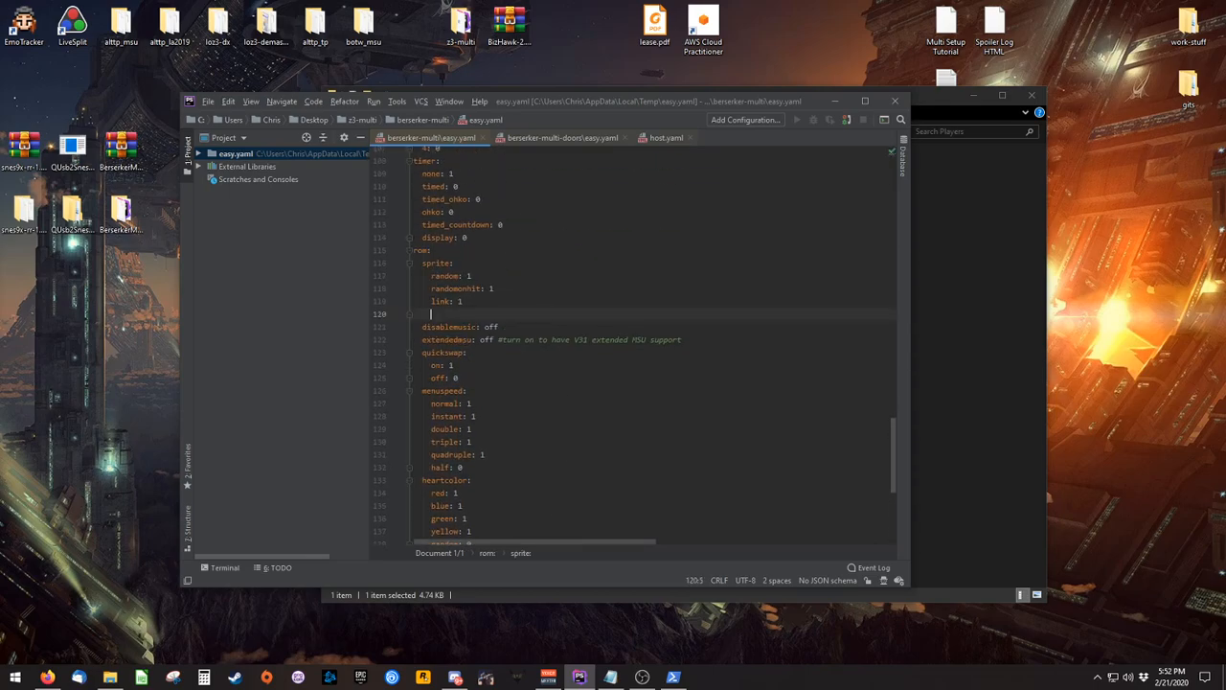
text(luigi: 1)
click(659, 274)
text(0)
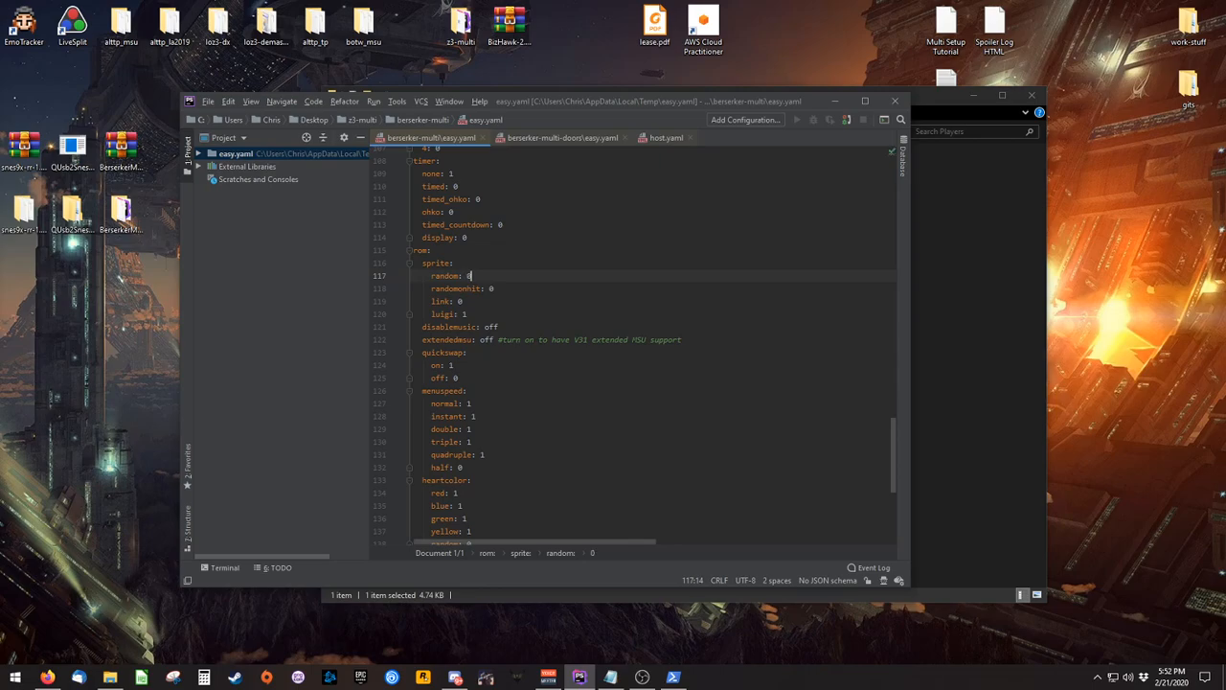
mouse_move(682, 120)
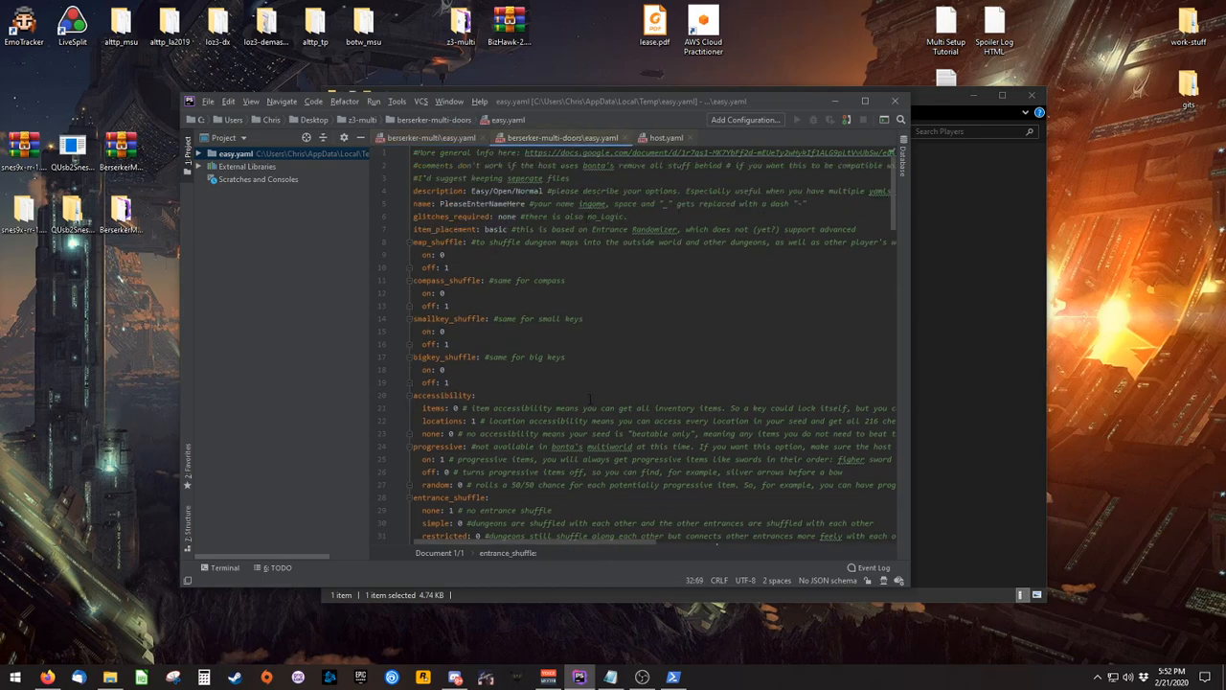
Select the door_shuffle option lines in easy.yaml for editing
scroll(down, 3)
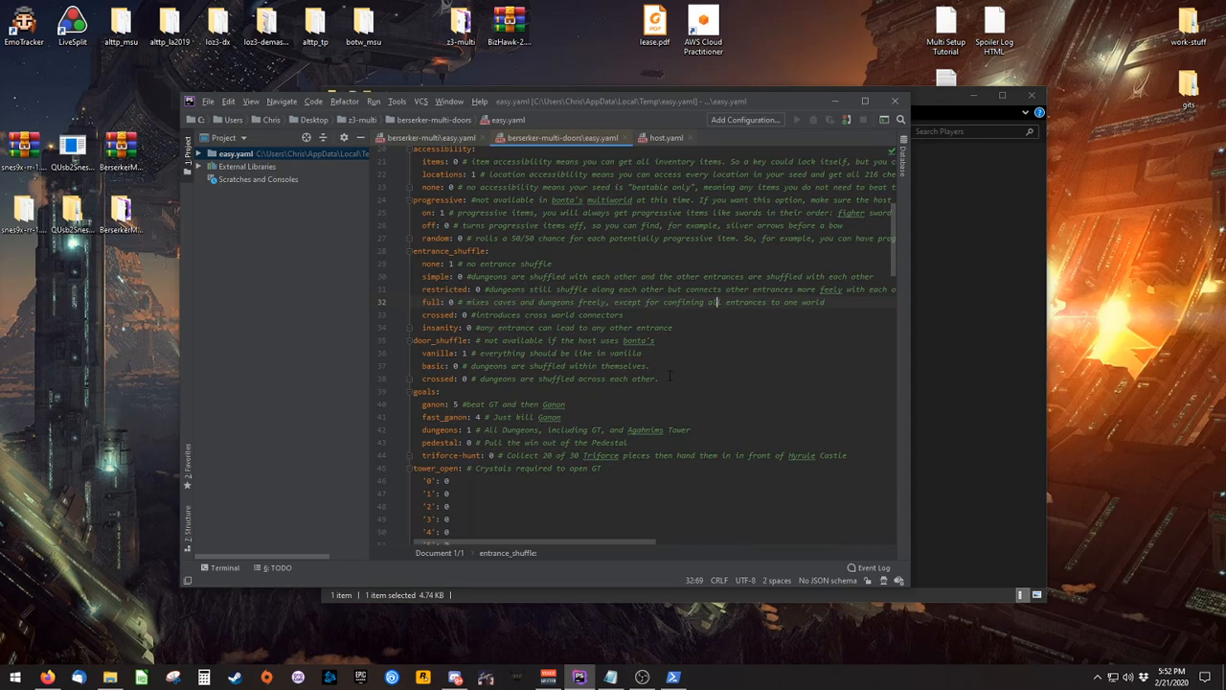
drag(412, 341, 659, 379)
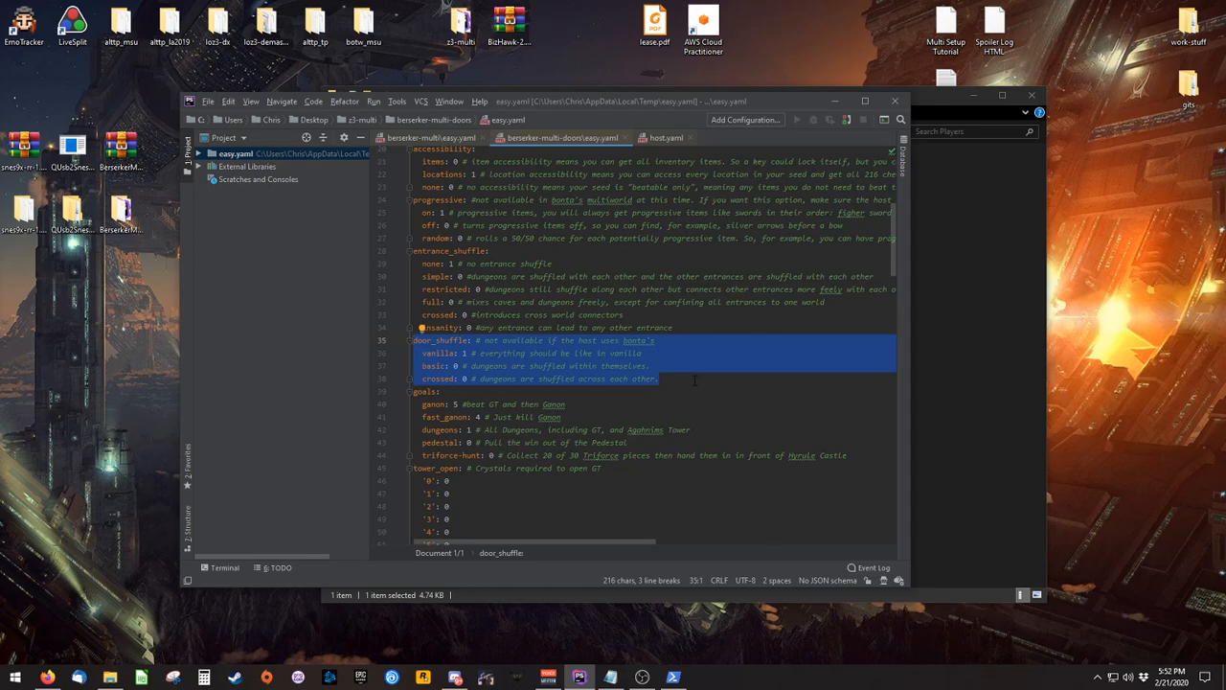
mouse_move(759, 100)
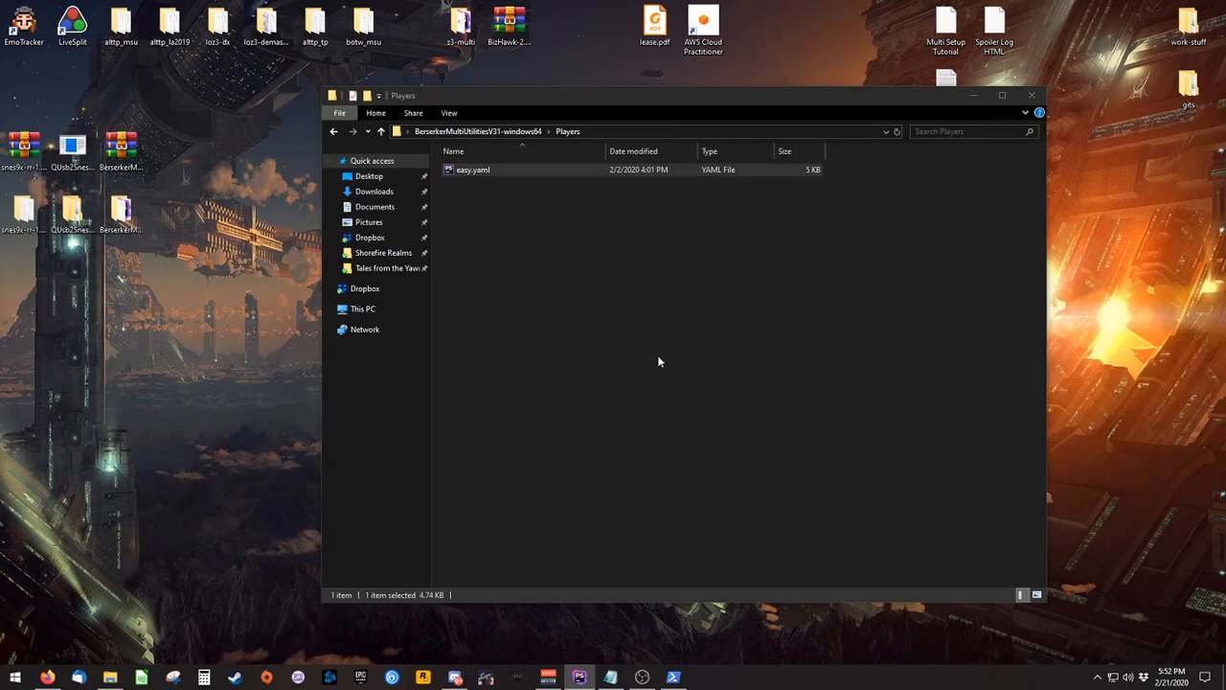
Rename easy.yaml to Farrak.yaml and close the Players folder window
right_click(472, 168)
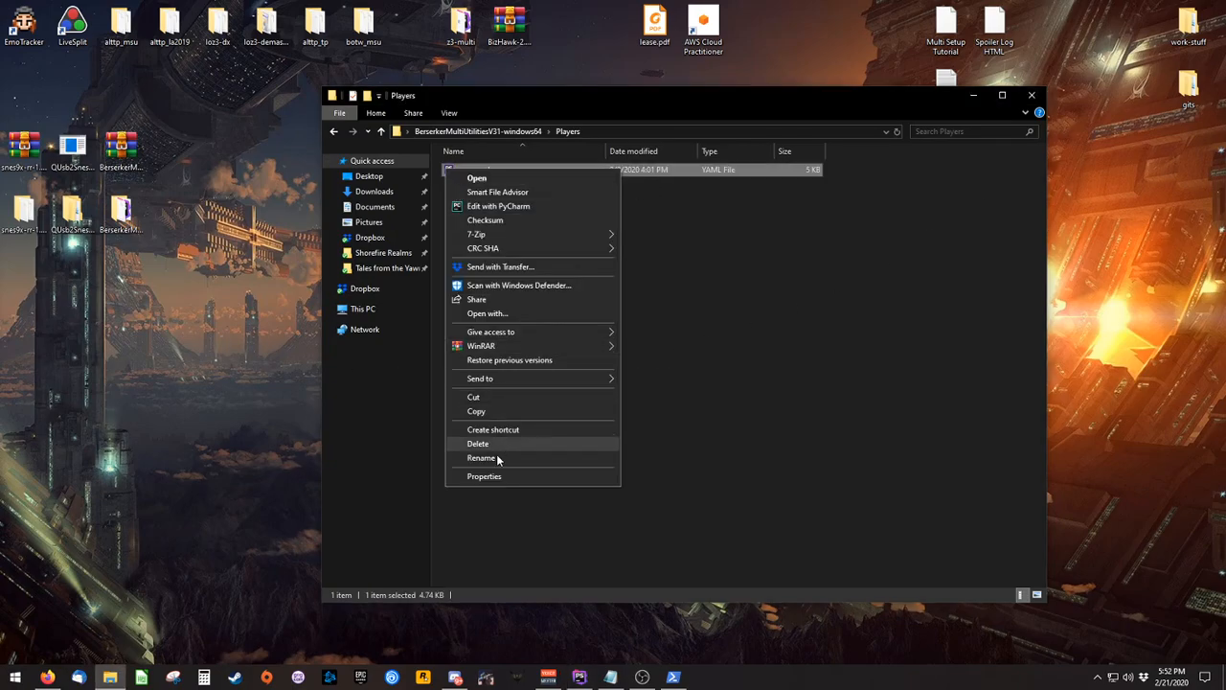
click(480, 456)
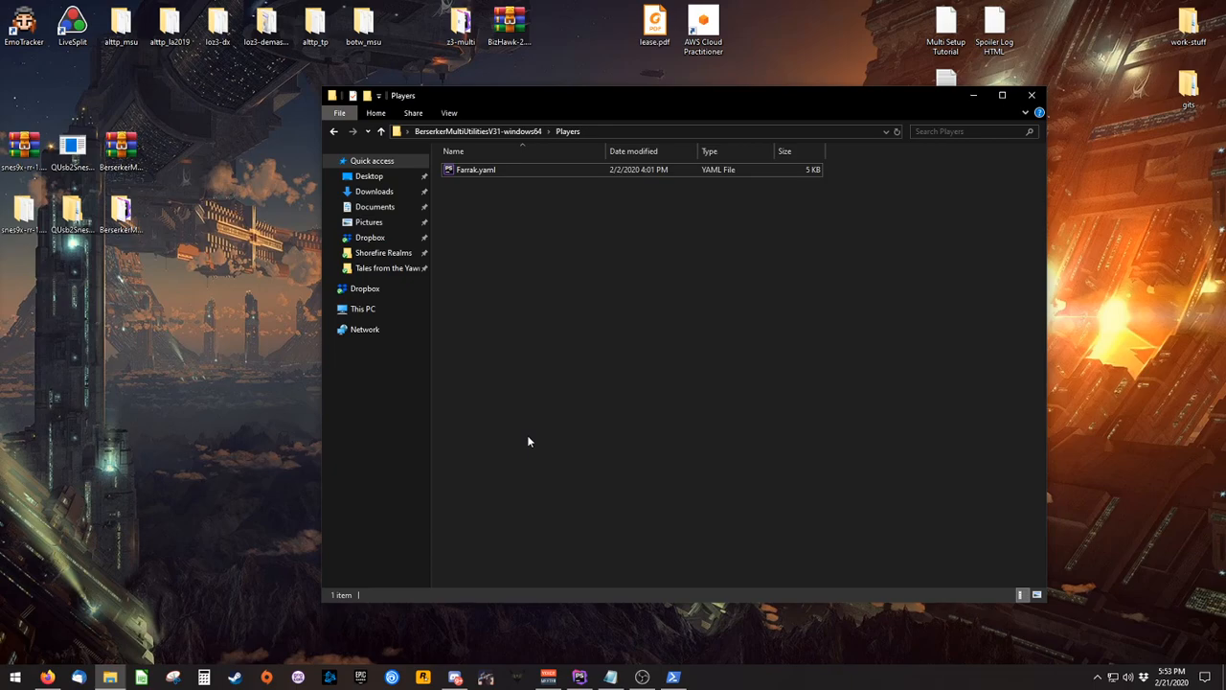
mouse_move(929, 191)
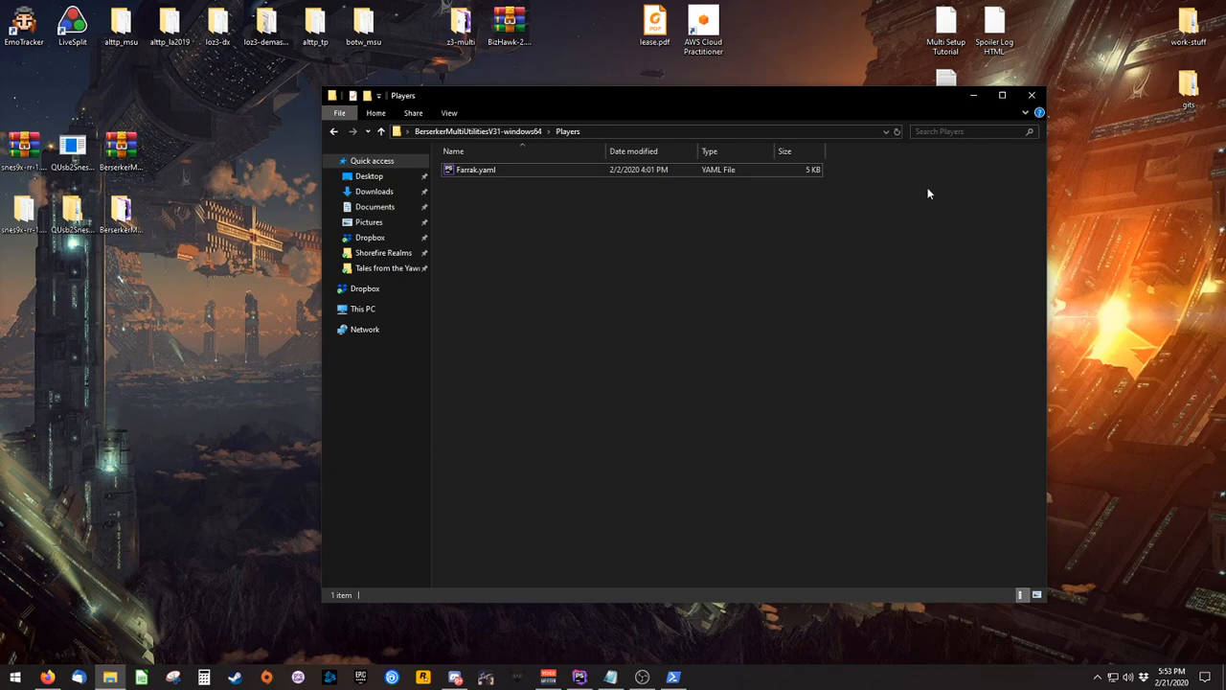
click(1031, 96)
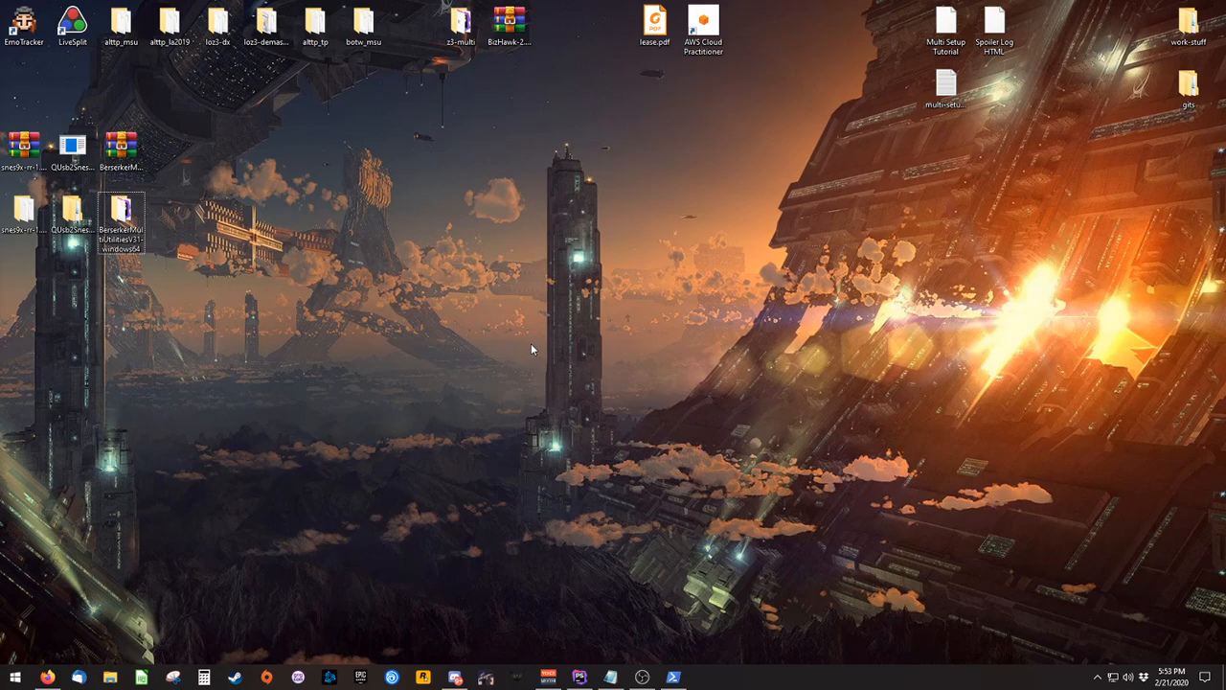
mouse_move(452, 347)
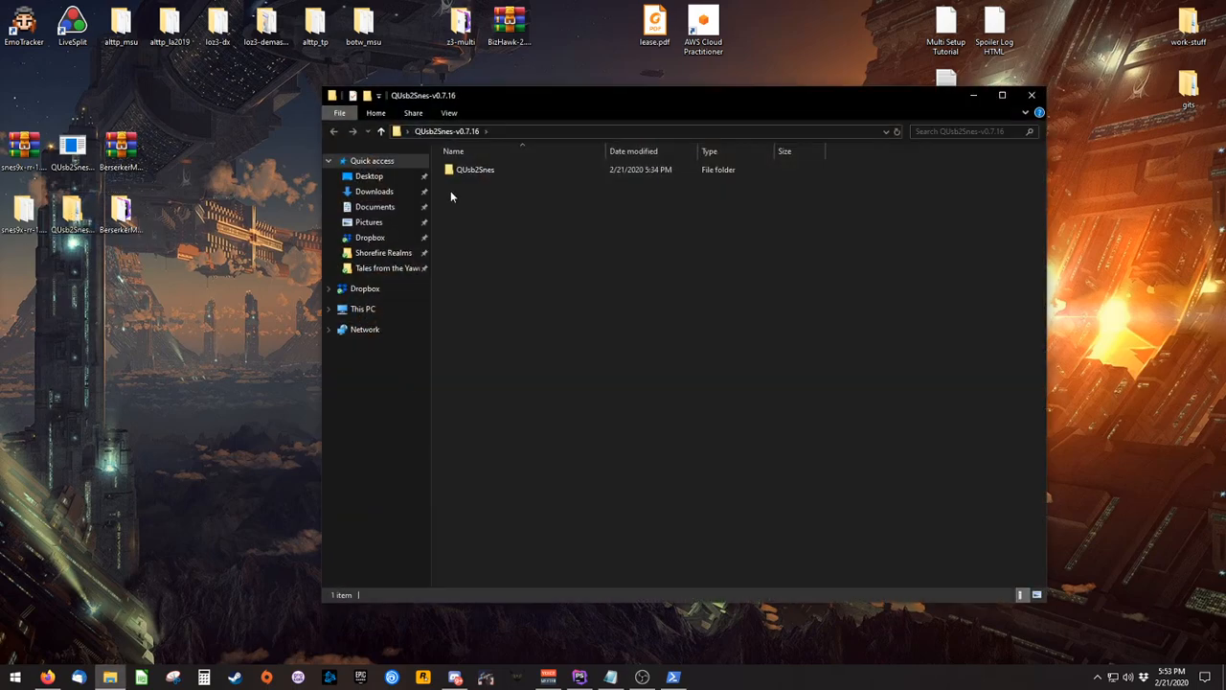
Open the QUsb2Snes folder, select QUsb2Snes.exe and reveal the running QUsb2Snes tray icon
double_click(475, 168)
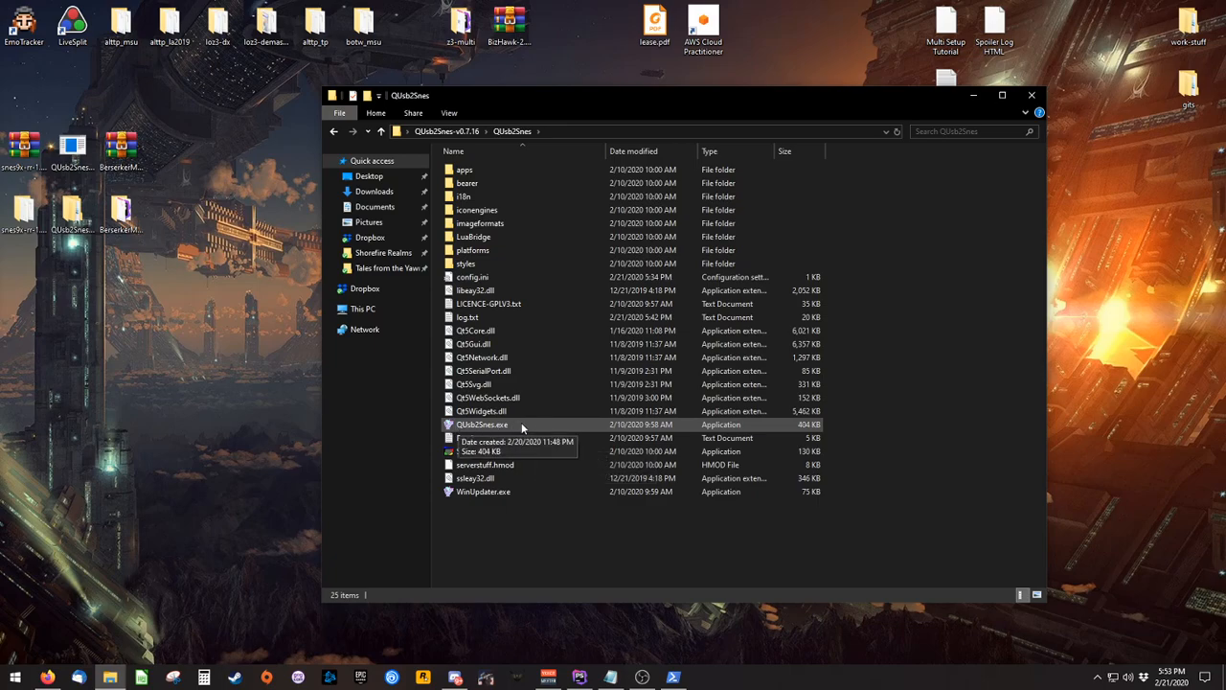
click(483, 425)
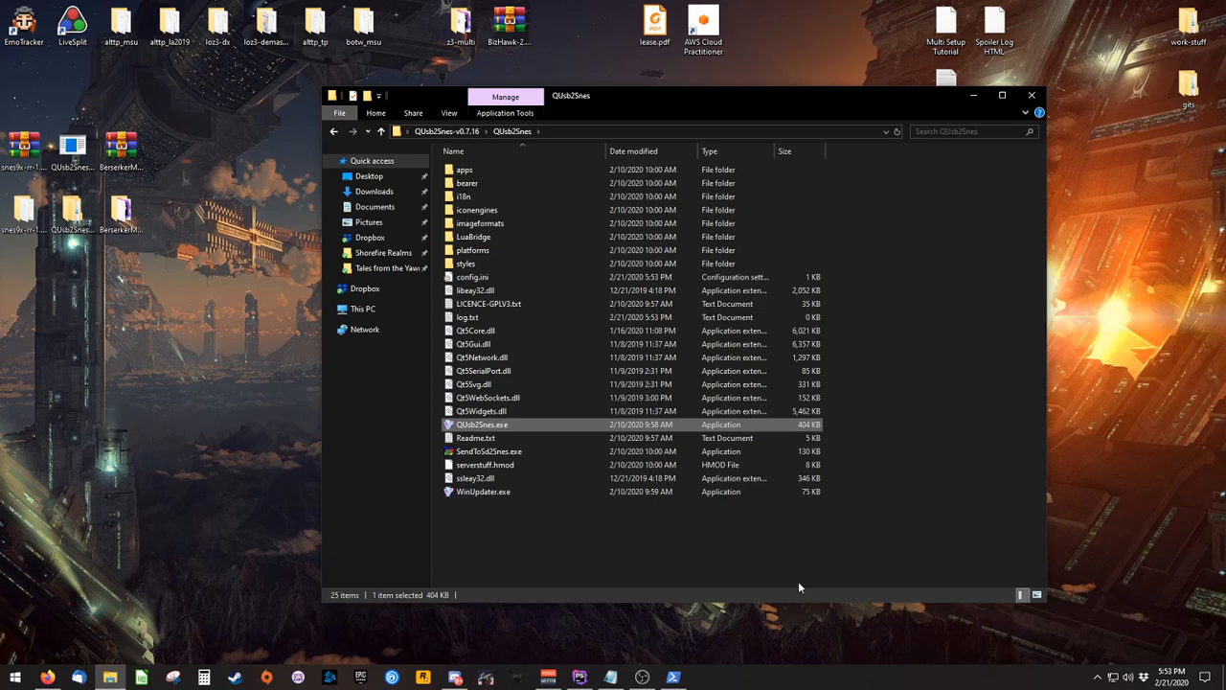
click(1079, 674)
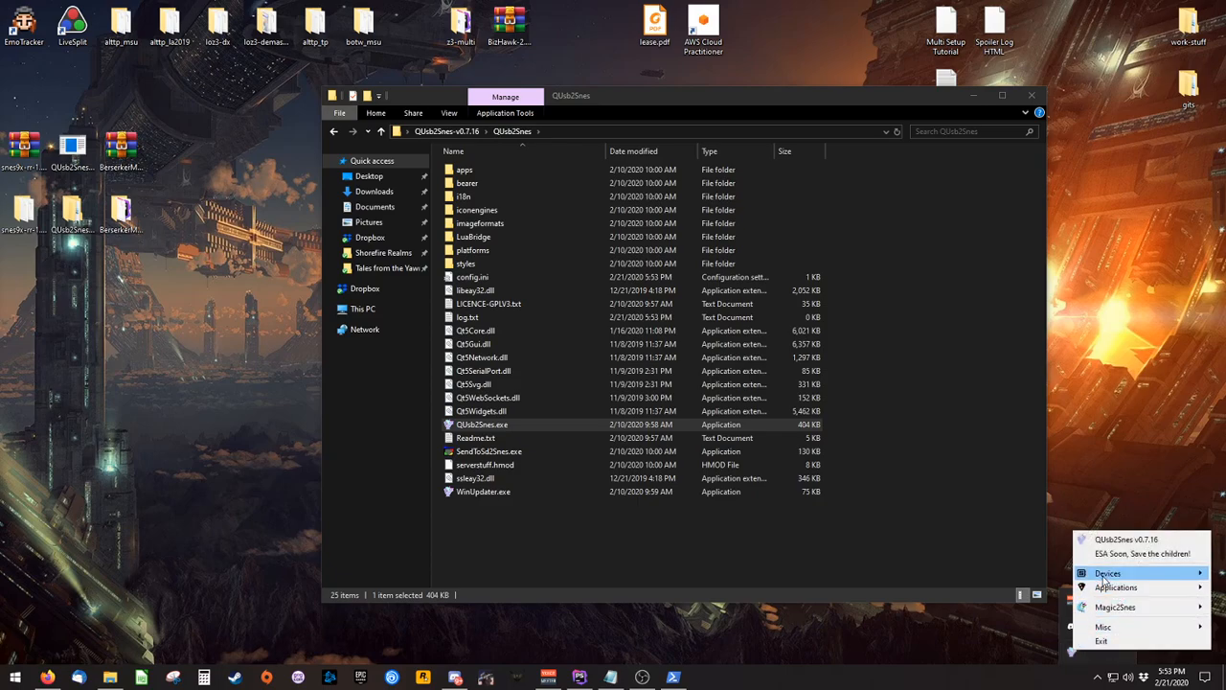
Enable Lua Bridge support from the QUsb2Snes tray icon's Devices menu
click(1118, 573)
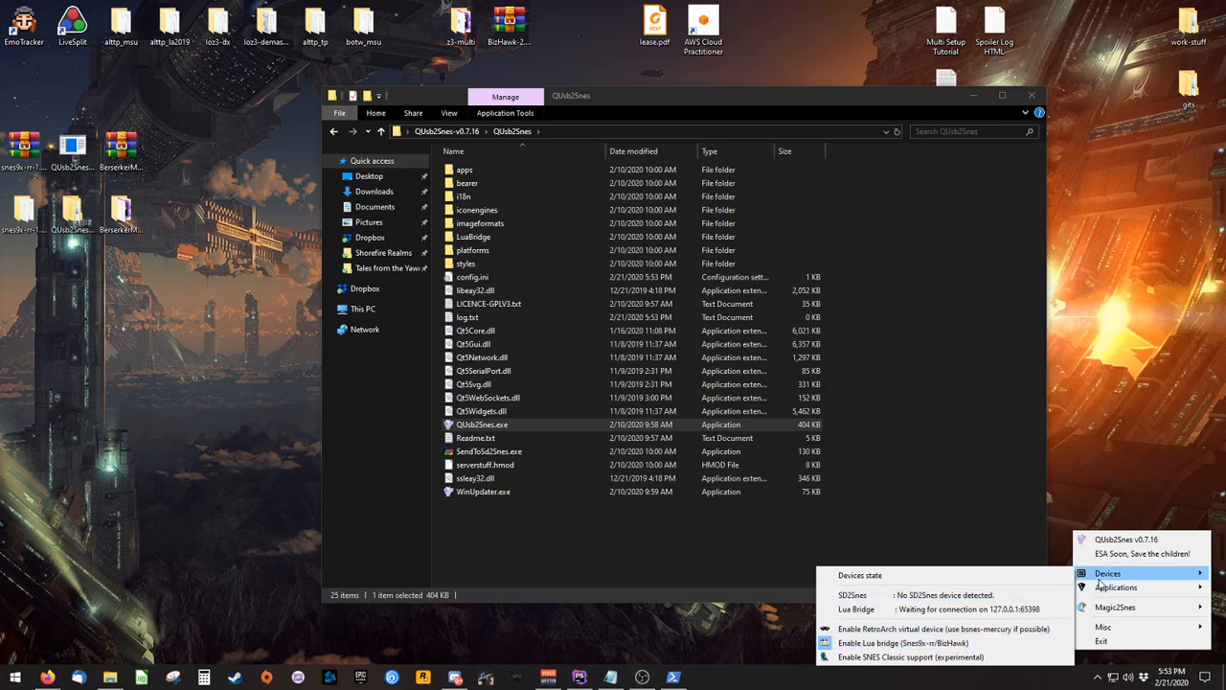
click(1085, 483)
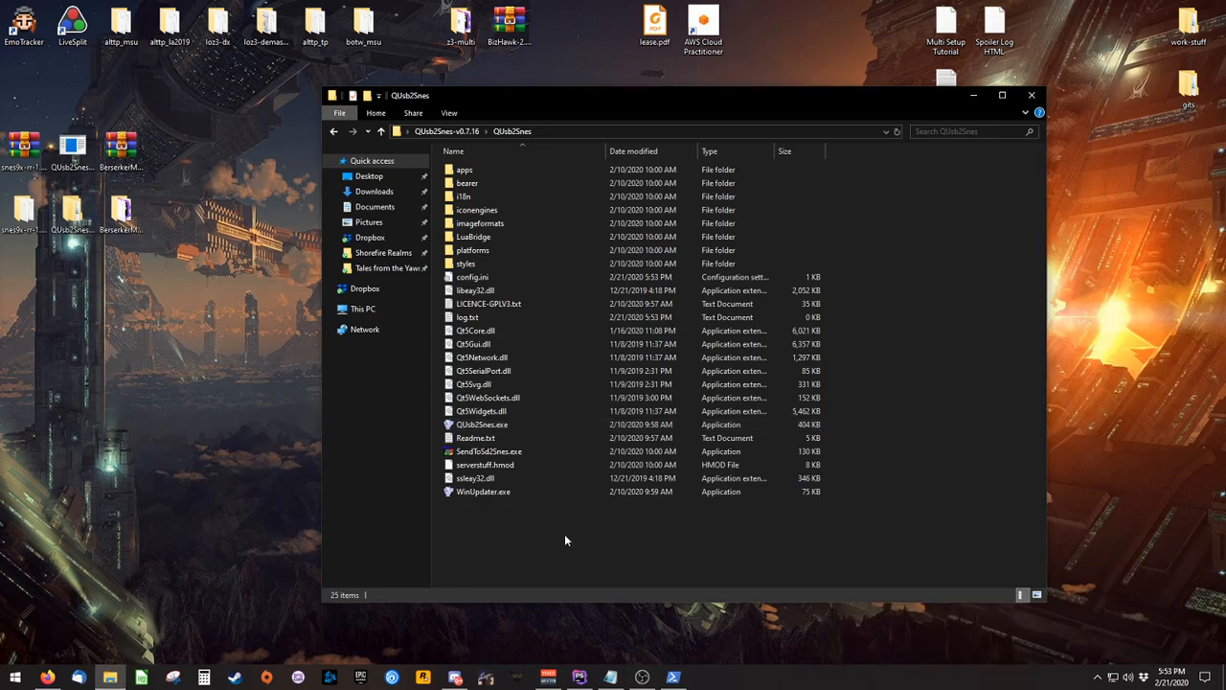
Relaunch QUsb2Snes.exe, dismiss the port-in-use error and close the folder window
click(483, 425)
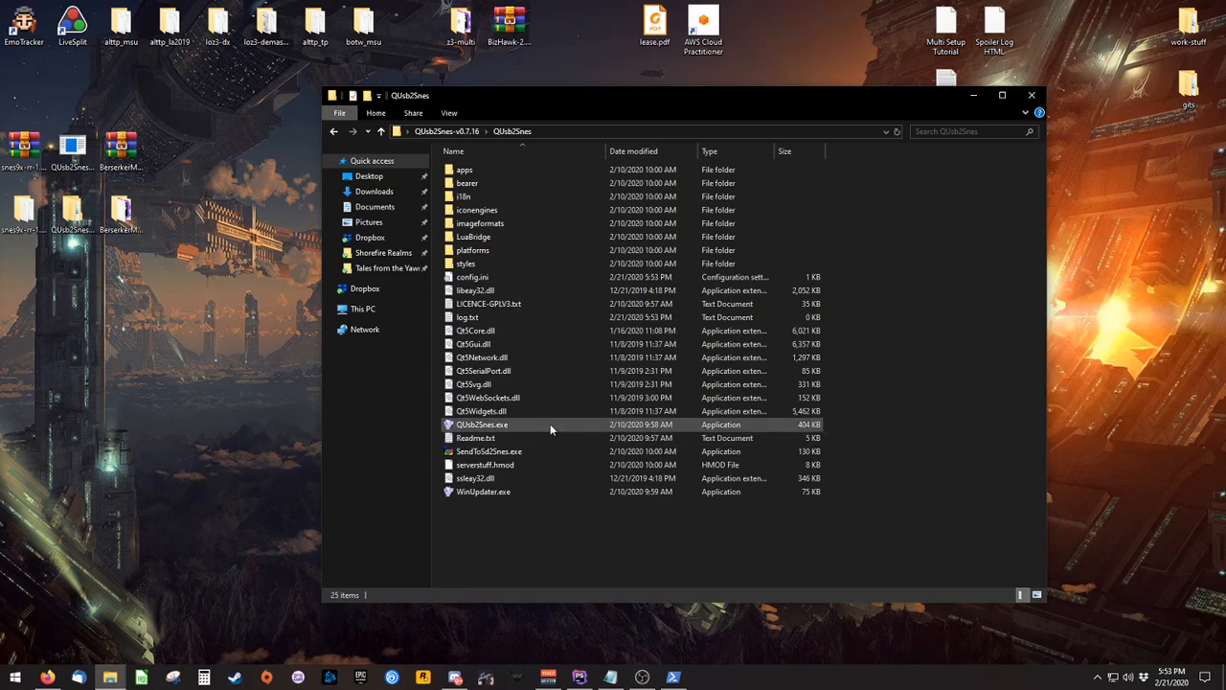
click(483, 426)
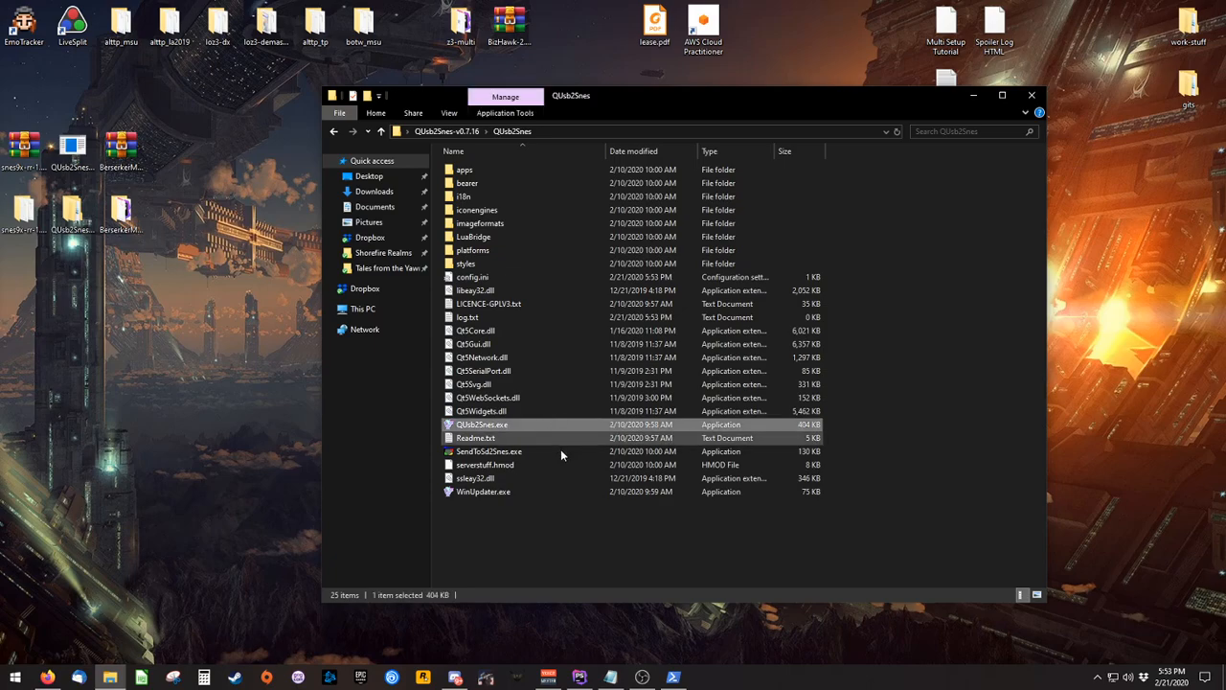
double_click(477, 425)
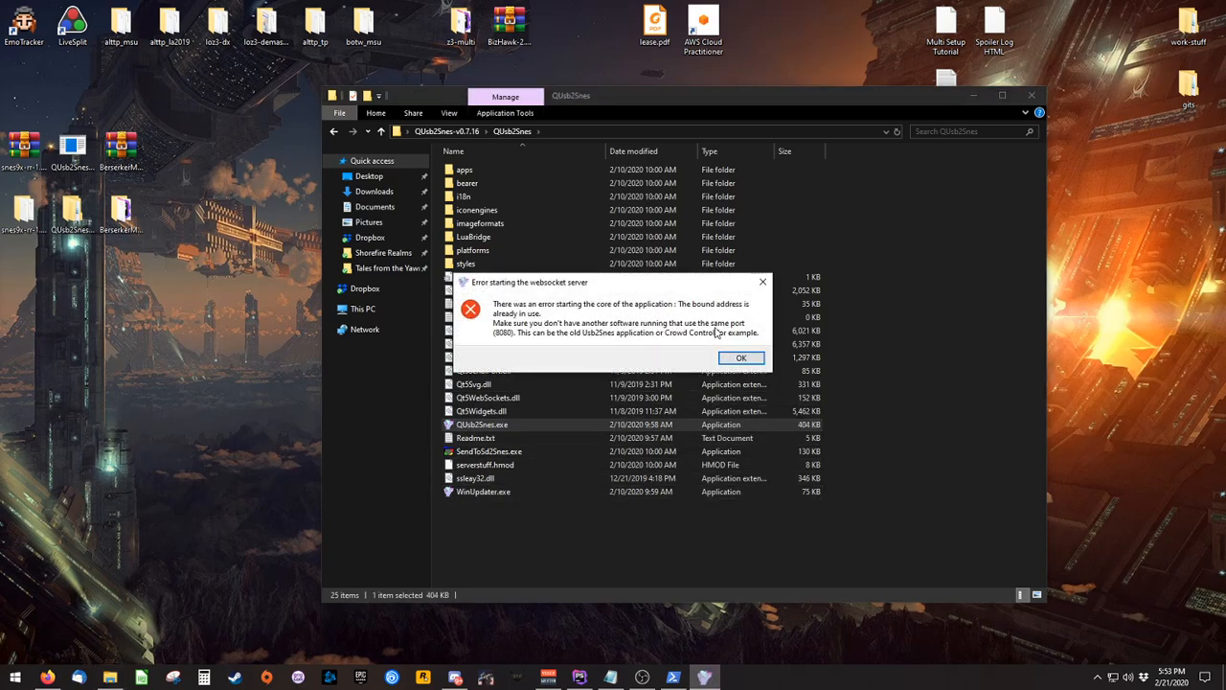
mouse_move(670, 345)
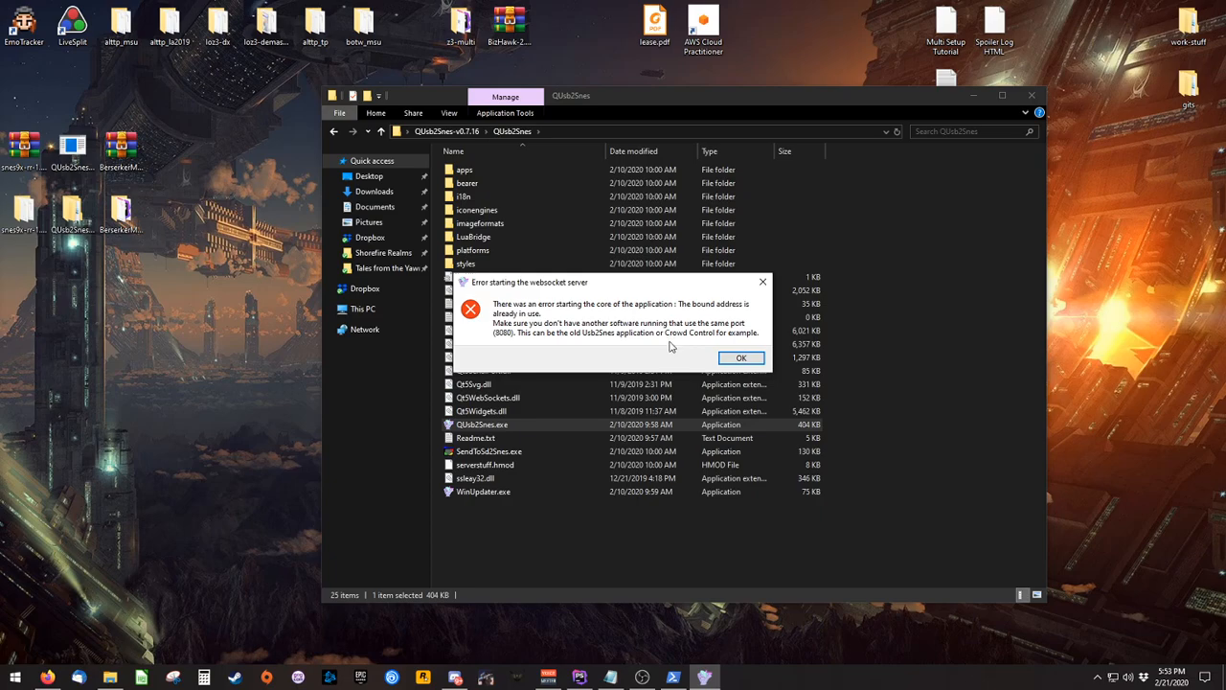
mouse_move(513, 341)
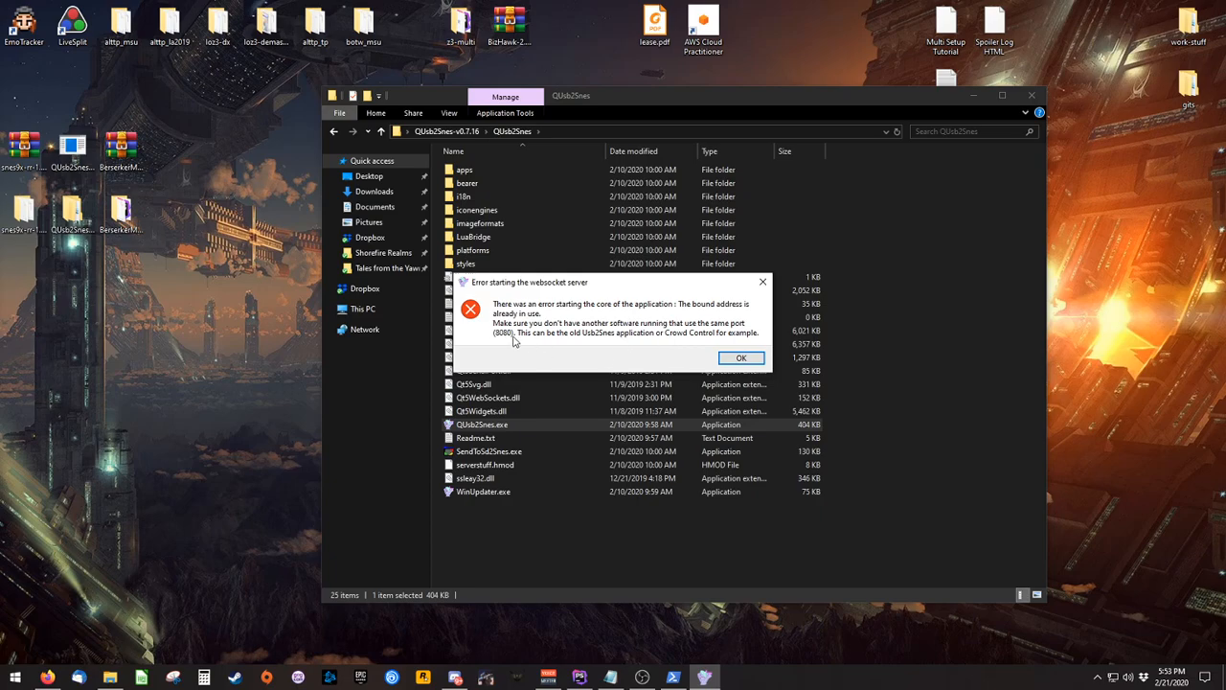
click(742, 358)
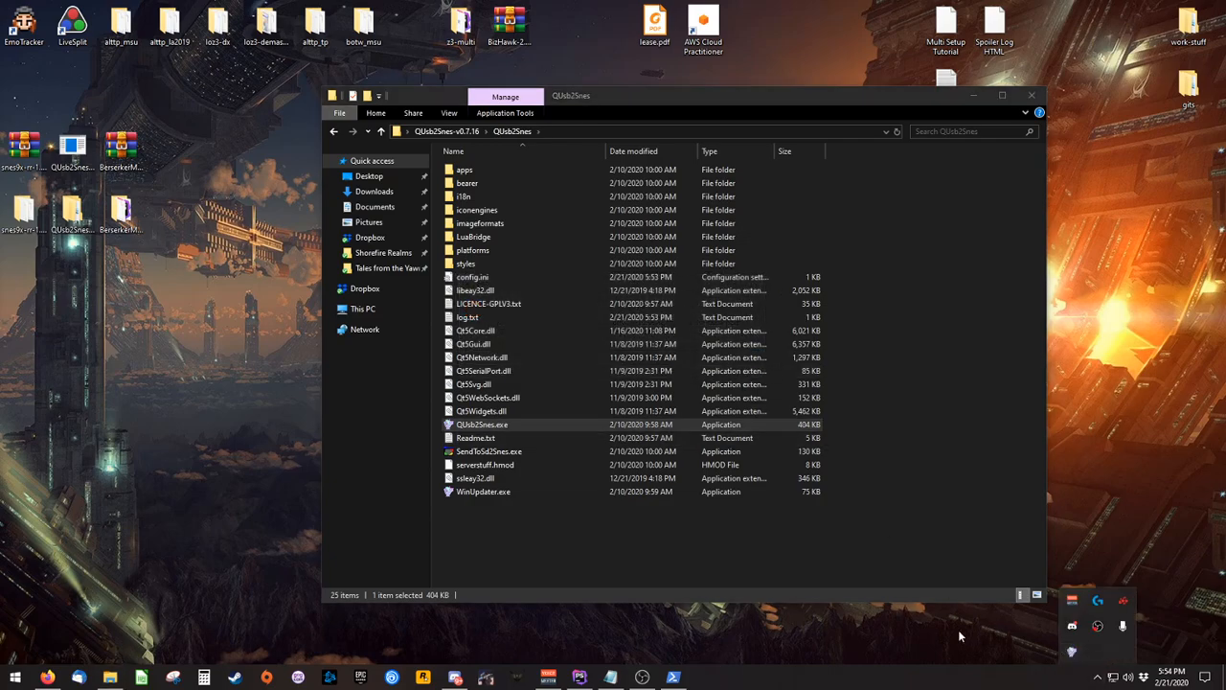
click(525, 519)
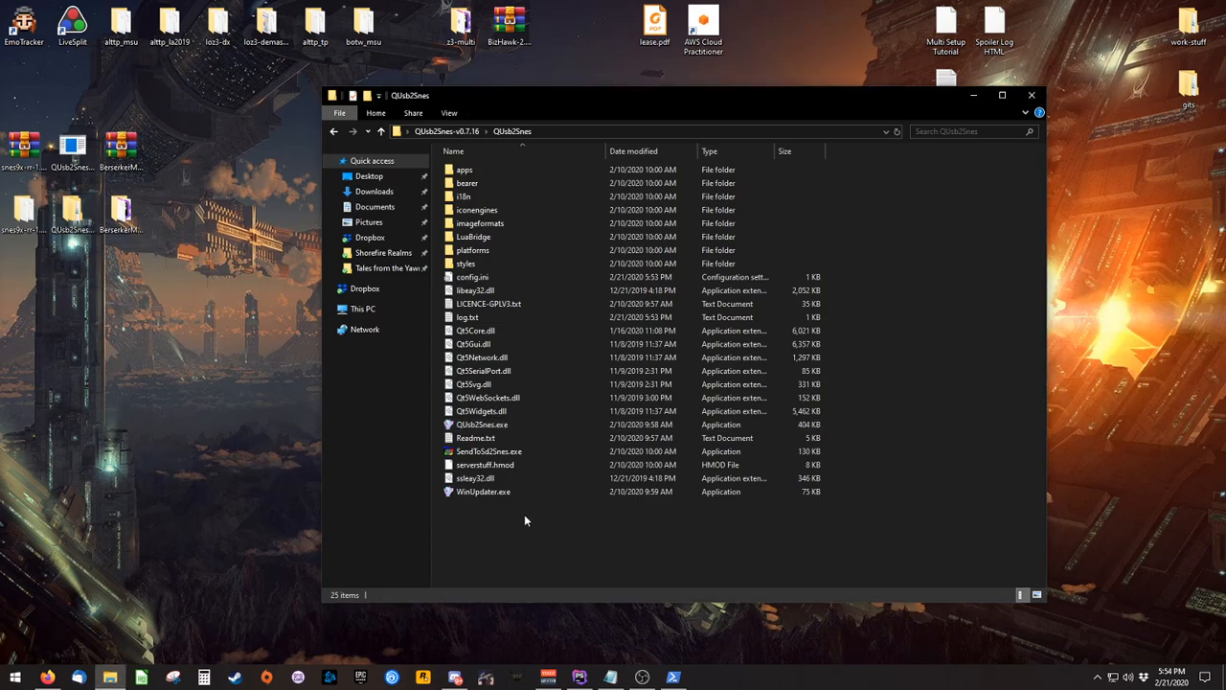
mouse_move(525, 534)
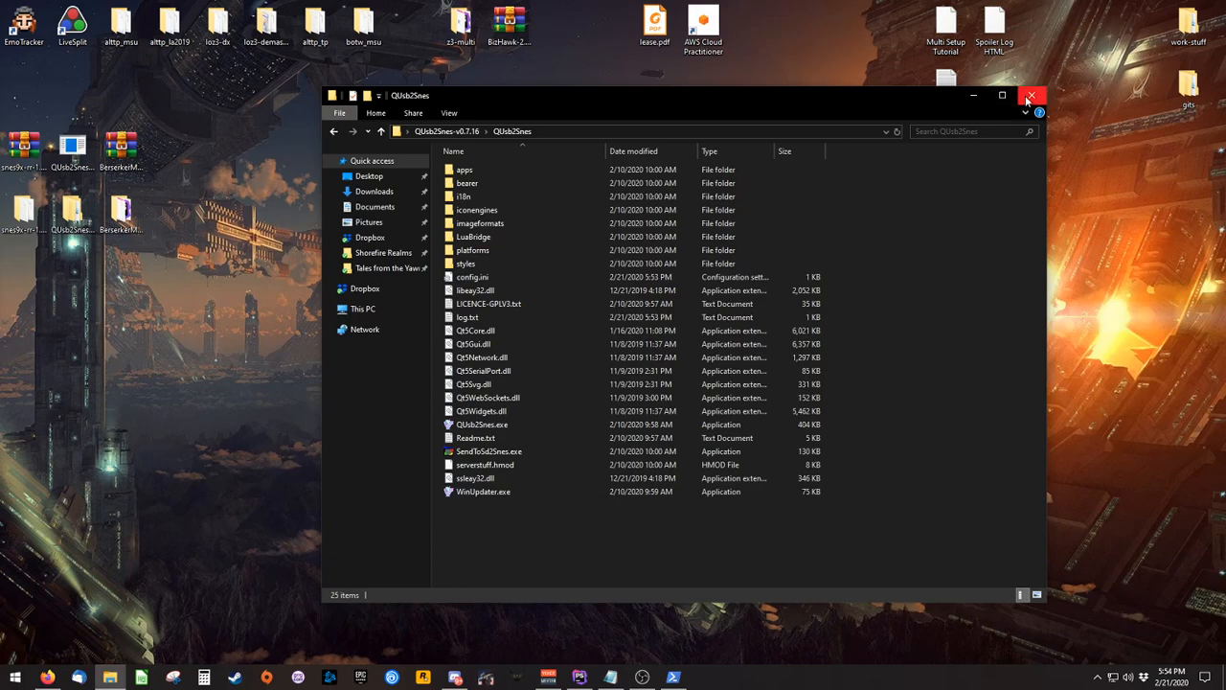
click(1032, 96)
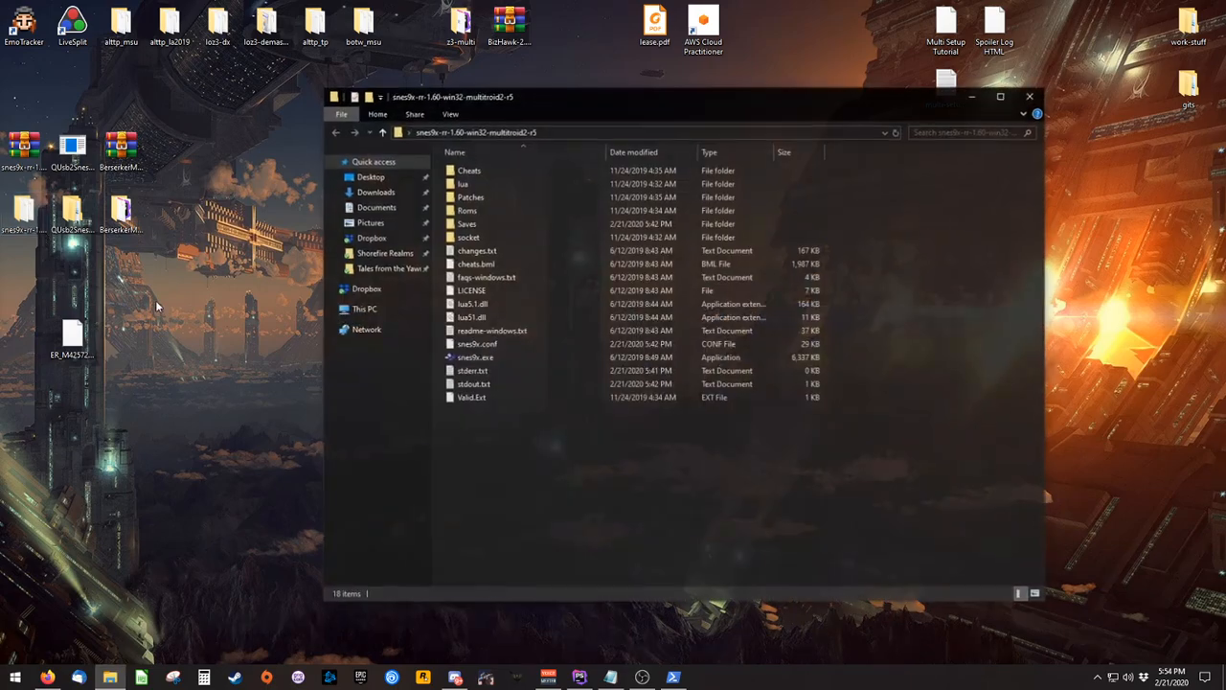
Launch the multibridge Snes9x and load the generated ER .sfc ROM from the Desktop
double_click(472, 358)
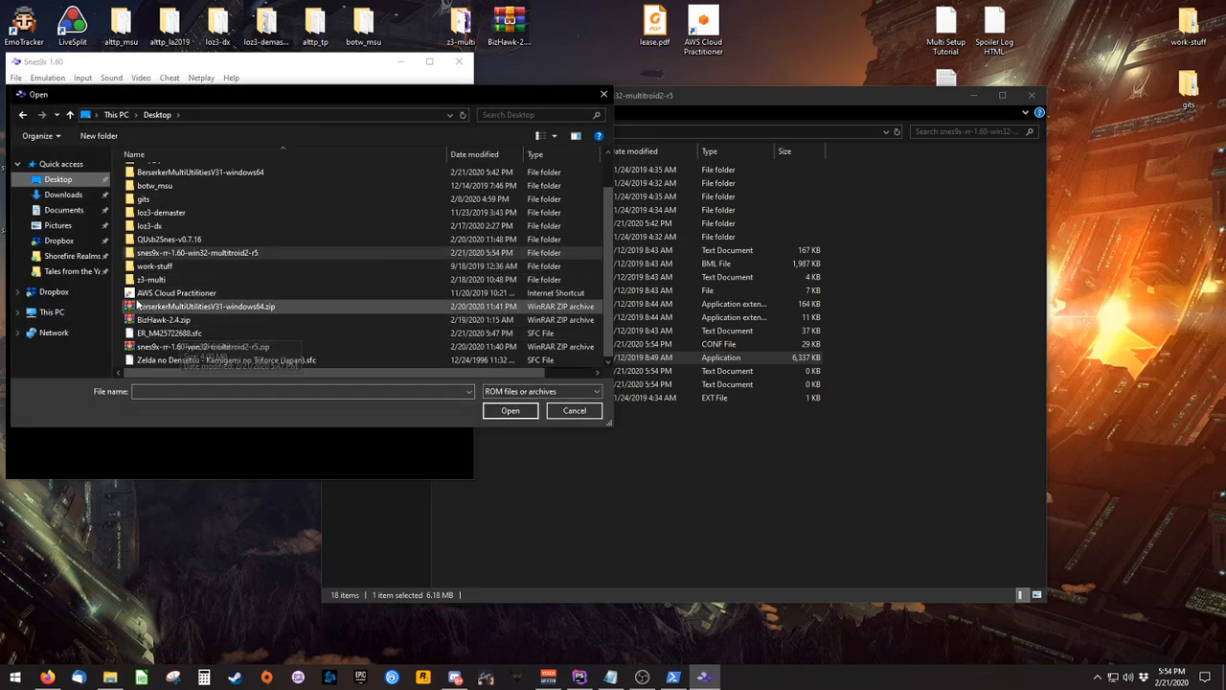
click(168, 333)
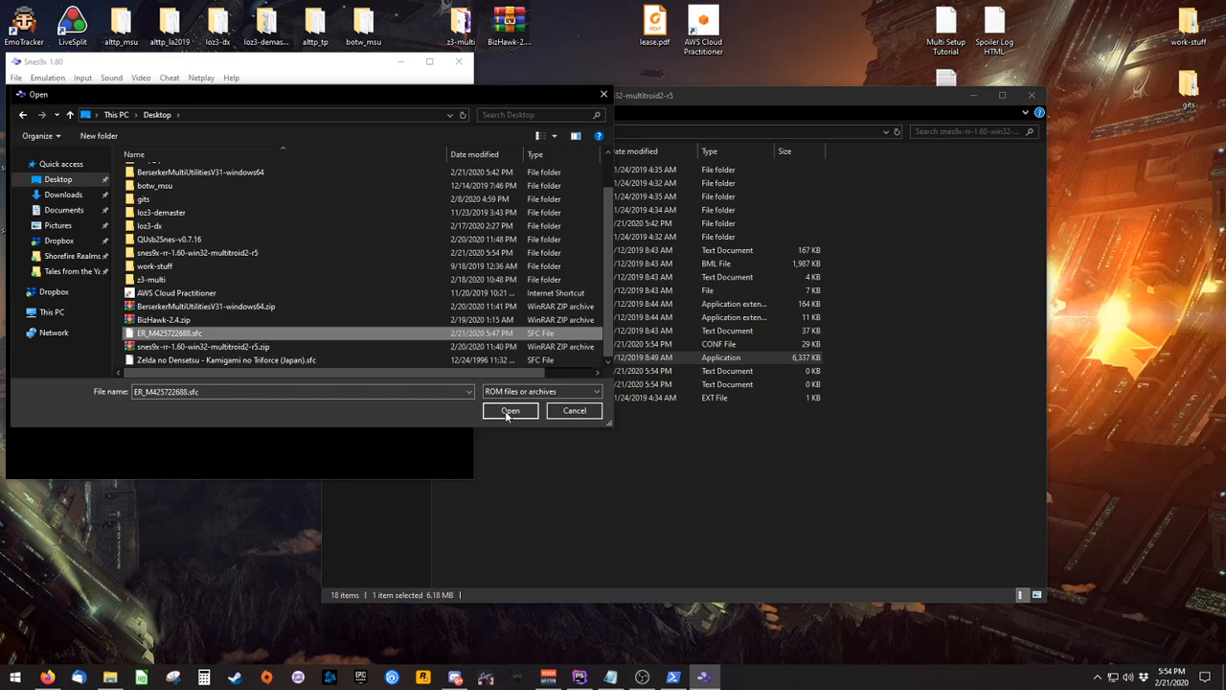
click(509, 410)
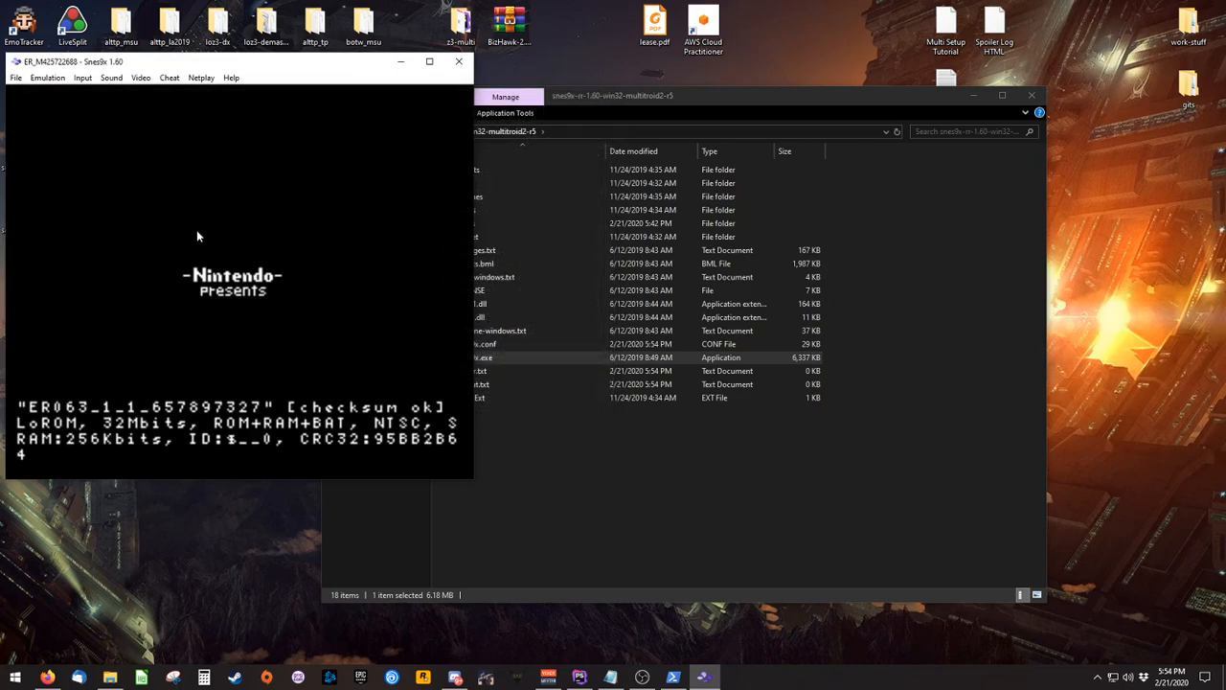
click(15, 77)
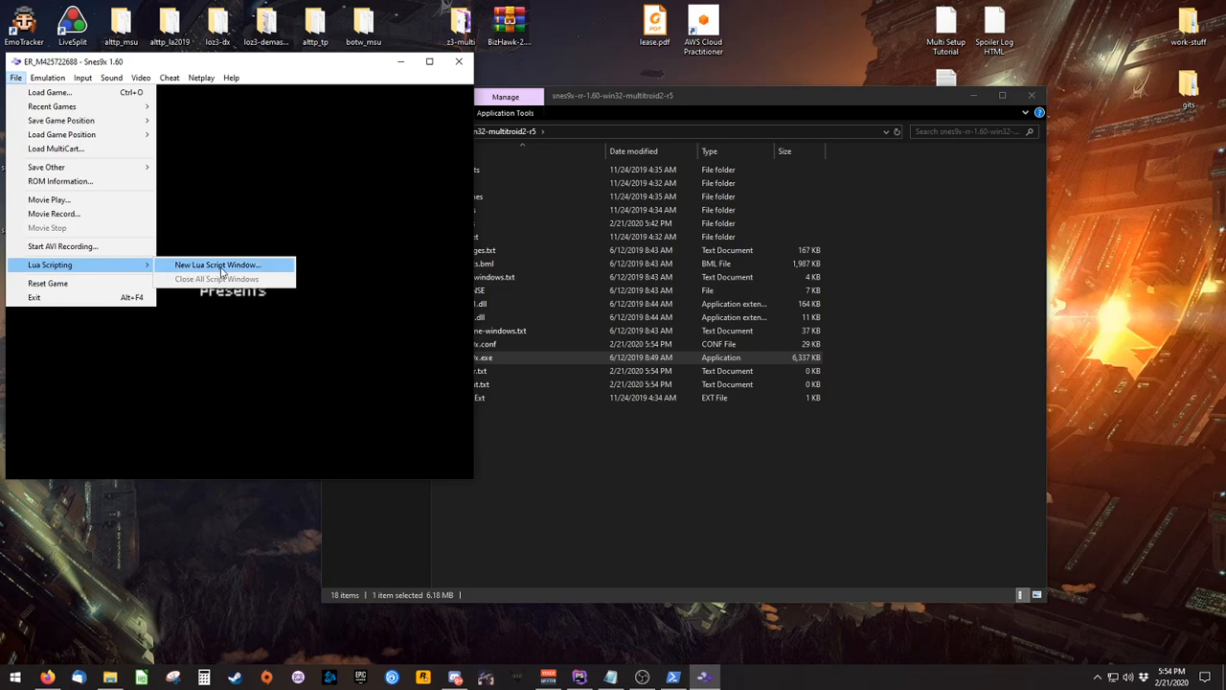
Load multibridge.lua from the snes9x-rr lua folder into a new Lua script window
click(219, 264)
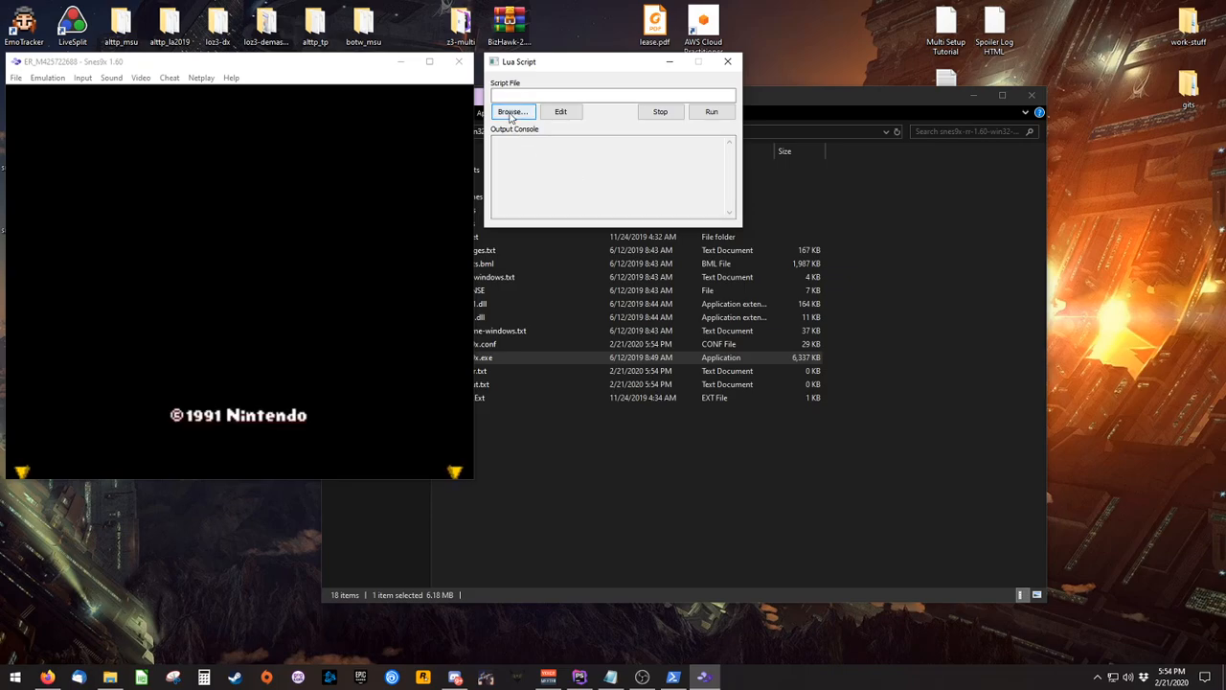
click(514, 112)
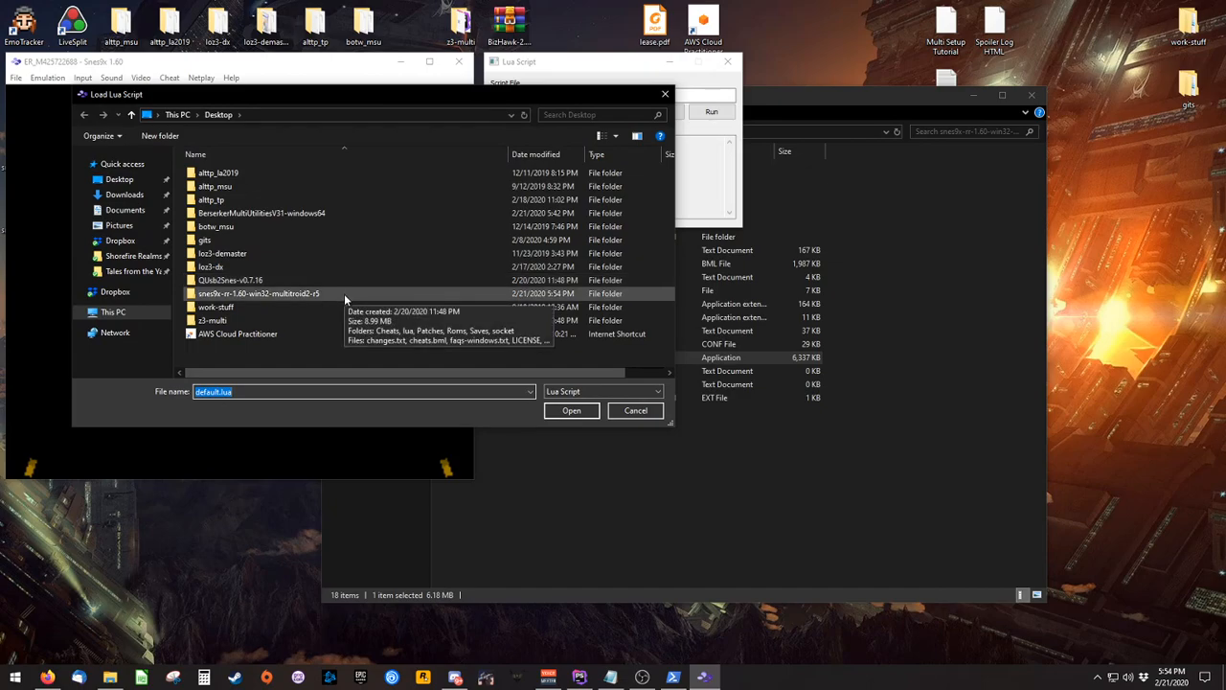
double_click(258, 293)
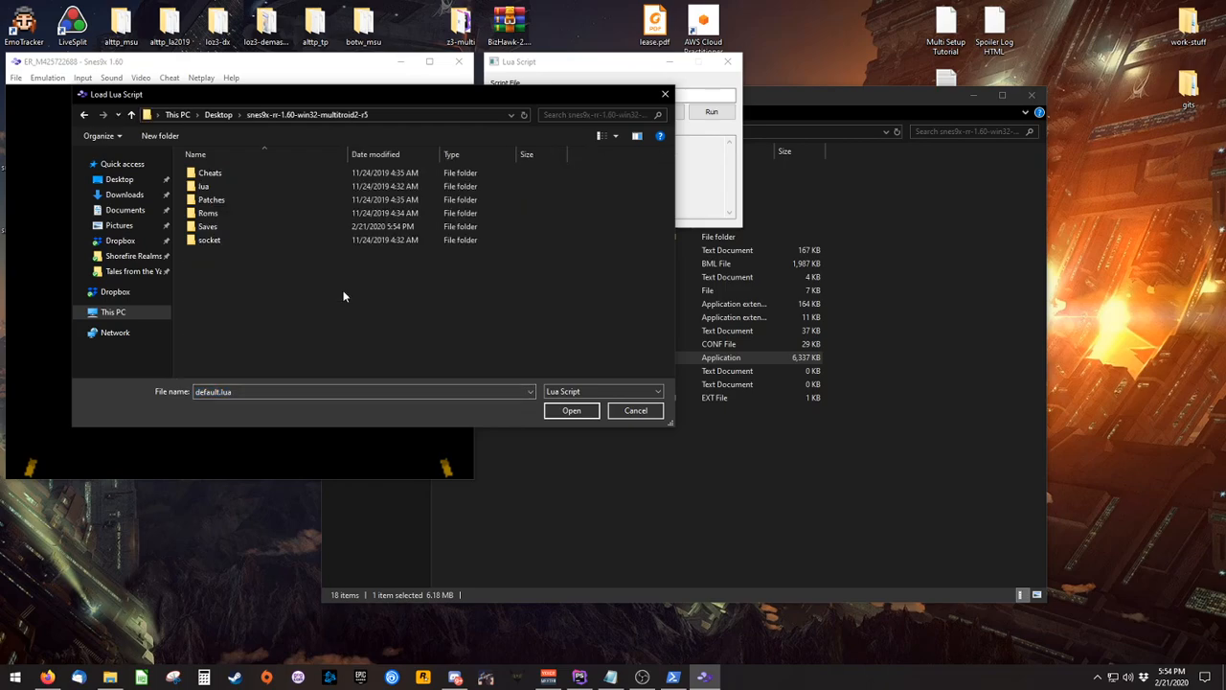
mouse_move(203, 186)
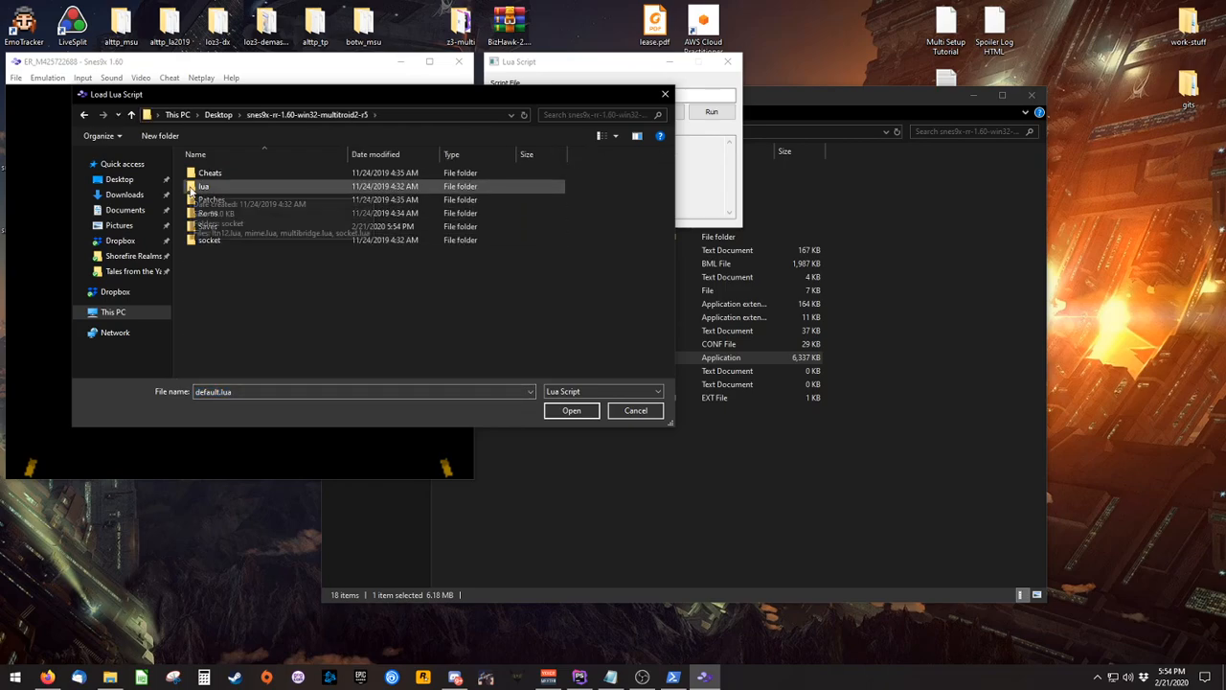
double_click(203, 186)
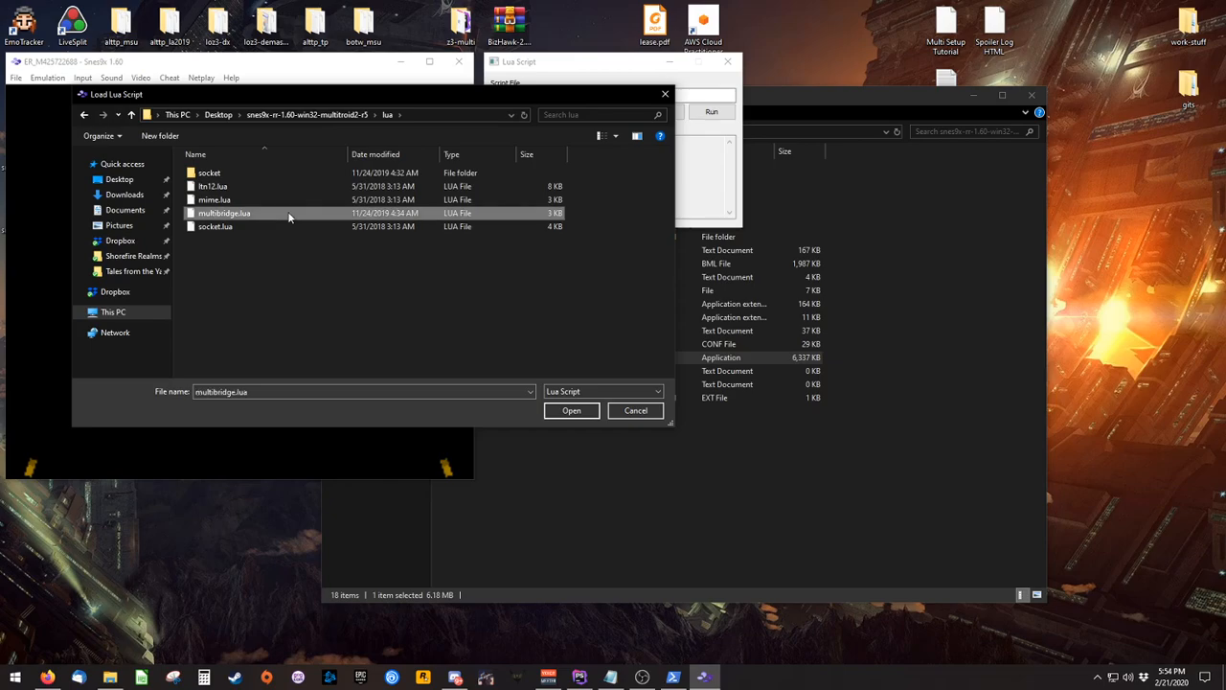
mouse_move(546, 412)
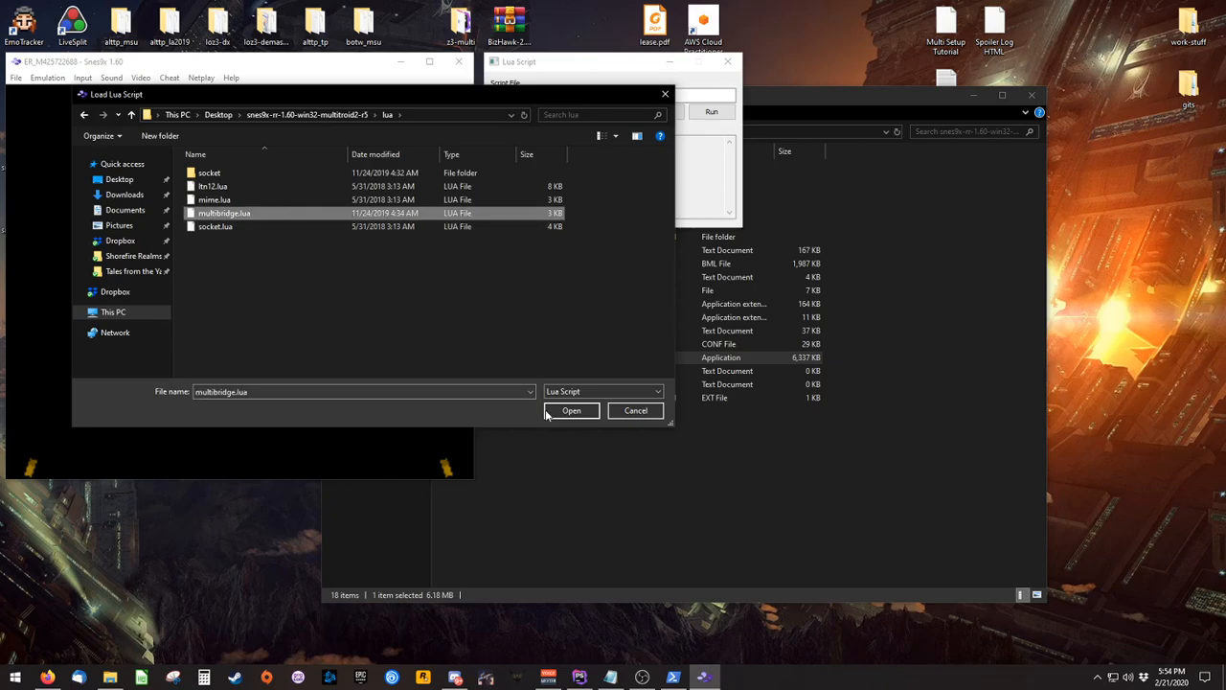
click(571, 410)
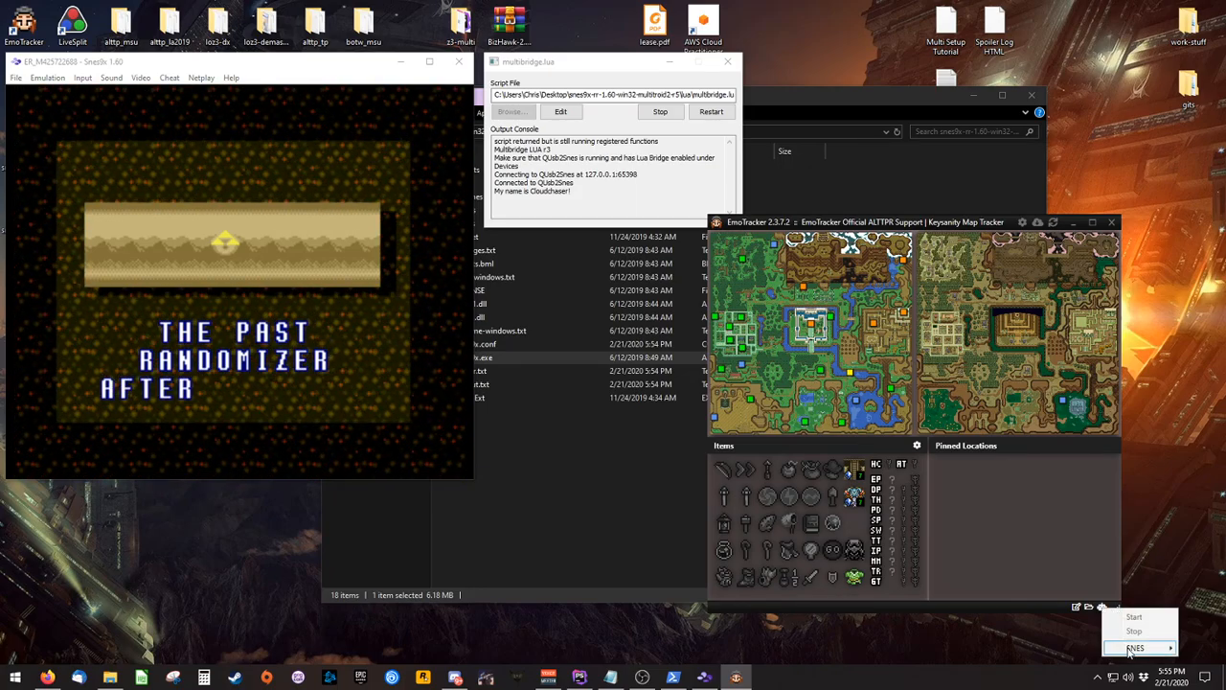
Start EmoTracker's SNES autotracking, then return to the emulator's file commands
click(1141, 640)
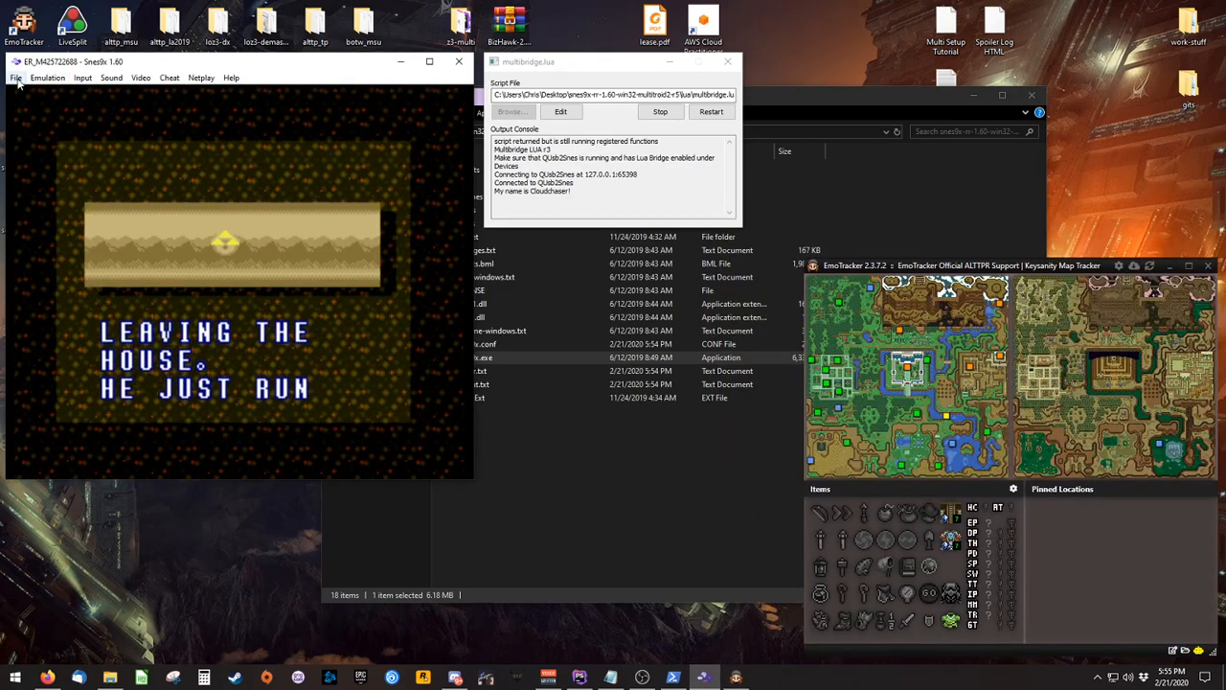
click(15, 77)
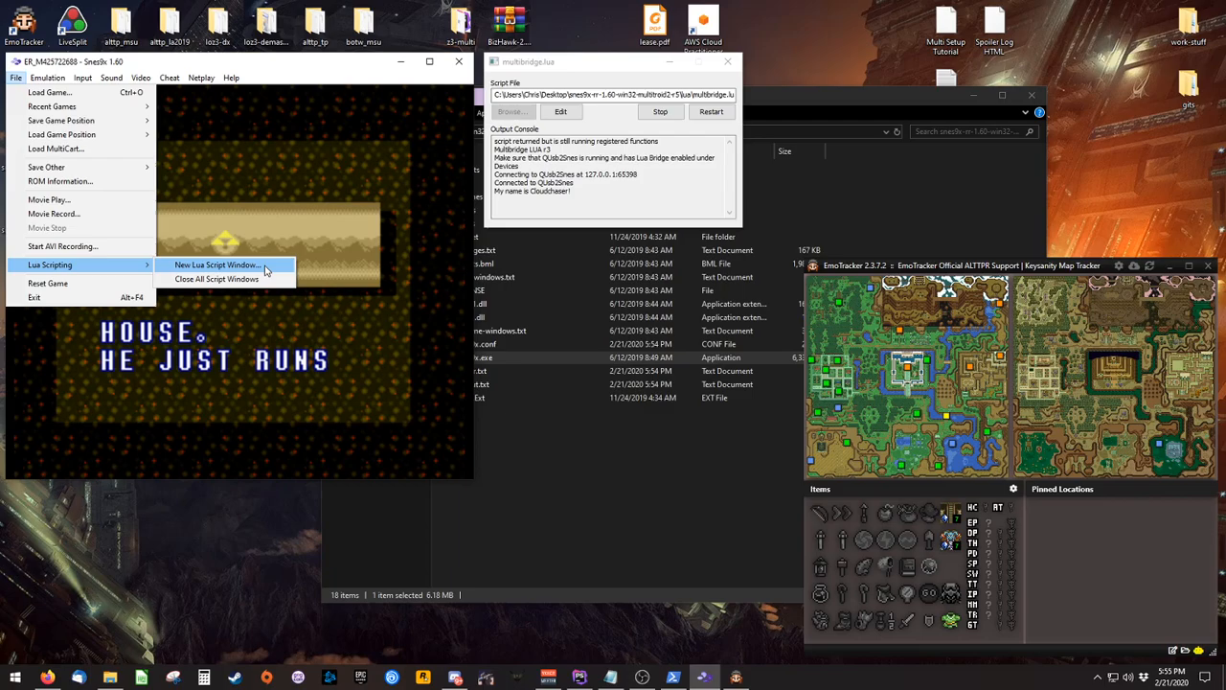
Load connector.lua from D:\Program Files (x86)\EmoTracker\Connectors\snes9x into a second Lua window
click(219, 264)
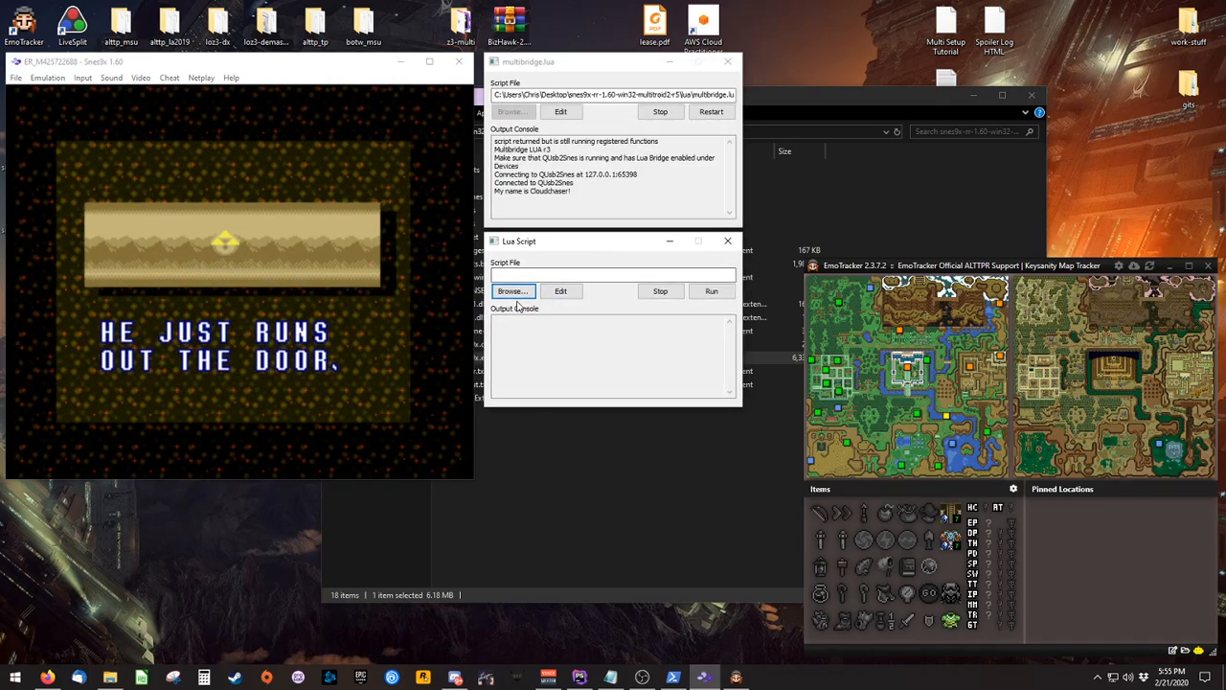
click(514, 291)
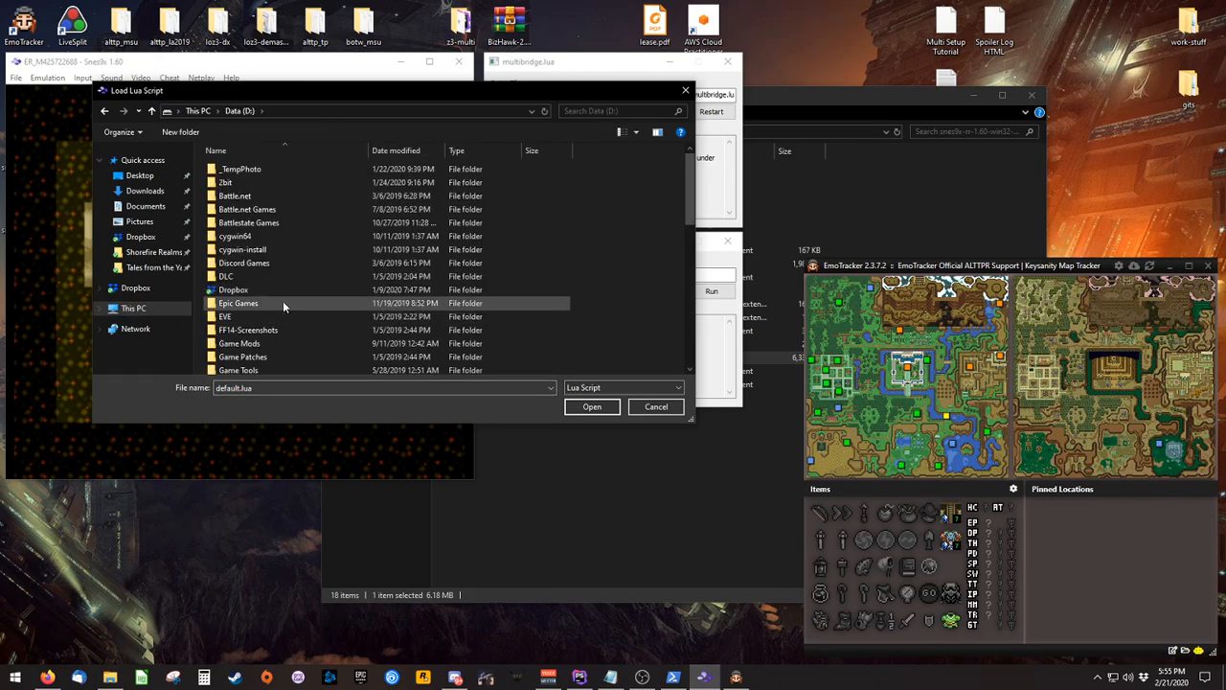
scroll(down, 3)
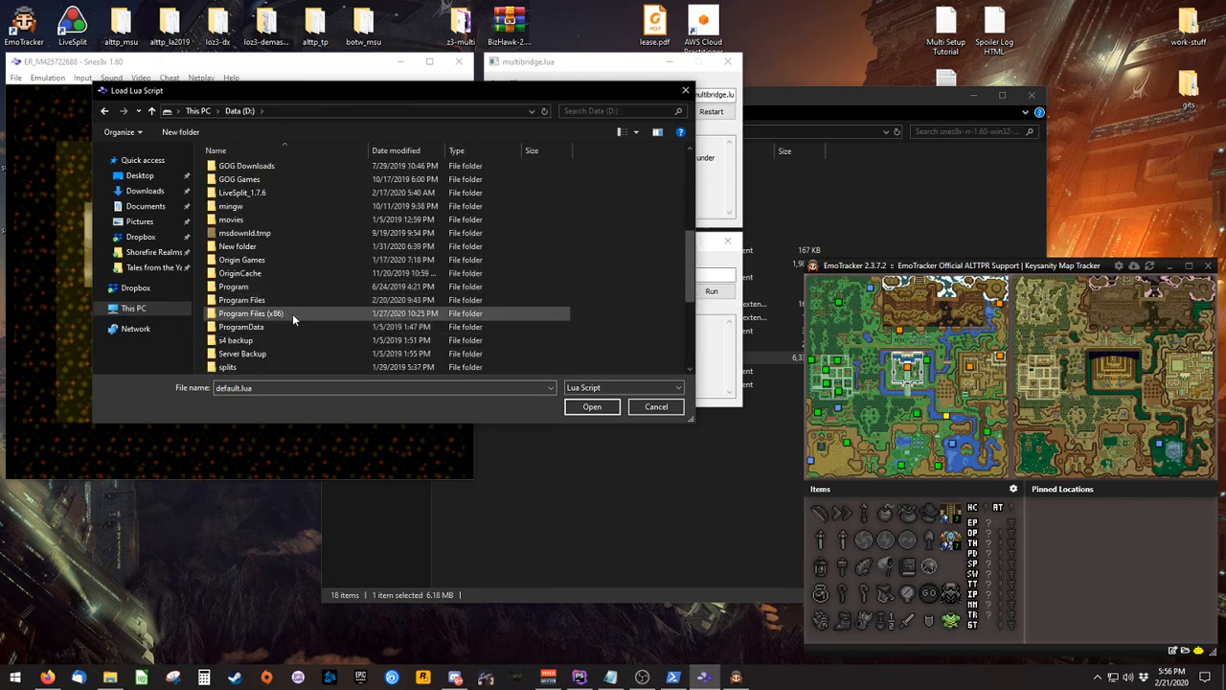
double_click(251, 314)
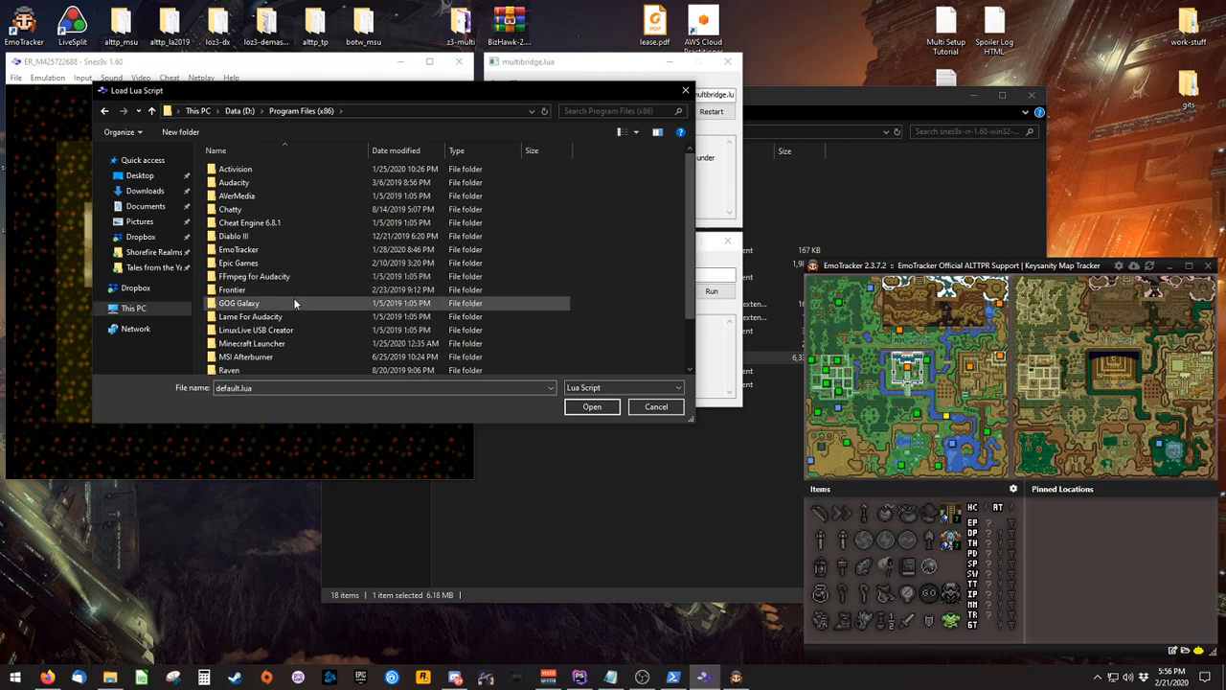
double_click(237, 249)
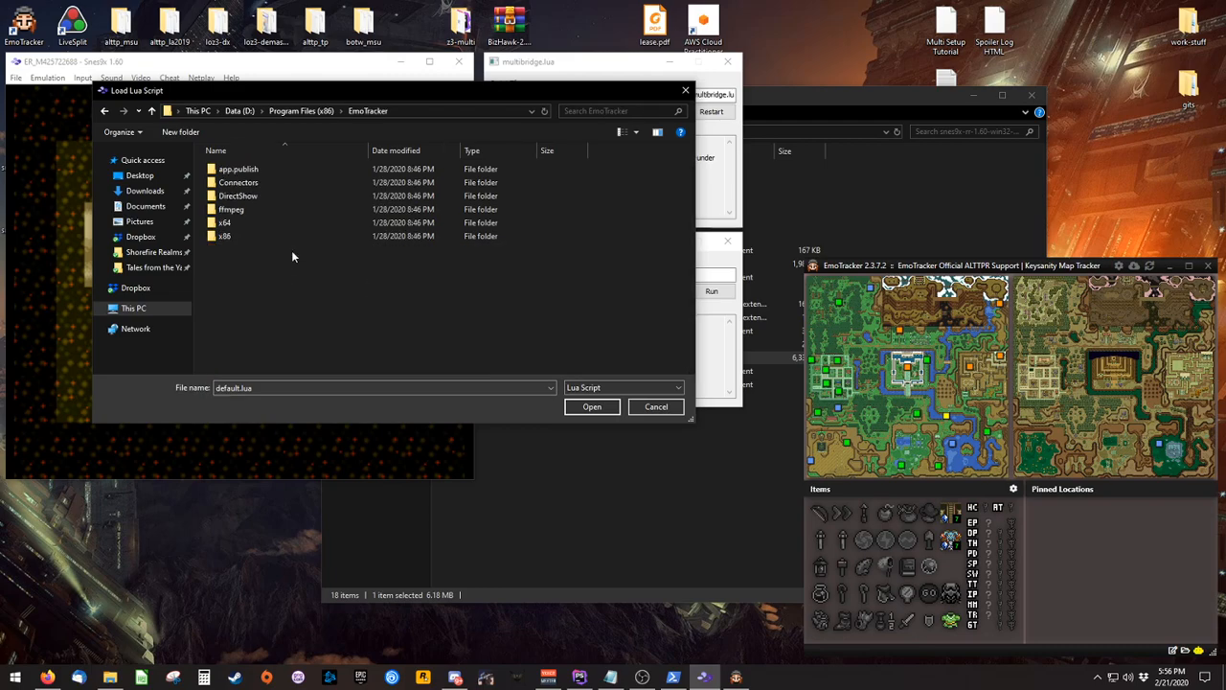
mouse_move(238, 182)
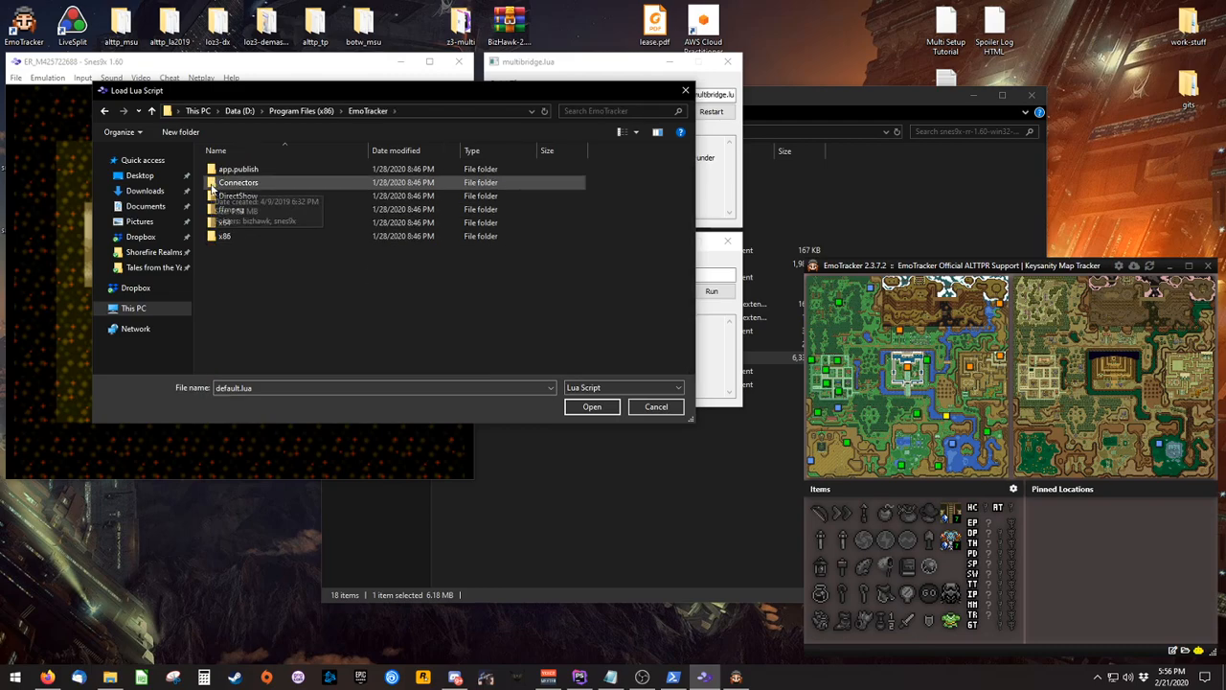
double_click(237, 182)
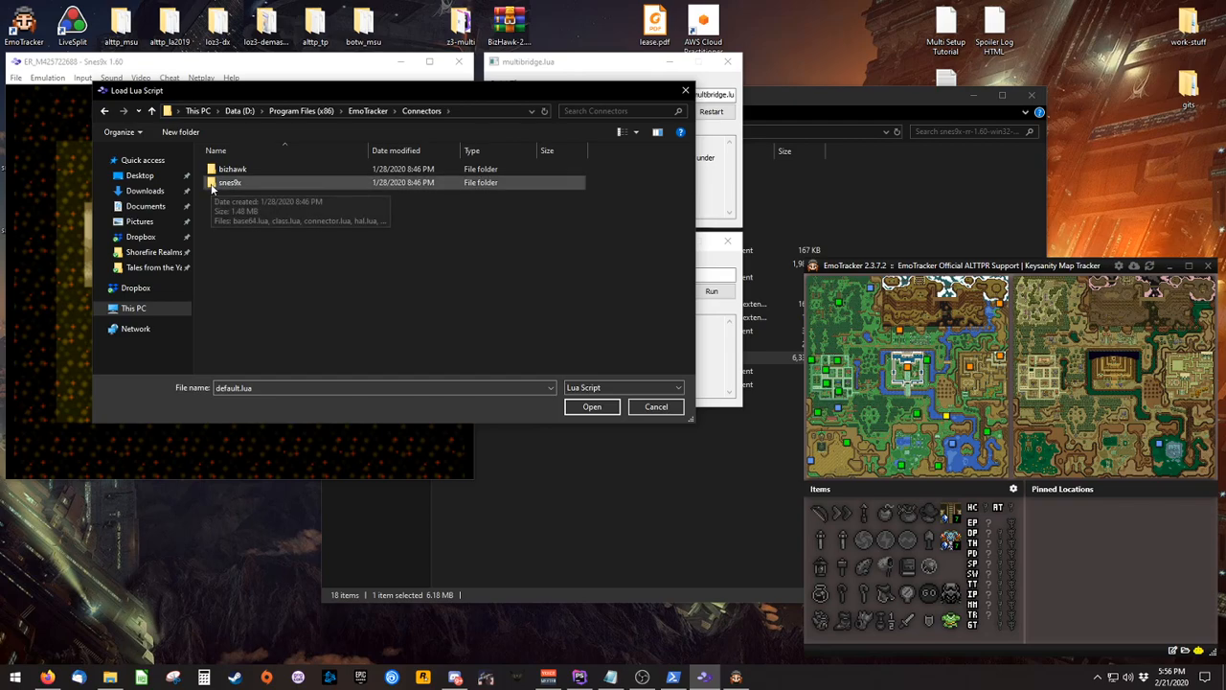
double_click(230, 182)
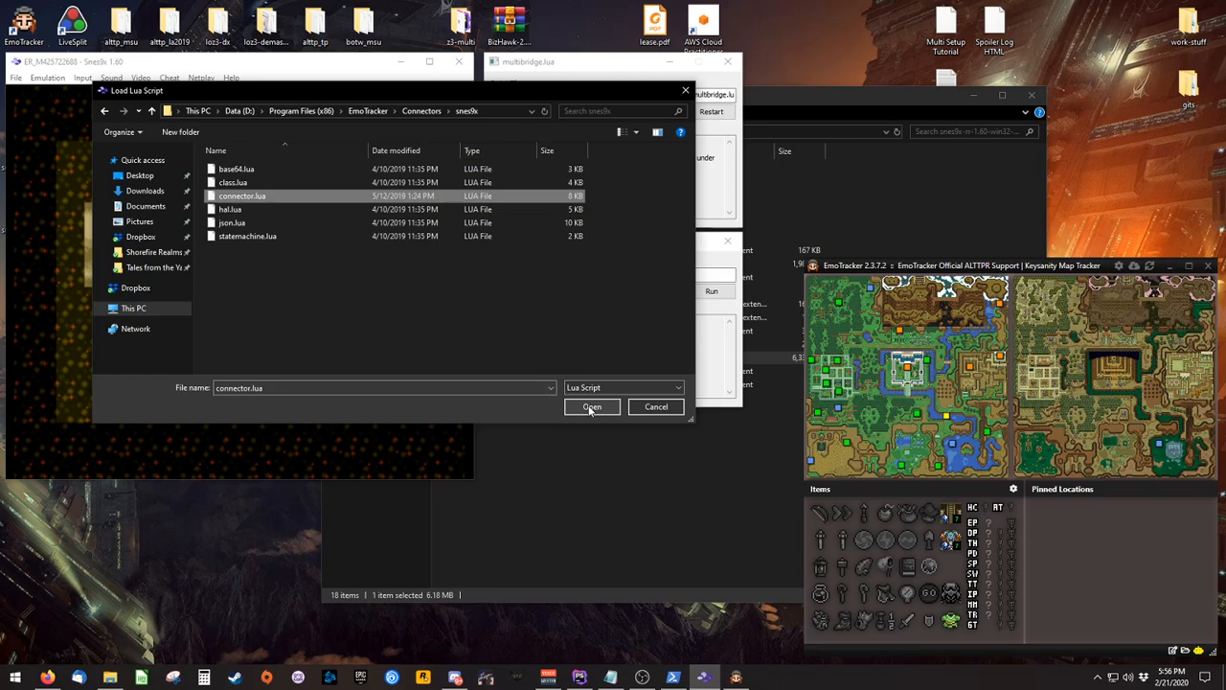
click(590, 406)
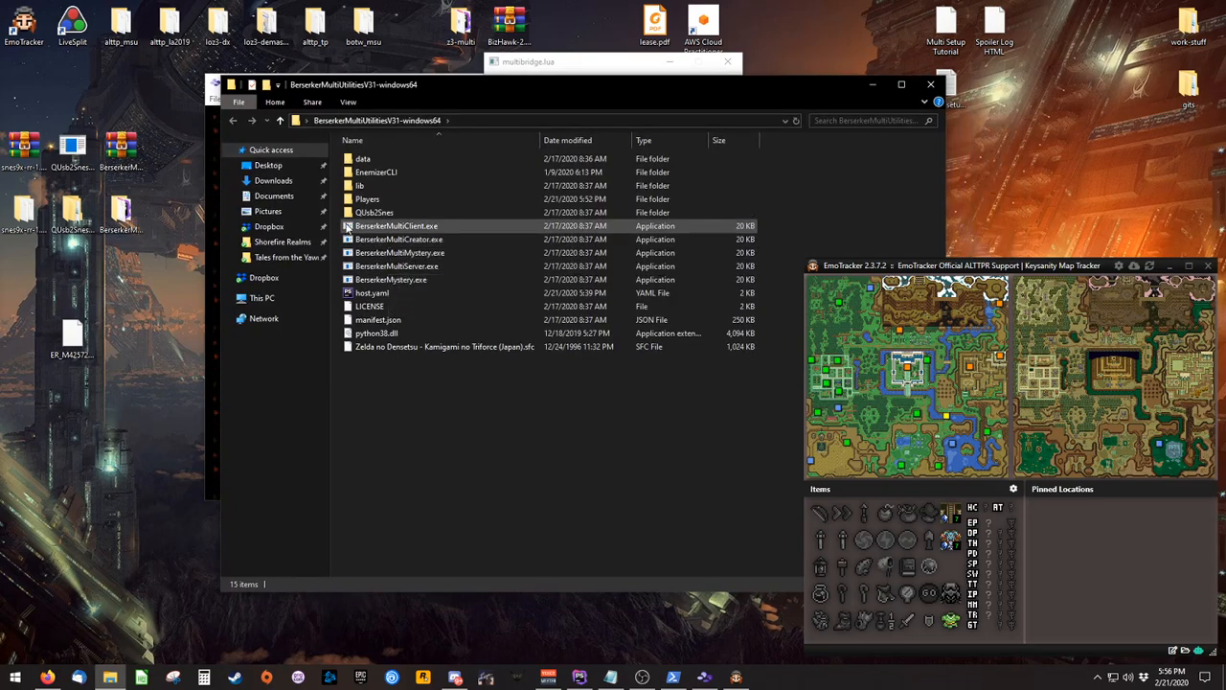
Launch BerserkerMultiClient and enter 127.0.0.1 as the server address to join
double_click(394, 226)
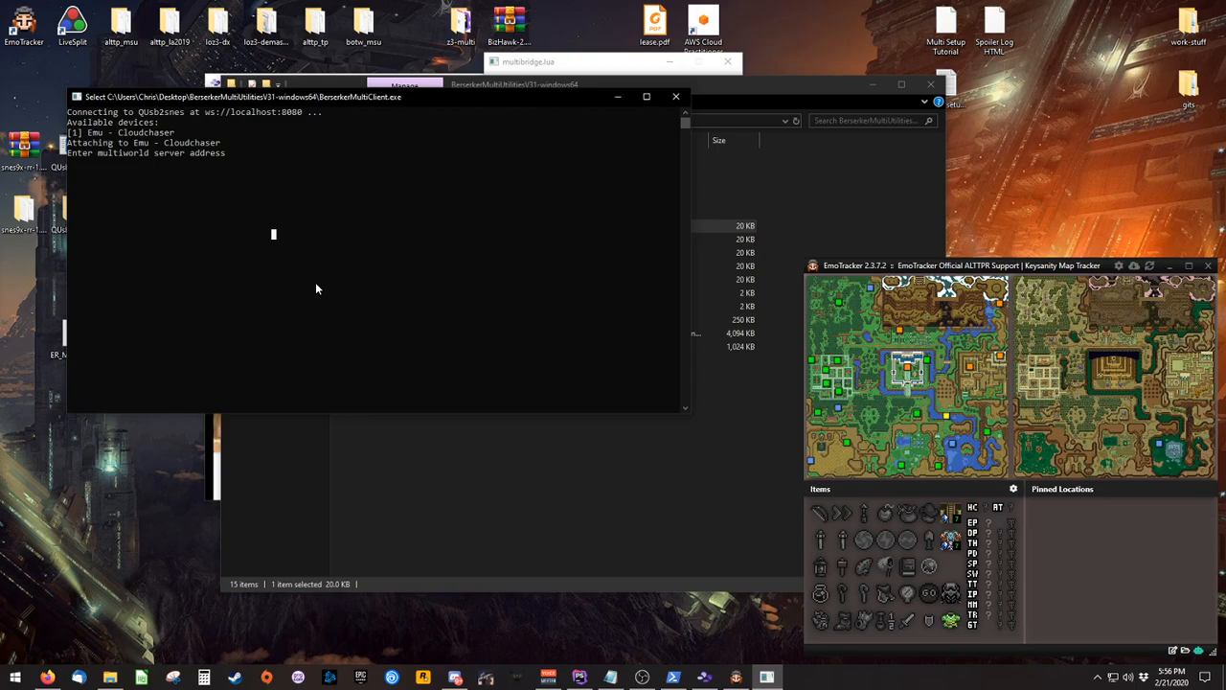
text(127.0.0.1)
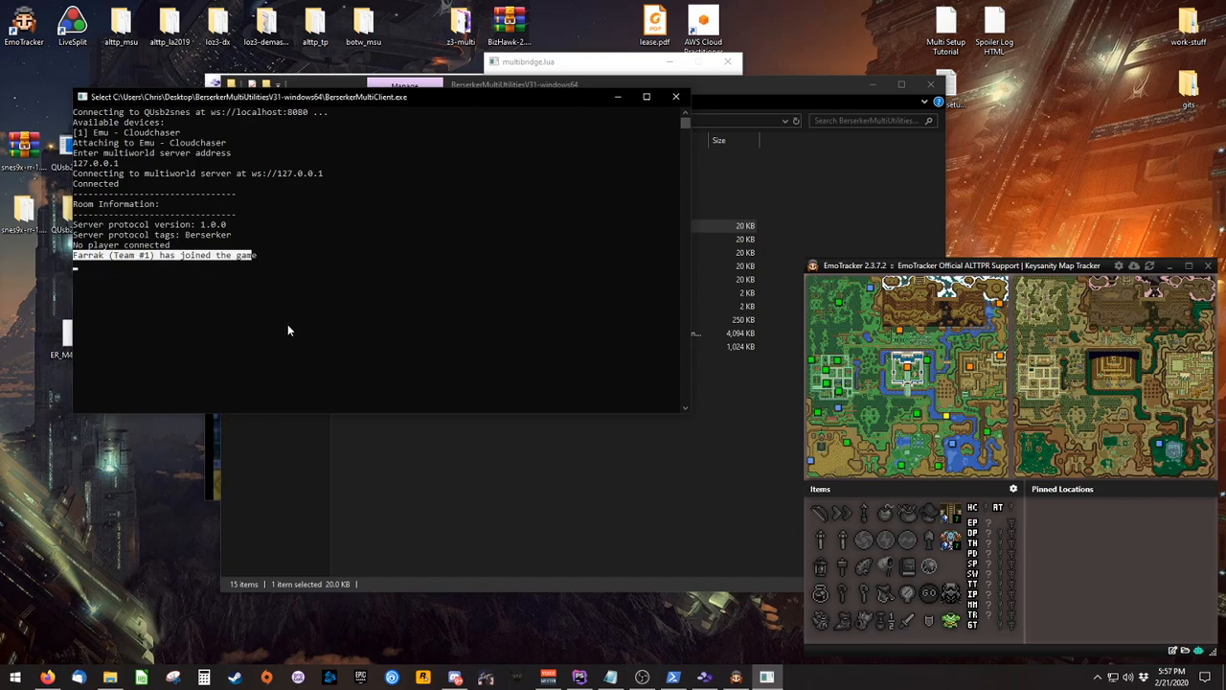
mouse_move(415, 332)
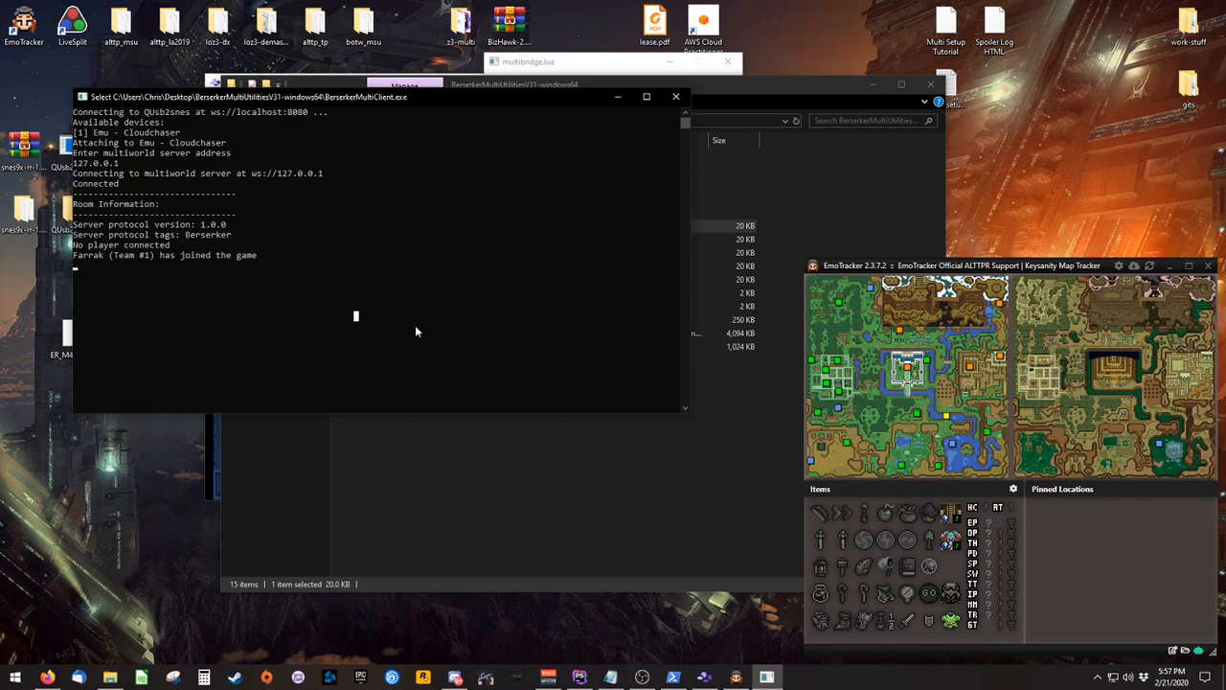
mouse_move(617, 655)
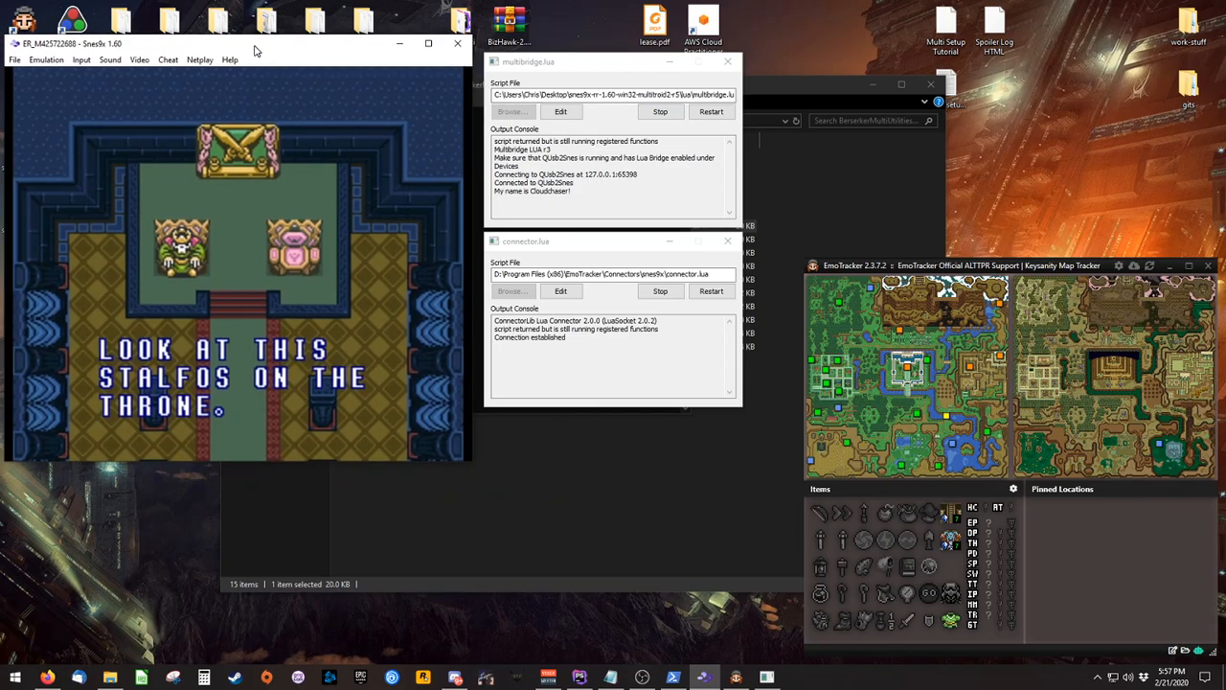
mouse_move(393, 532)
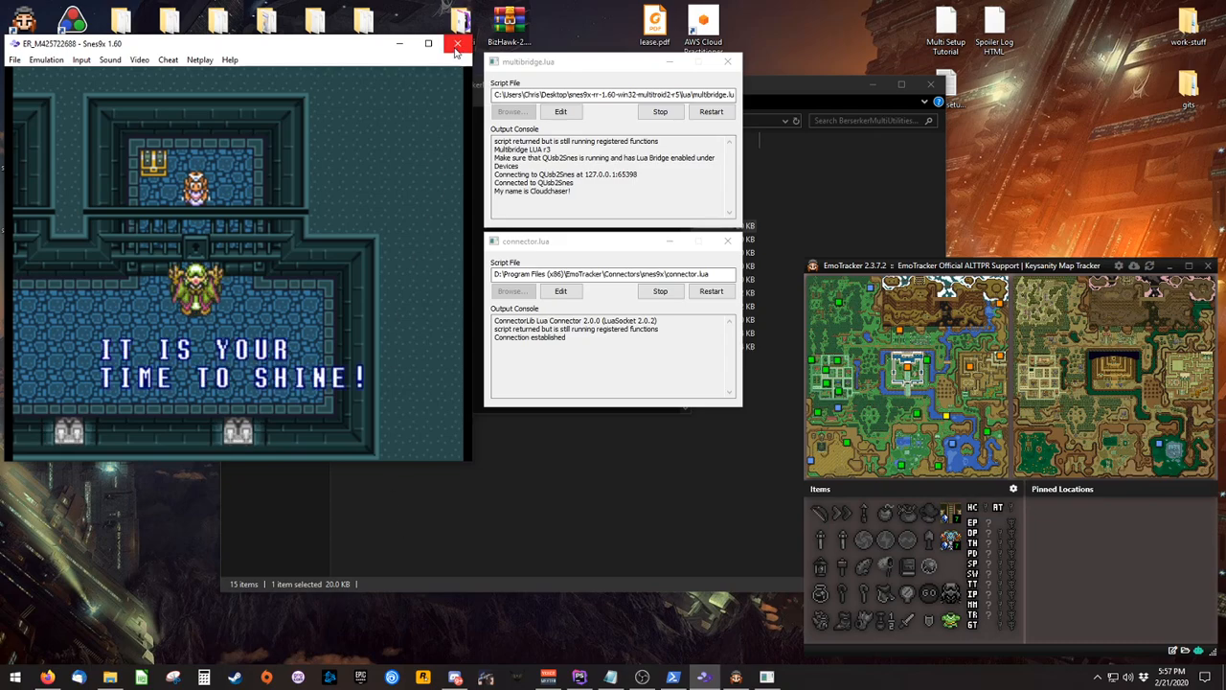
Close Snes9x and the tracker and bring the BerserkerMultiUtilities folder back up
click(454, 46)
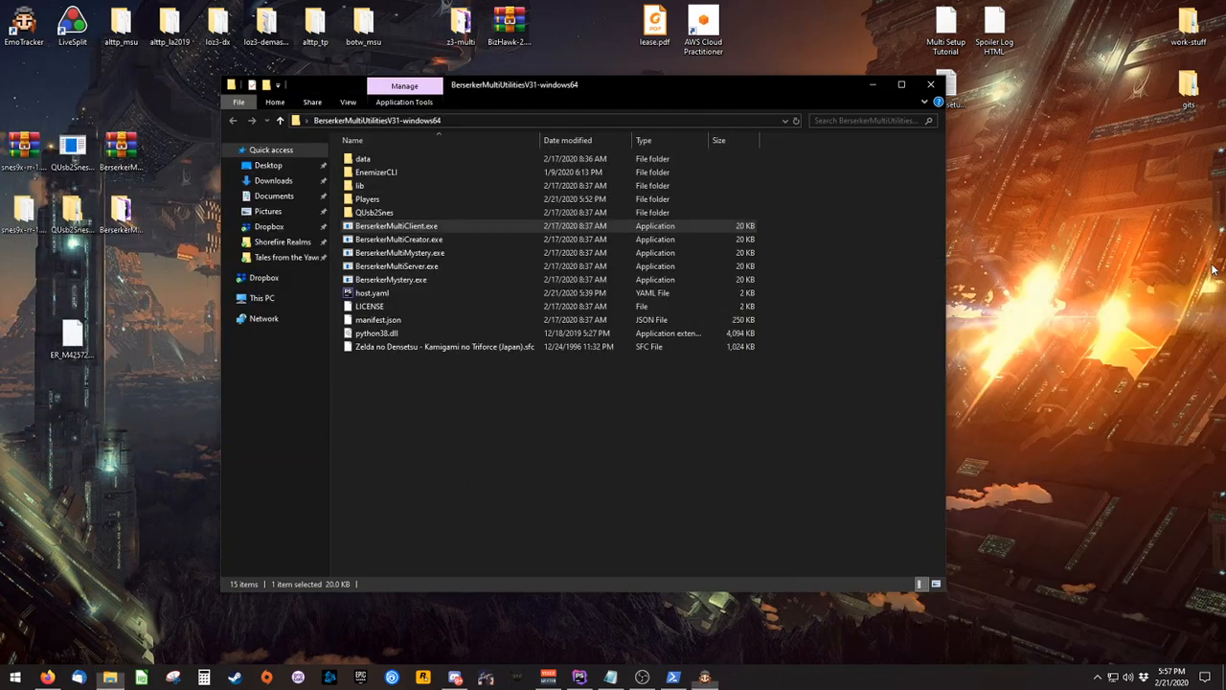
click(931, 84)
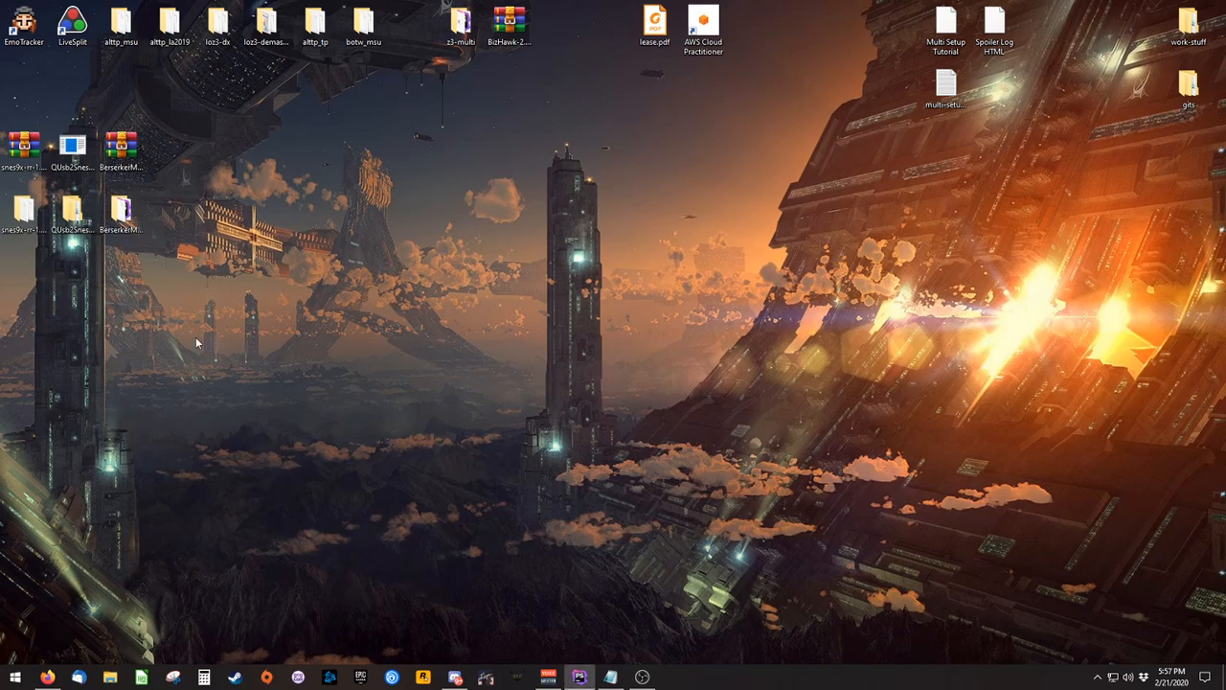
double_click(123, 211)
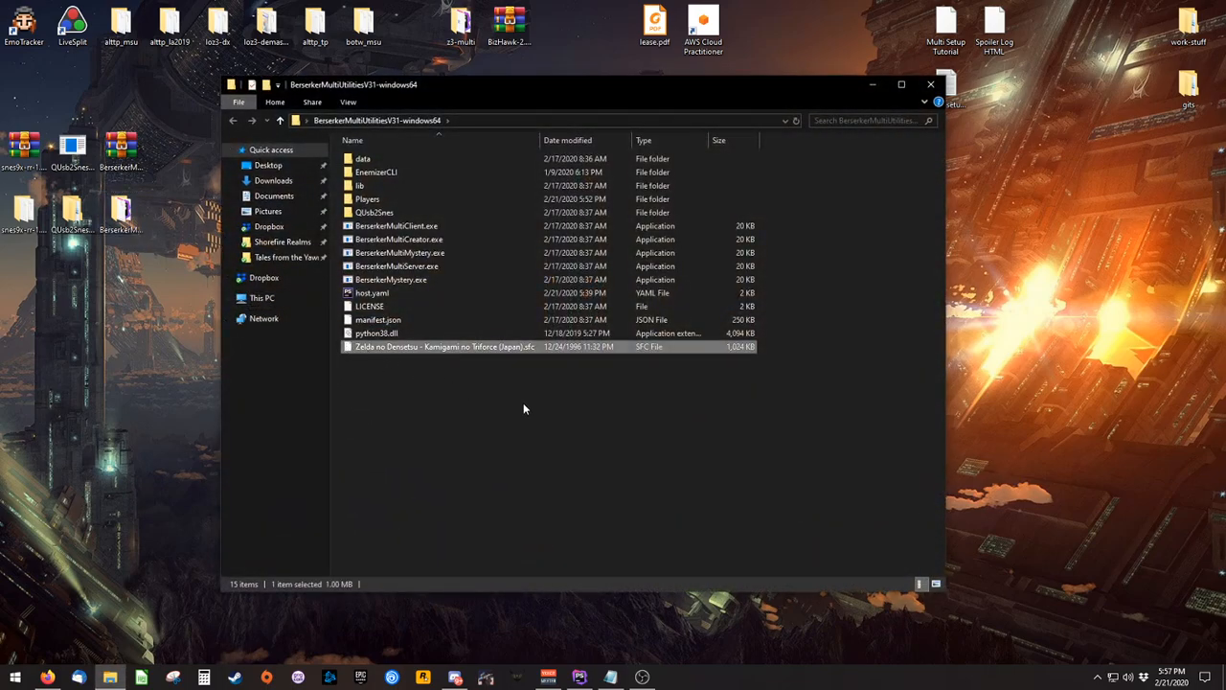
mouse_move(494, 402)
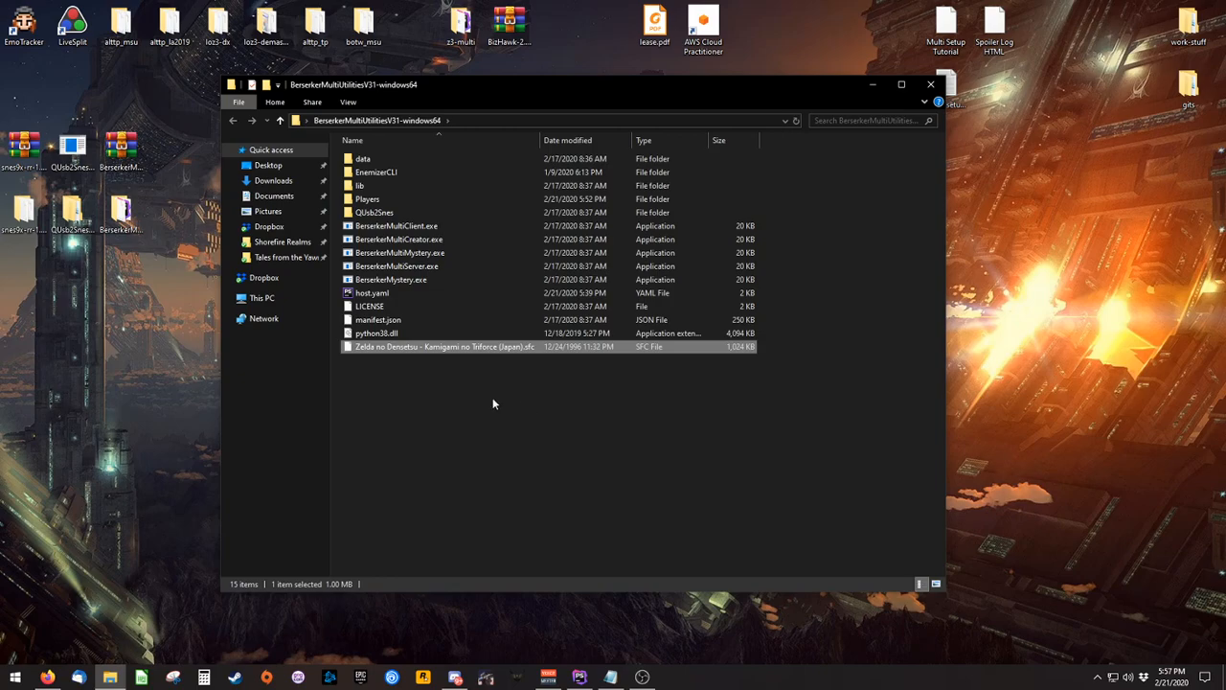
mouse_move(399, 349)
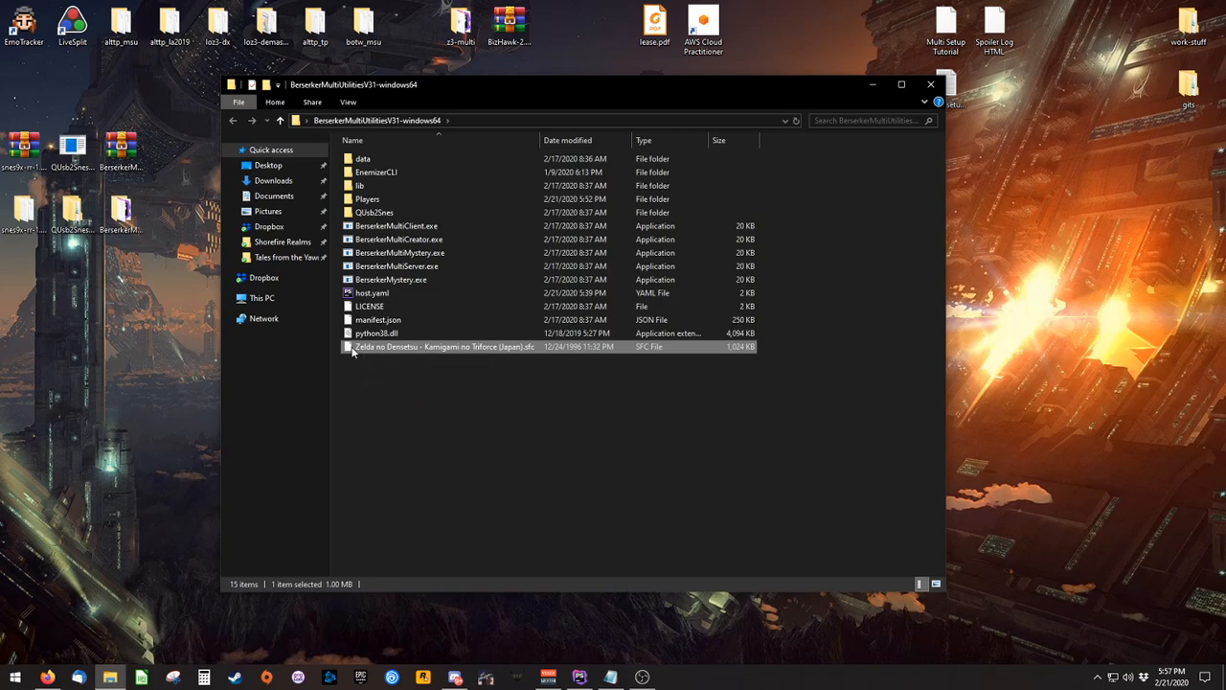
Permanently delete the Zelda no Densetsu ROM, confirm, then restore it in the folder
key(Delete)
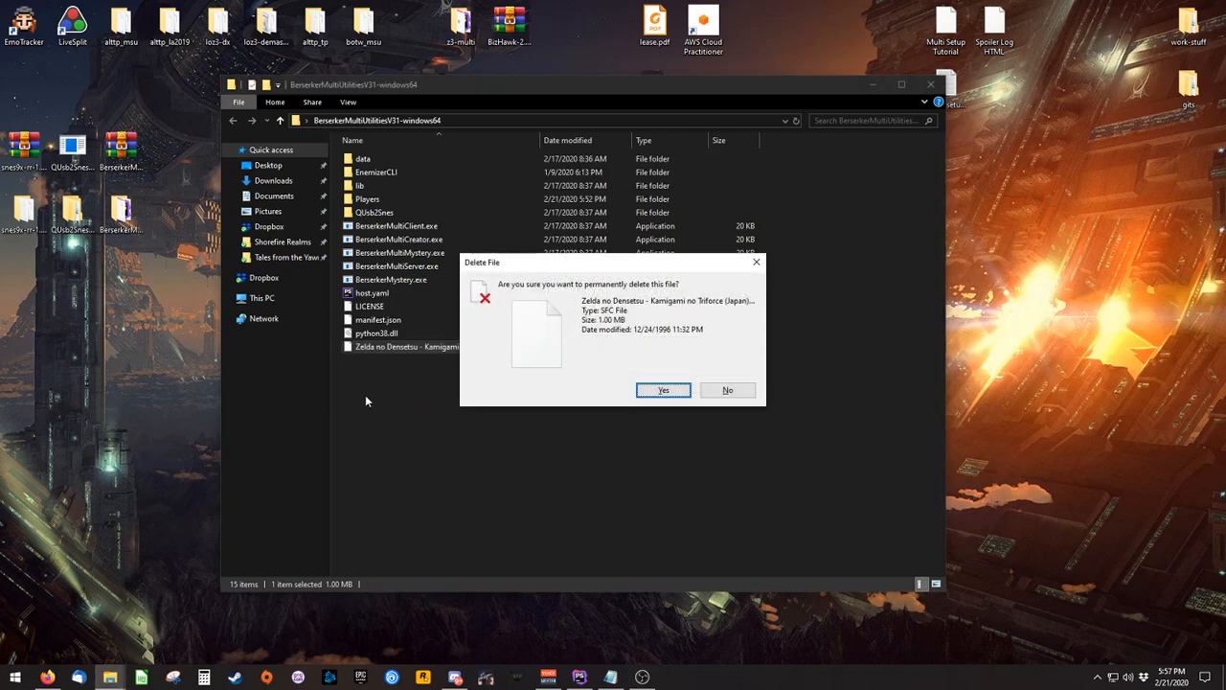
click(662, 391)
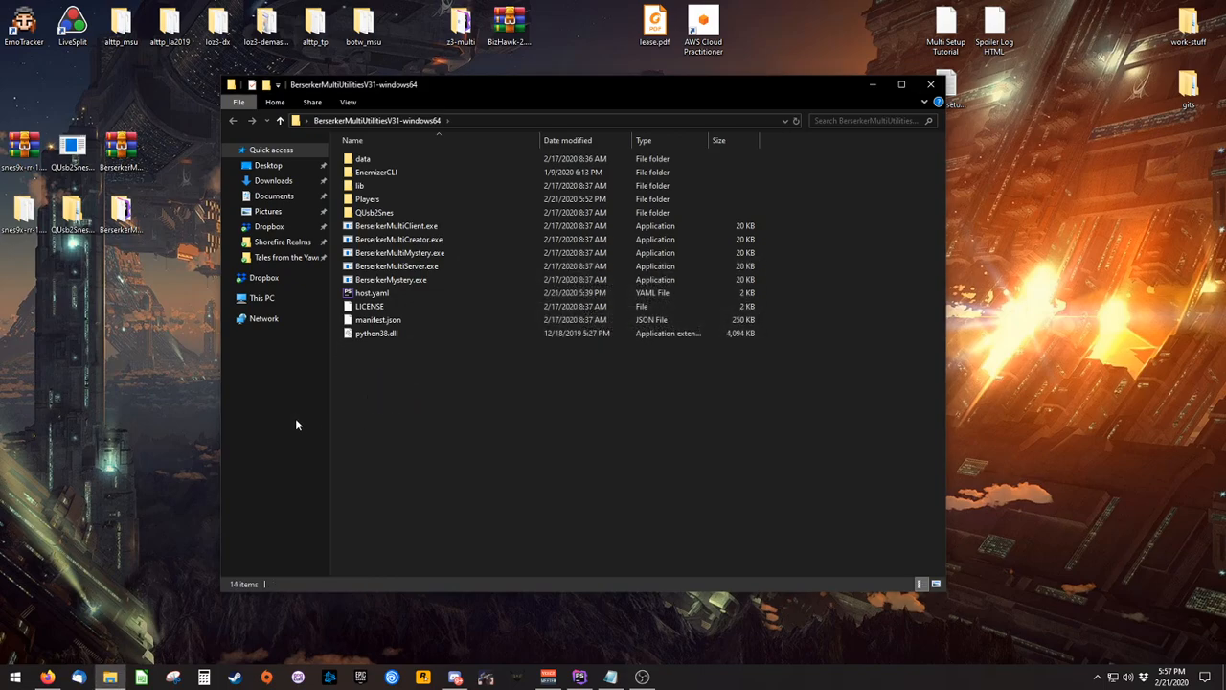
mouse_move(532, 444)
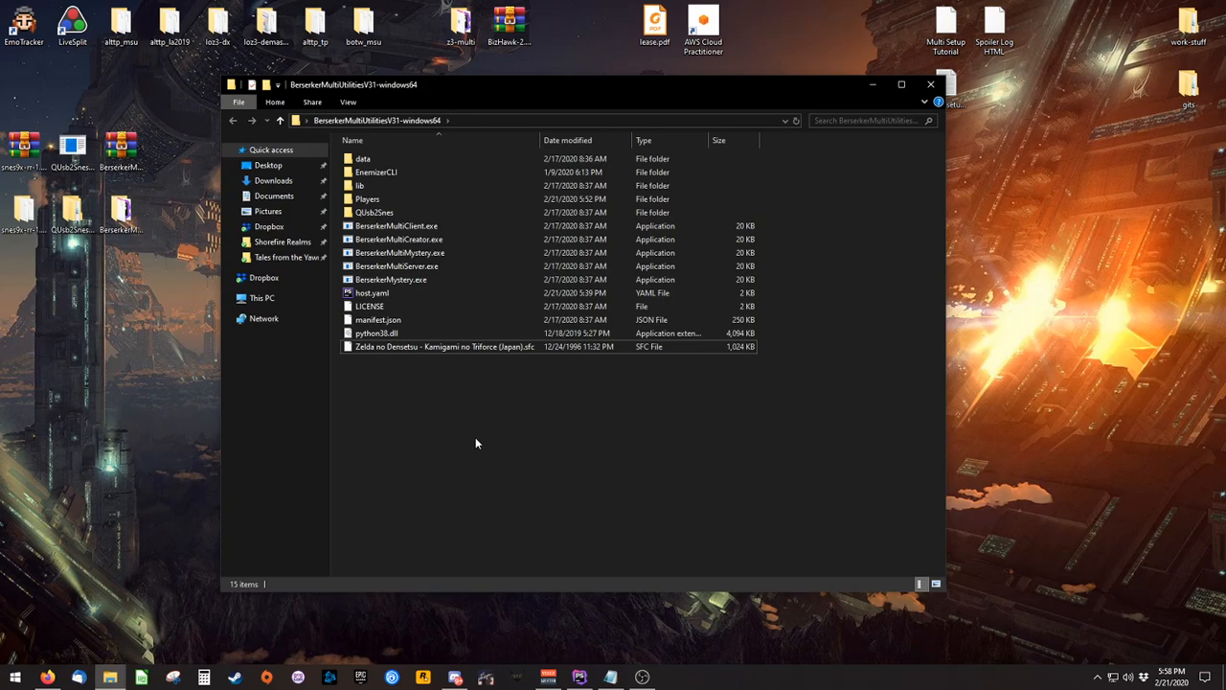
click(368, 197)
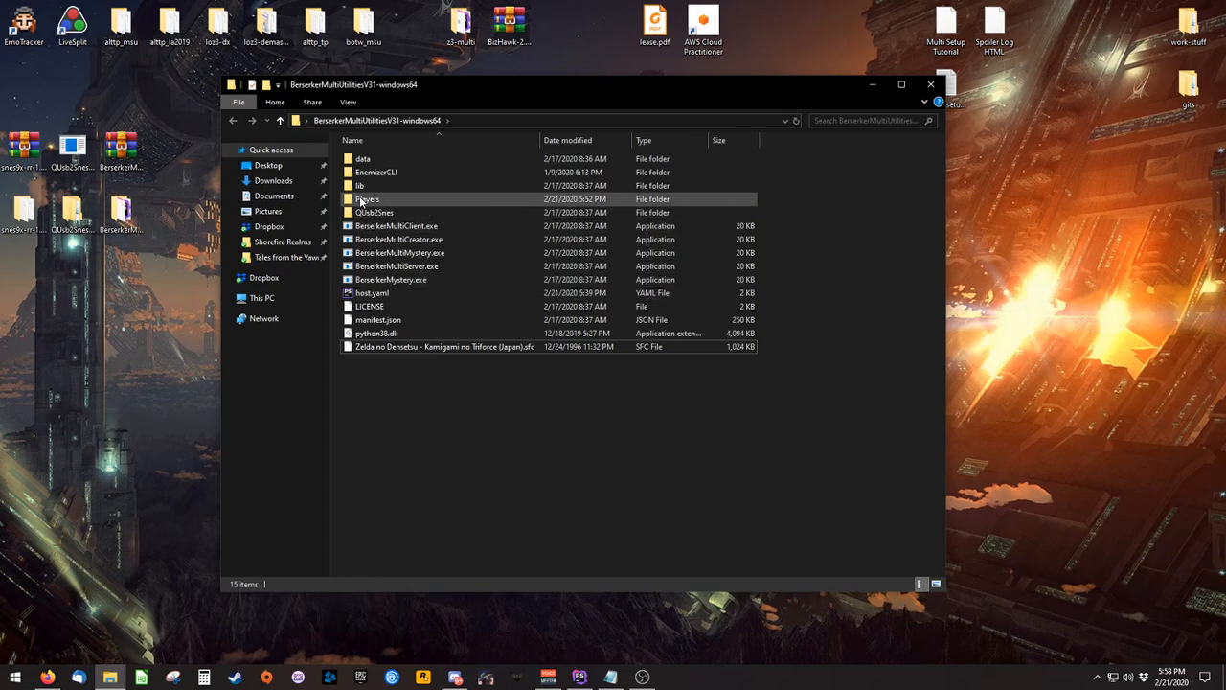
double_click(370, 197)
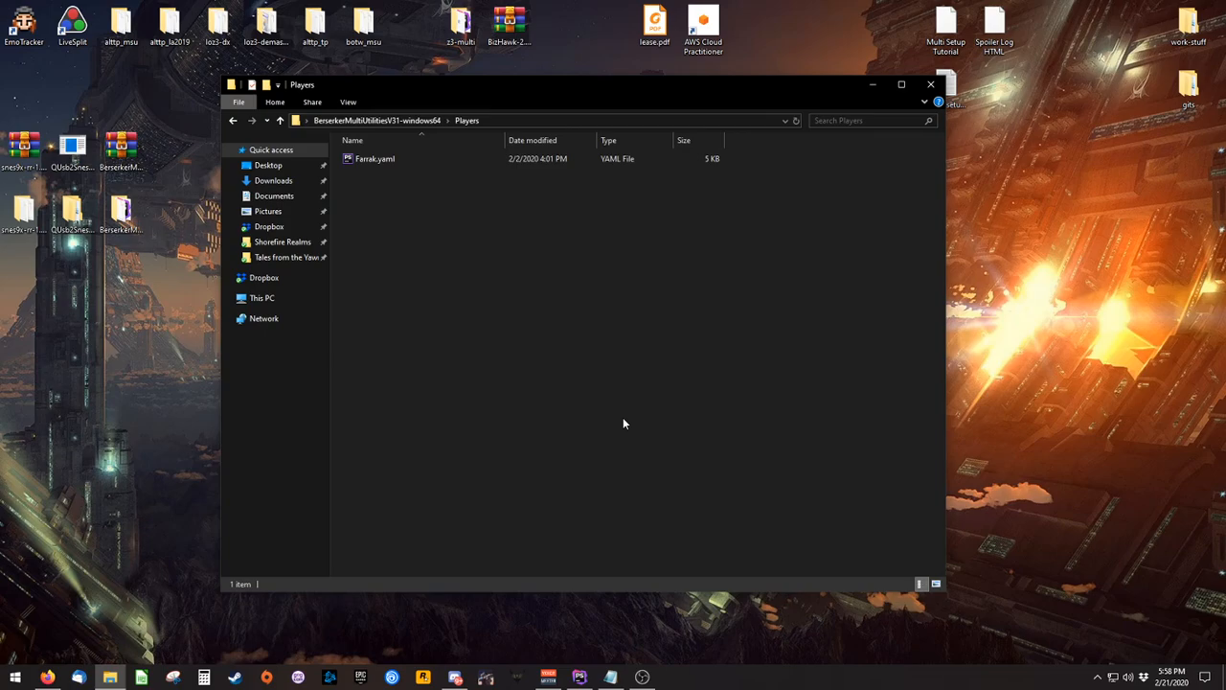
mouse_move(615, 364)
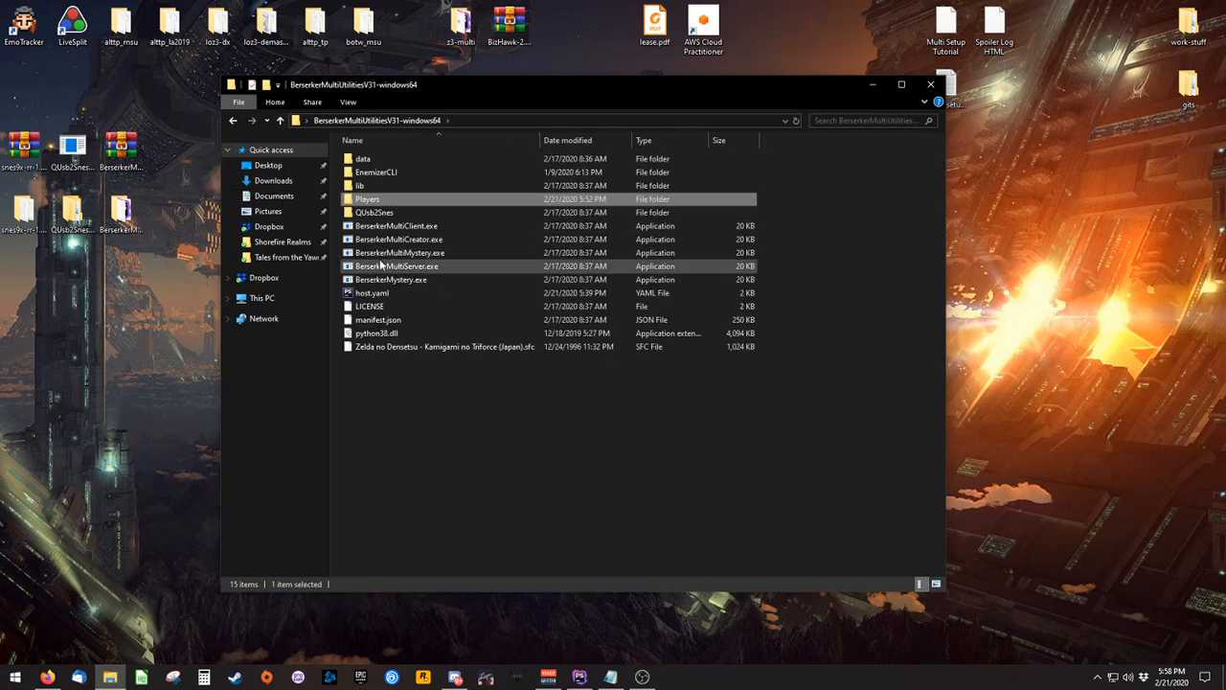
Open host.yaml in PyCharm and change hint_cost in the server options to 50
click(370, 292)
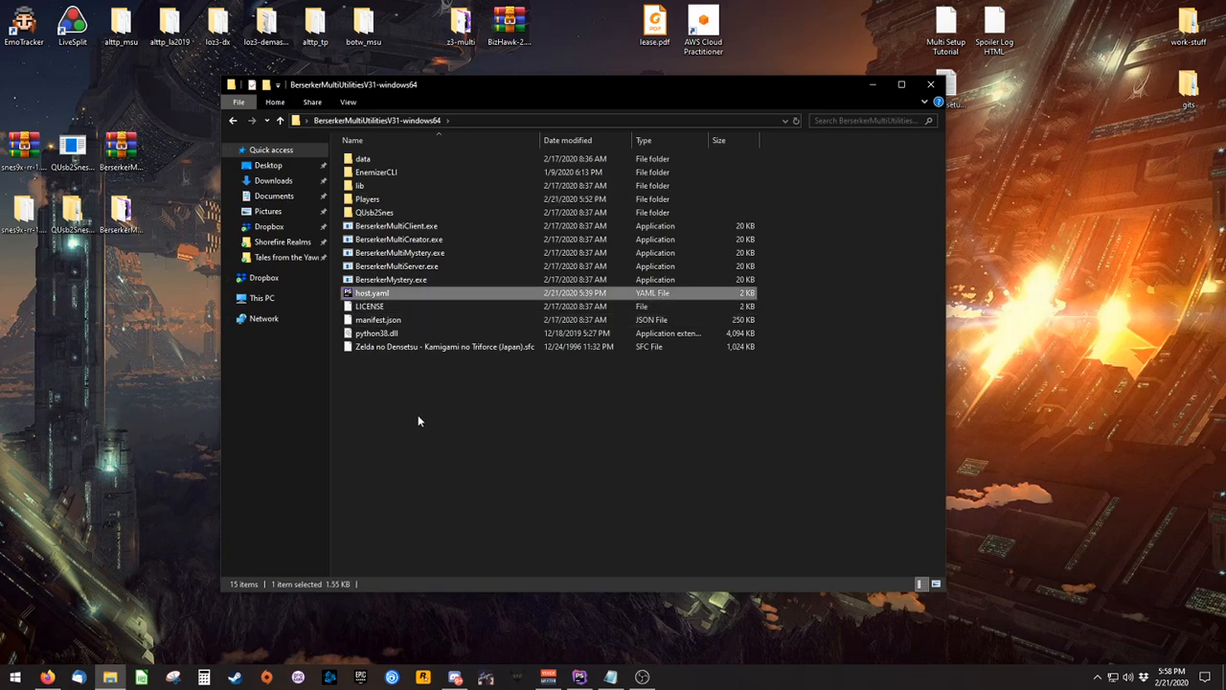
double_click(368, 292)
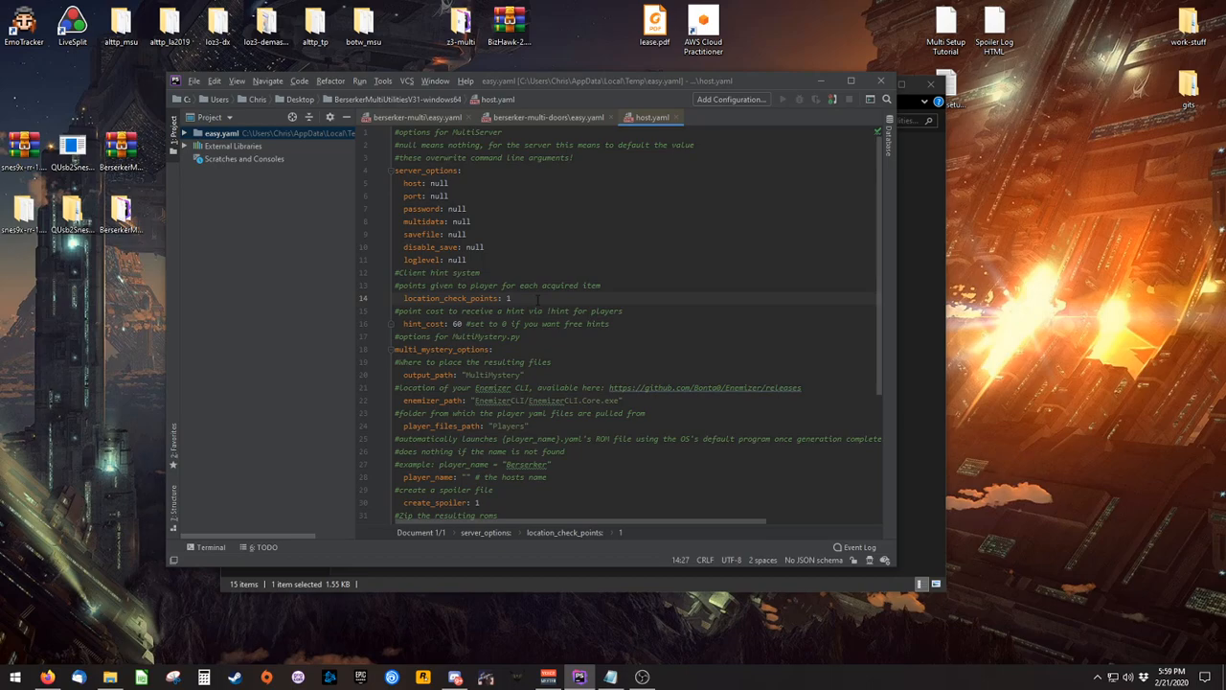
text(2)
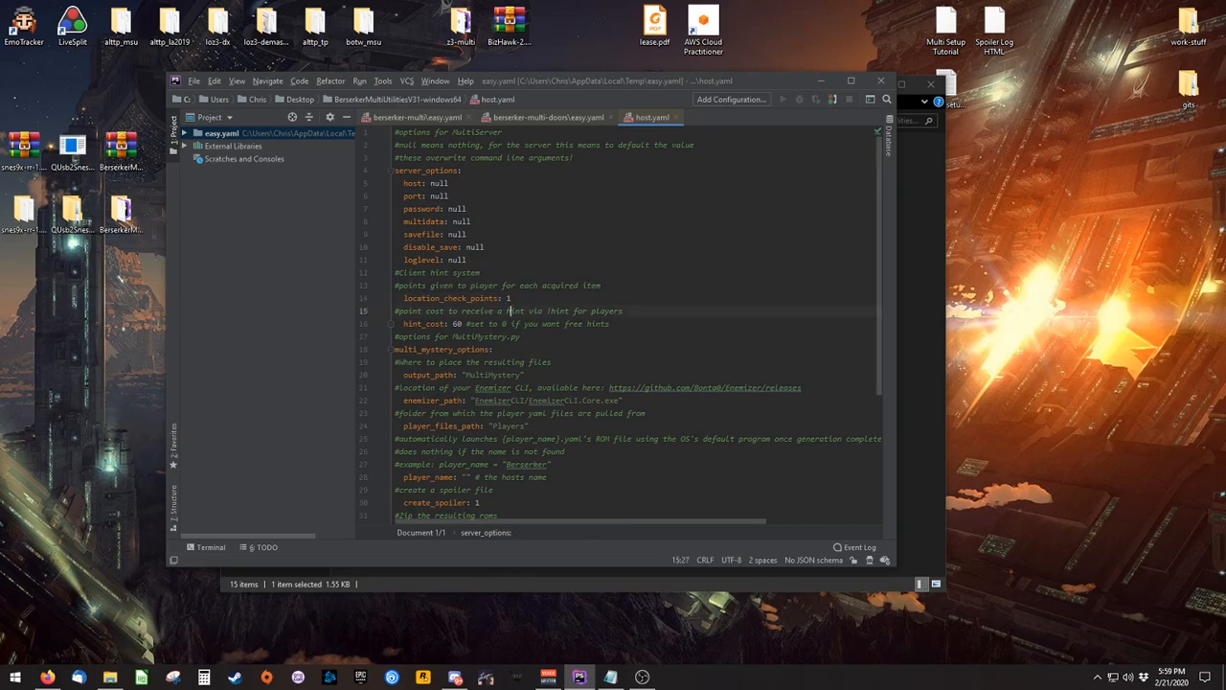
click(508, 322)
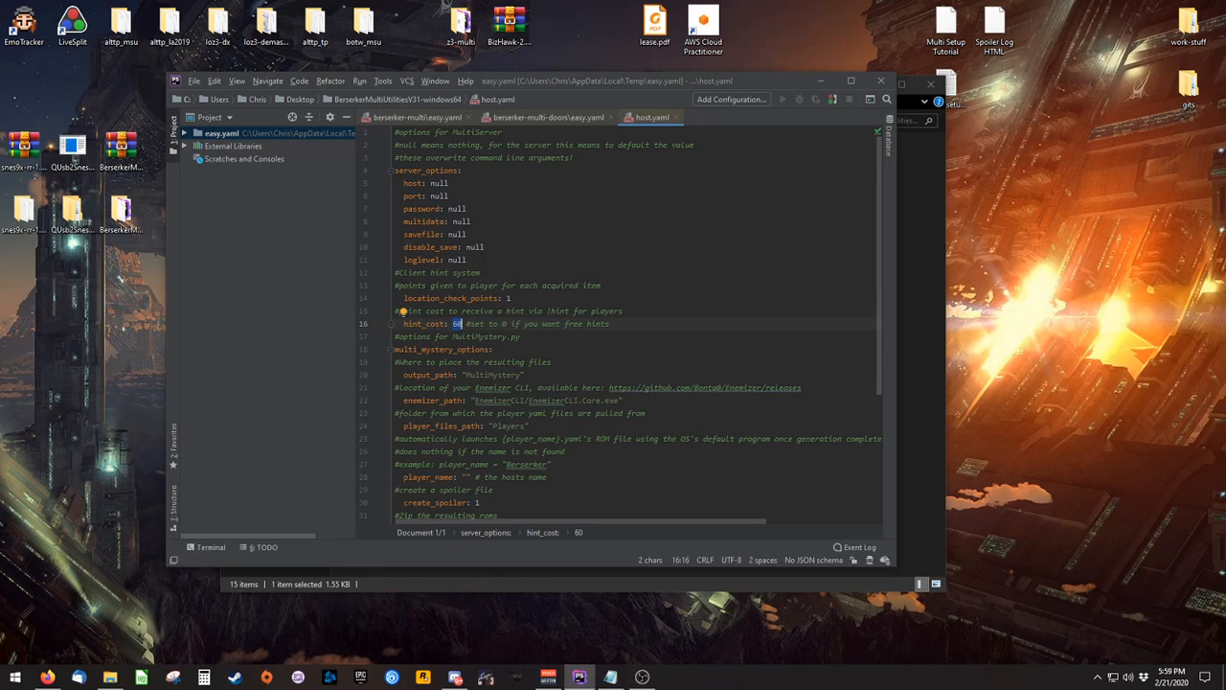
text(1000)
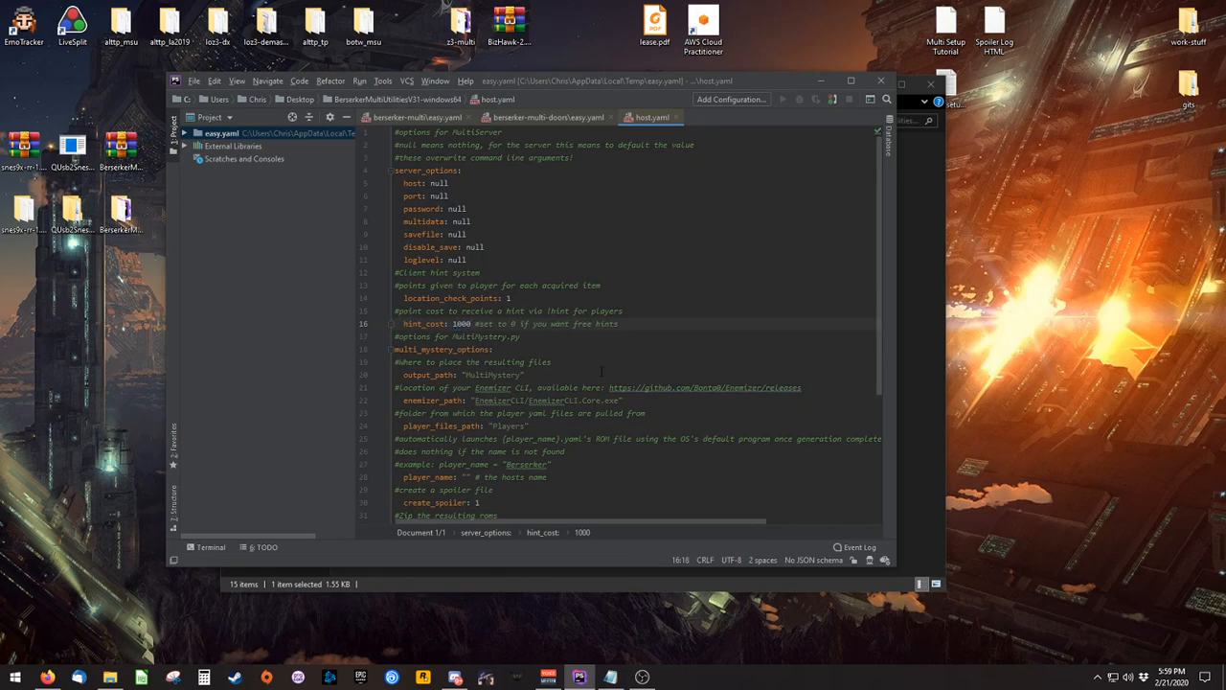
double_click(459, 324)
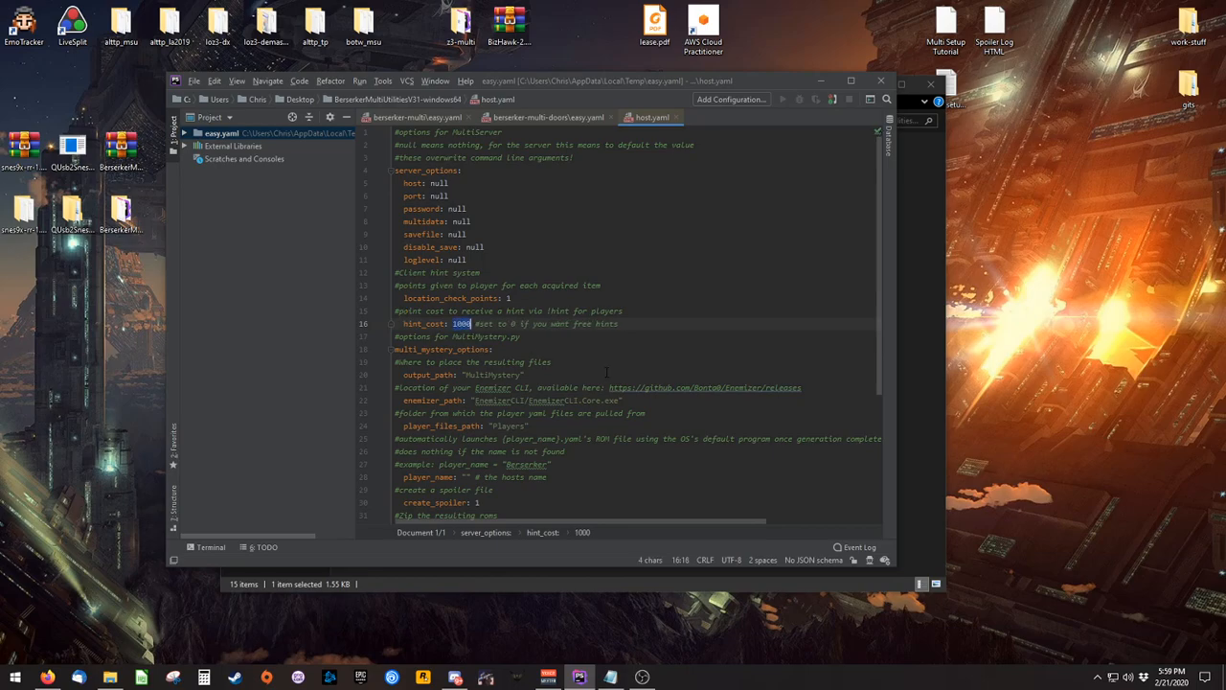
text(50)
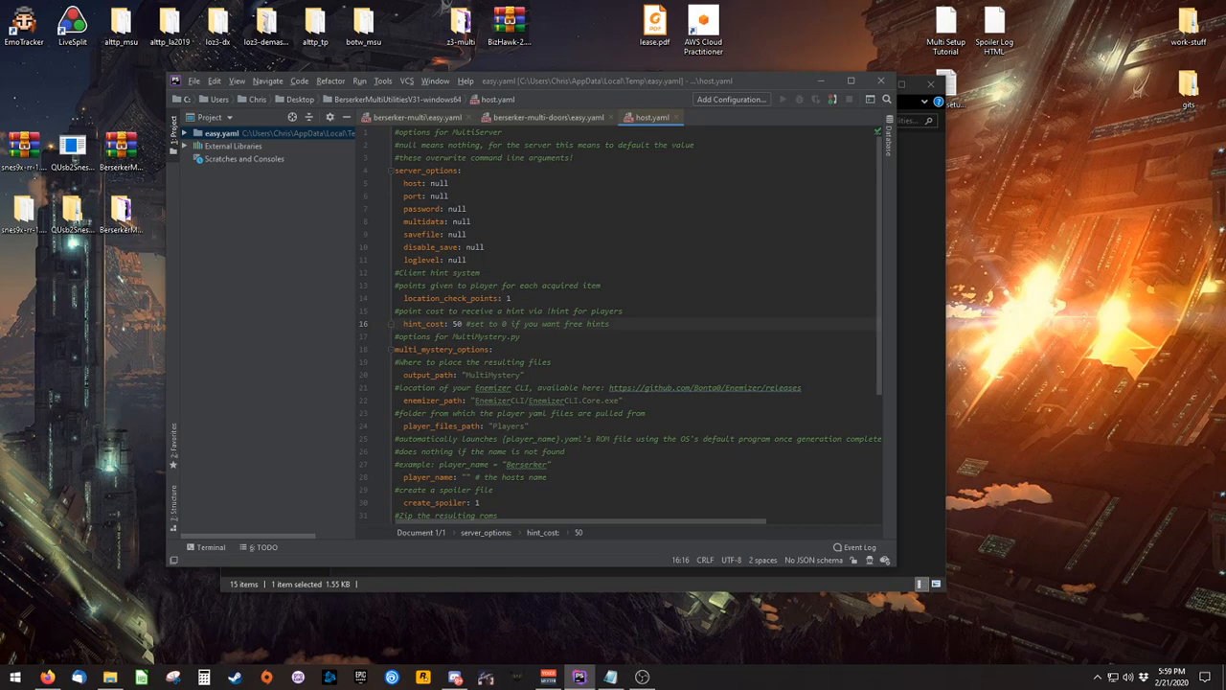
Scroll down to review the zip_roms and multi_mystery options
scroll(down, 3)
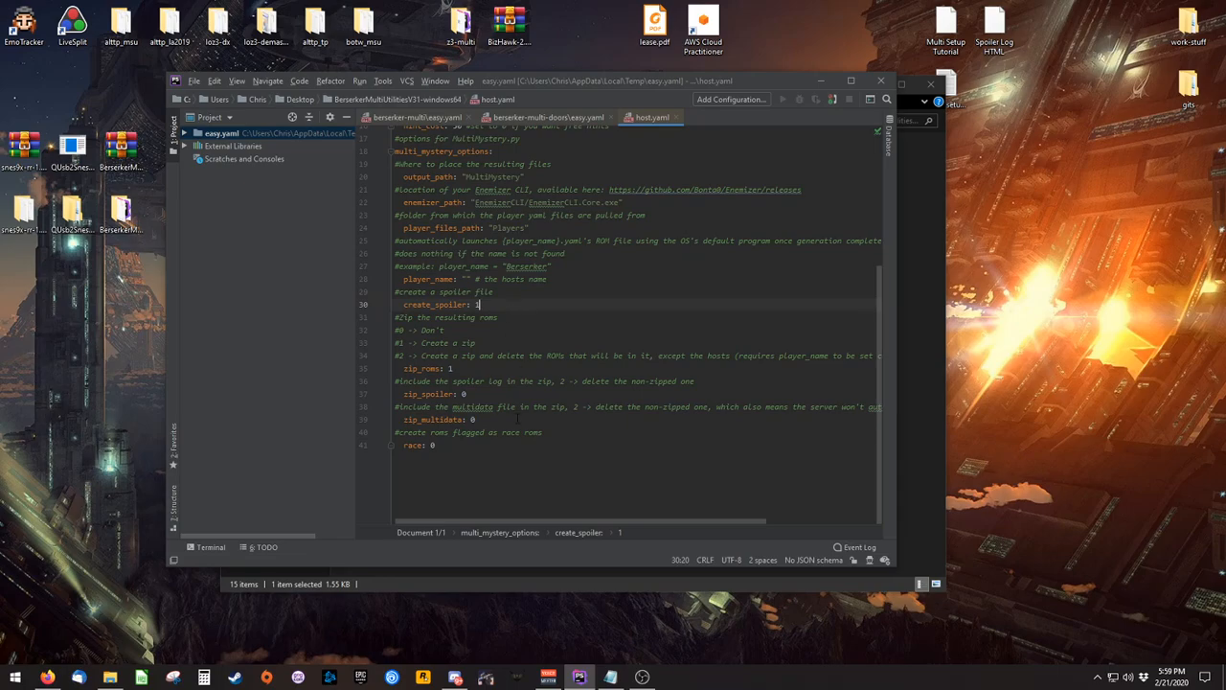
click(450, 368)
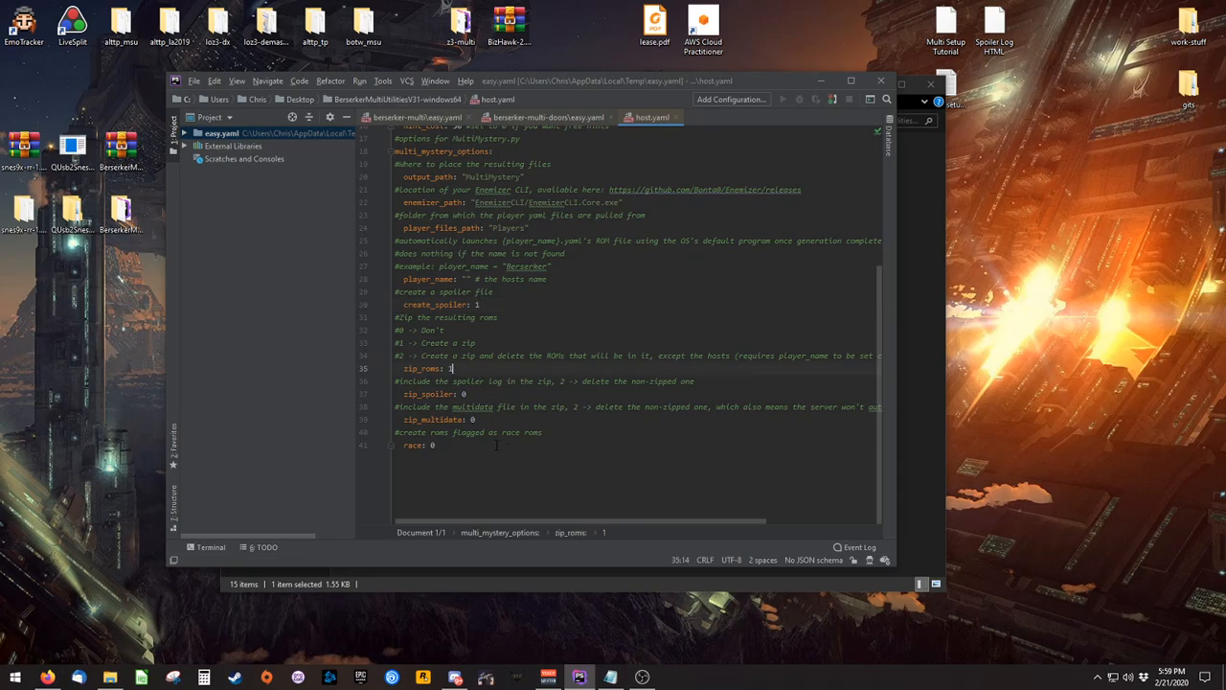
click(435, 444)
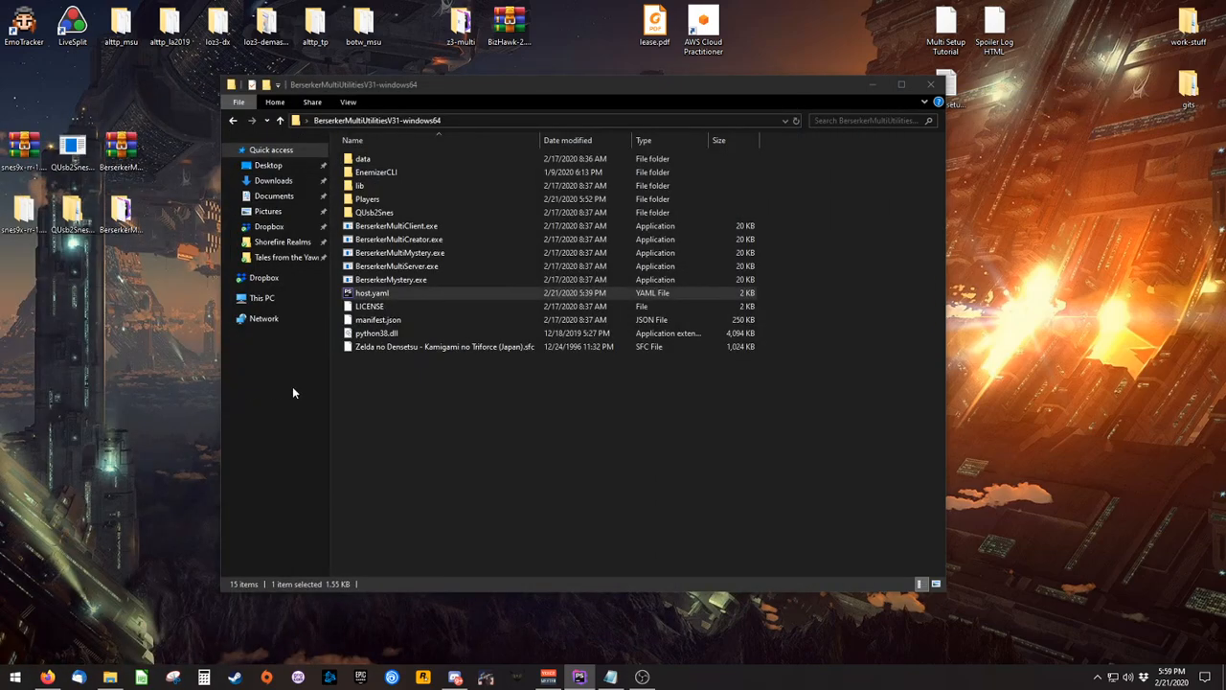
Run BerserkerMultiMystery.exe to generate the seed and note the output folder in the log
click(501, 445)
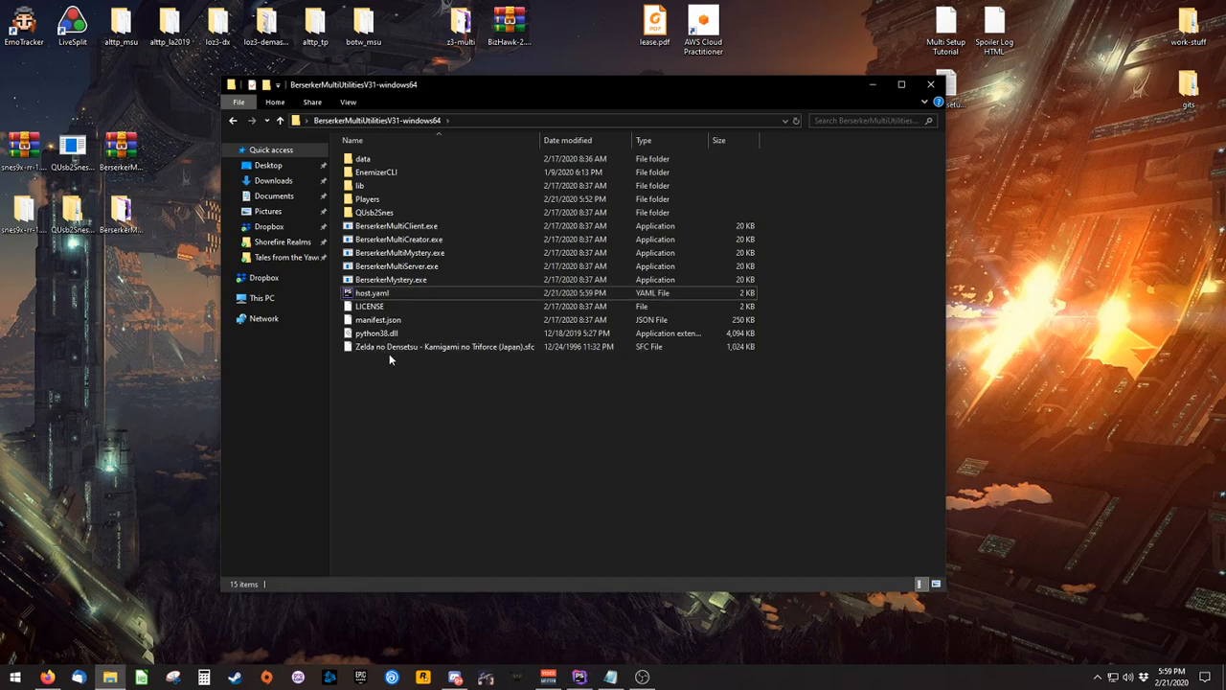
click(397, 253)
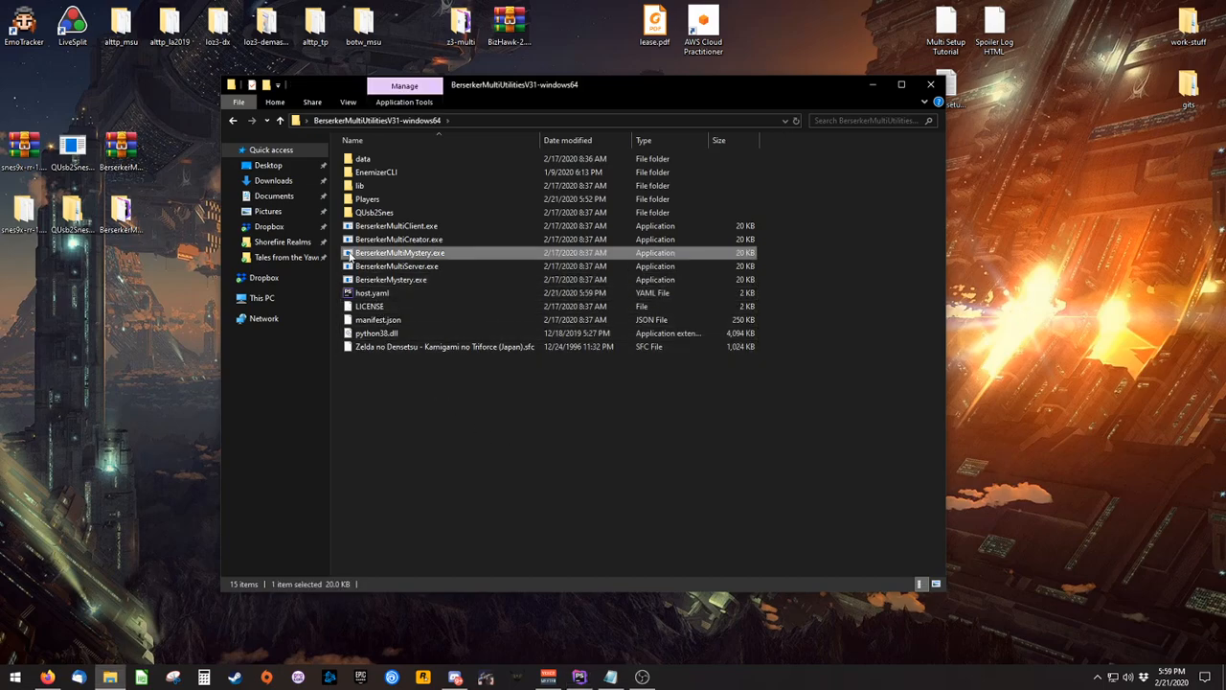
double_click(395, 253)
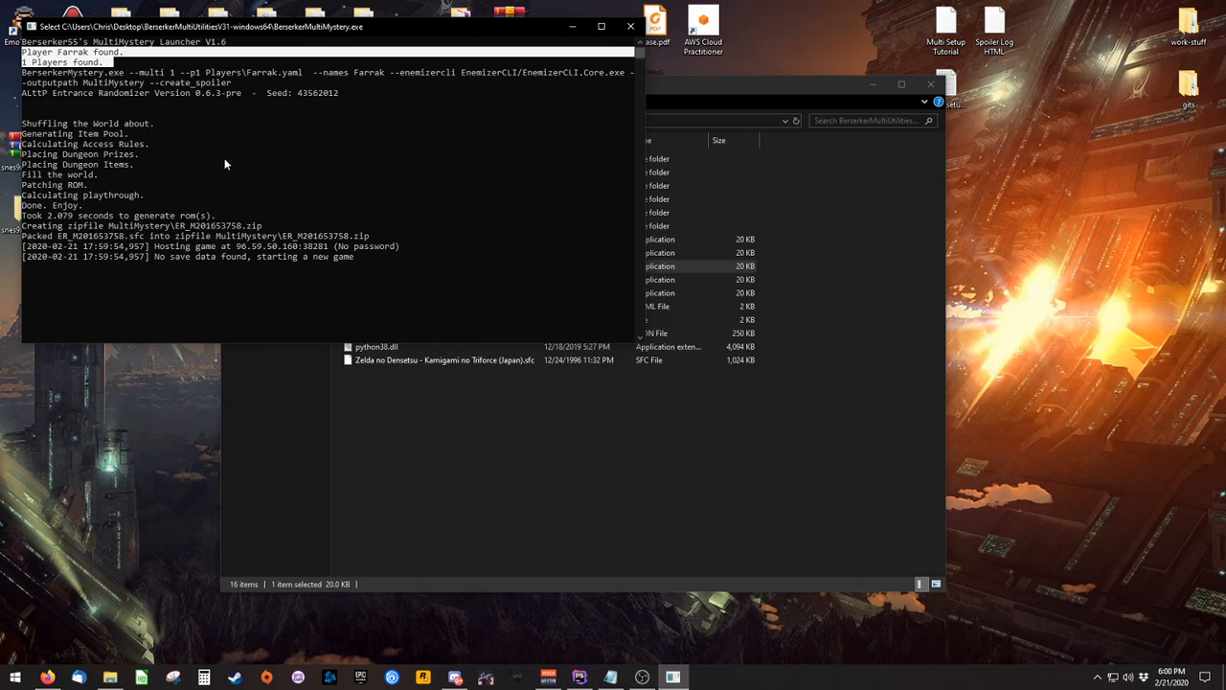
mouse_move(219, 163)
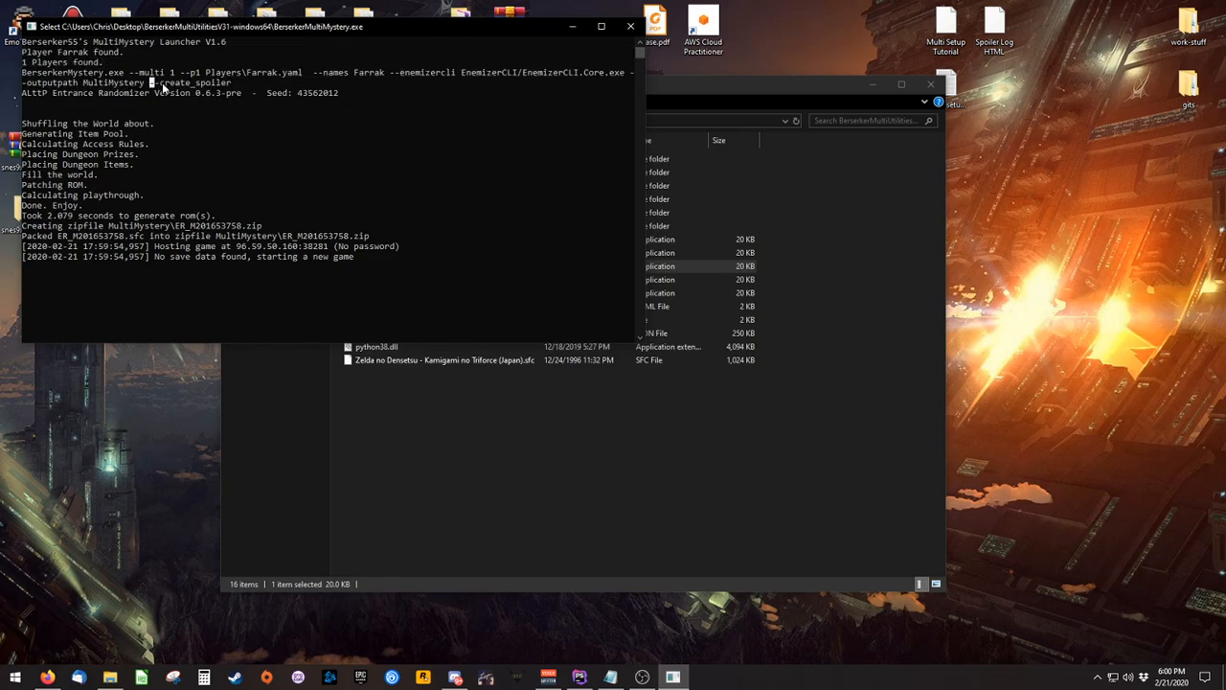
double_click(187, 92)
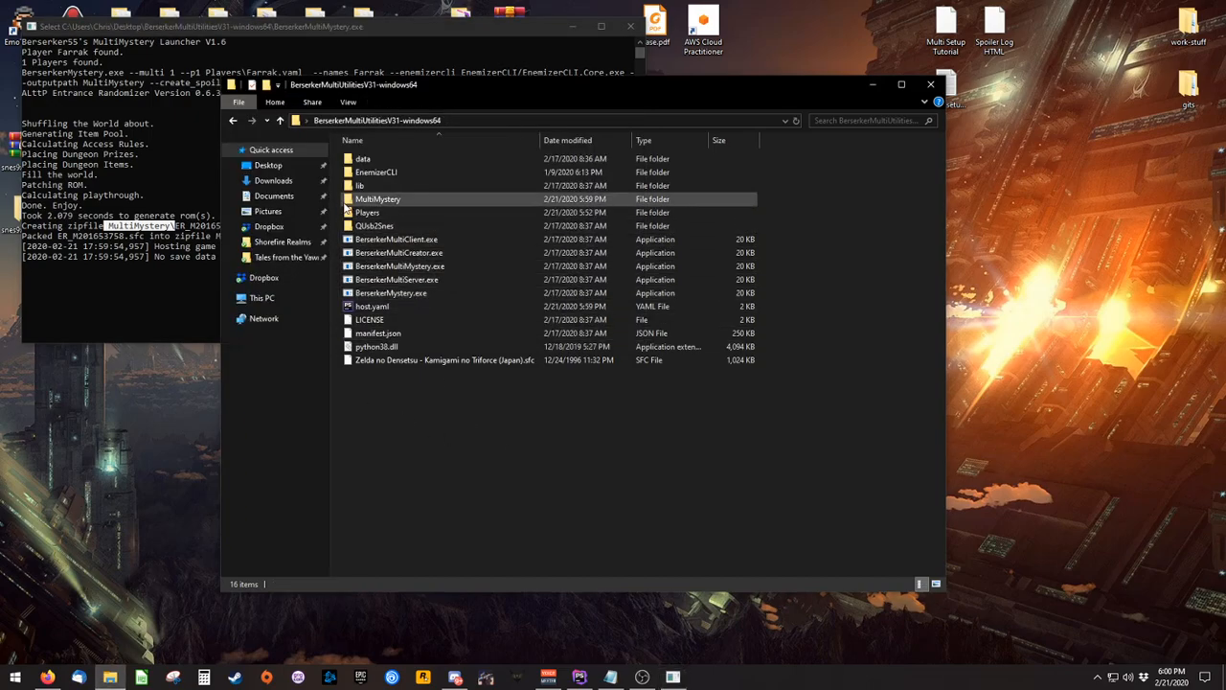
Open the MultiMystery output folder, check the .sfc and read the Spoiler.txt log
double_click(377, 198)
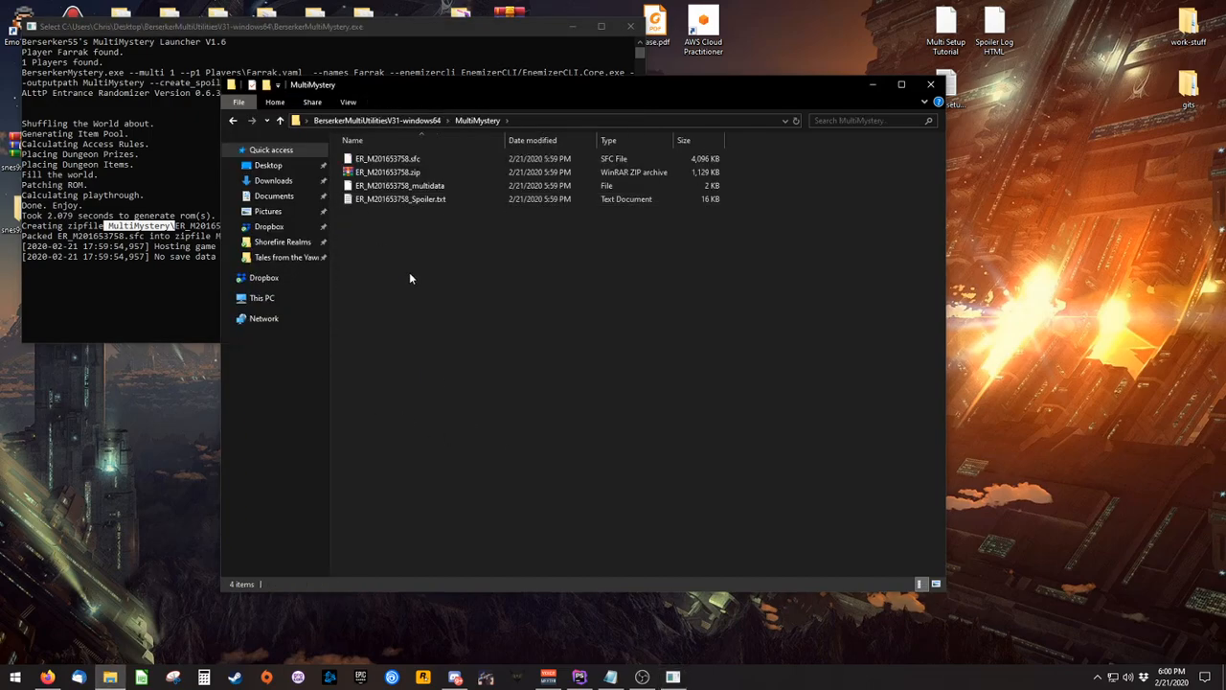
click(387, 172)
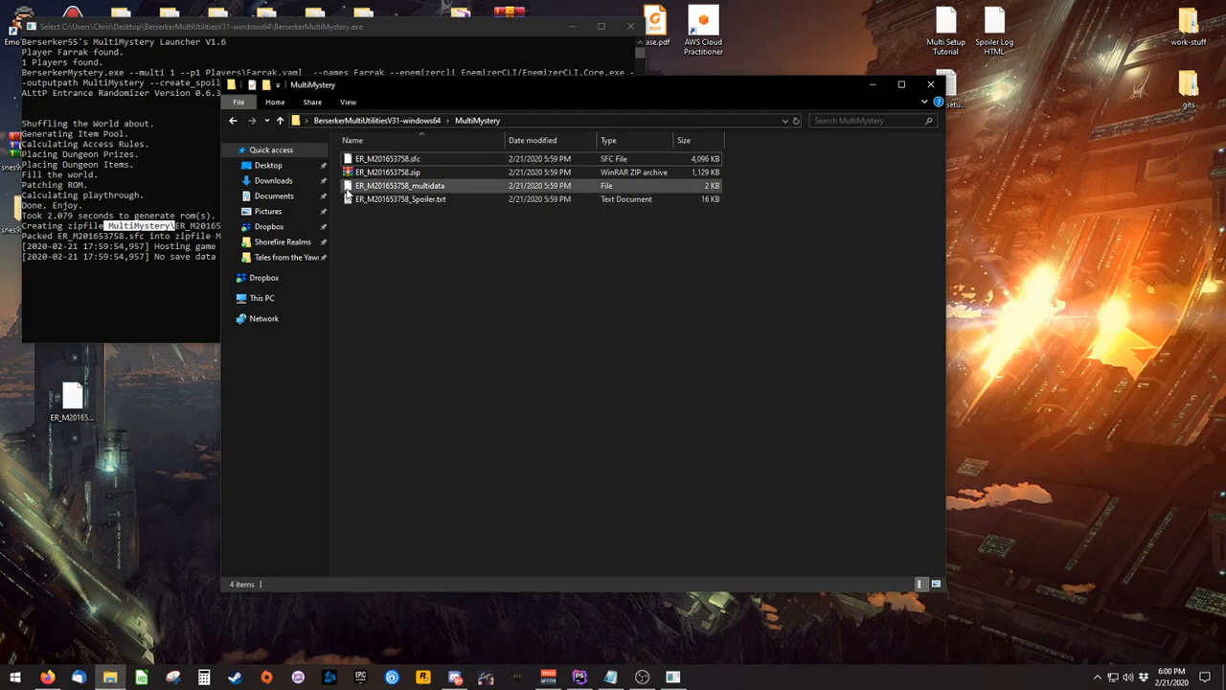
click(399, 198)
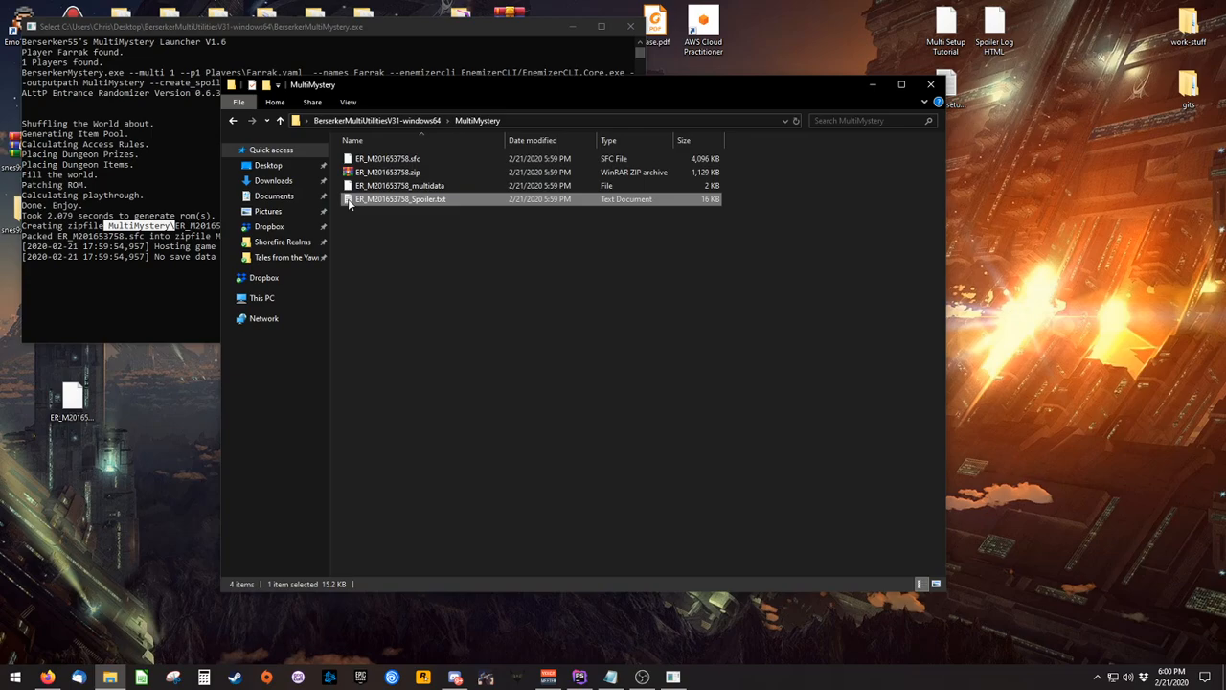
double_click(399, 197)
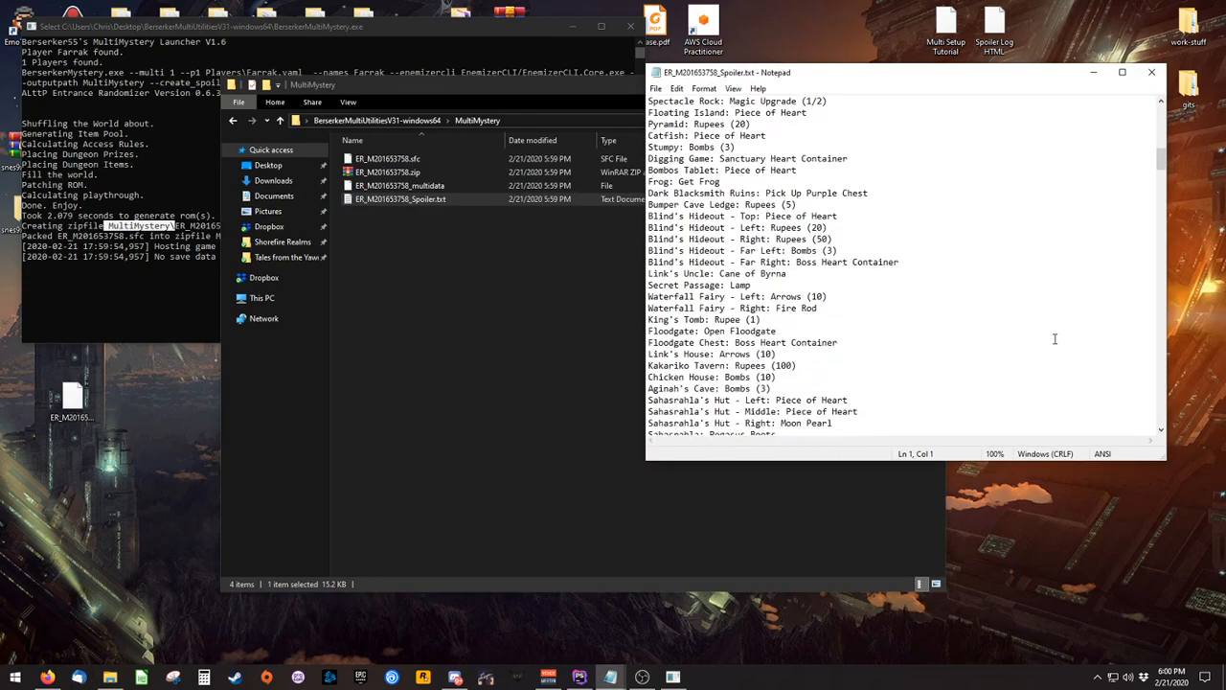
Close the spoiler, check the generated .zip archive, then close the folder window
click(1153, 71)
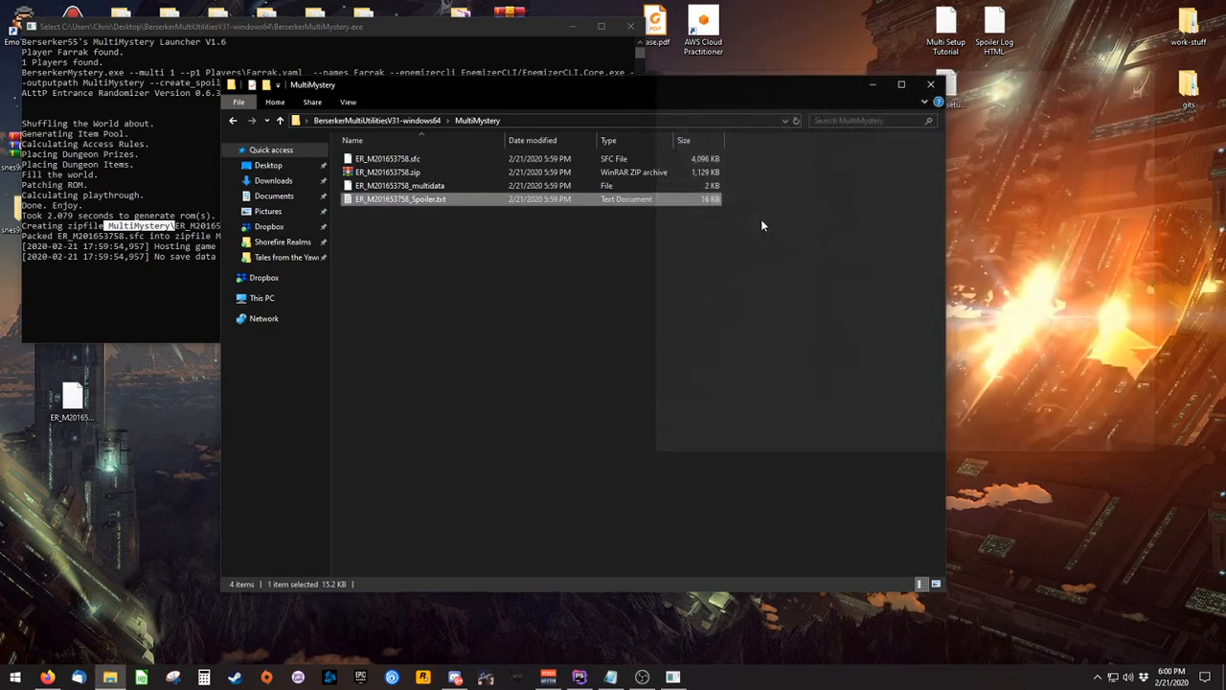
double_click(398, 172)
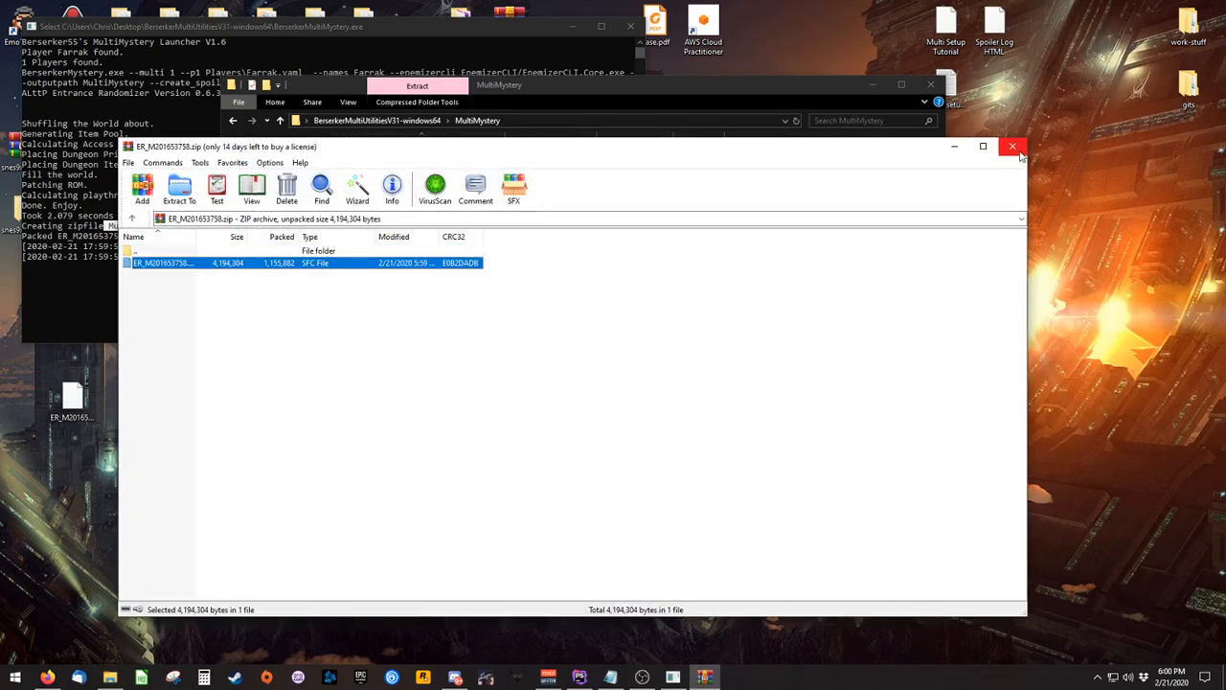
click(1011, 146)
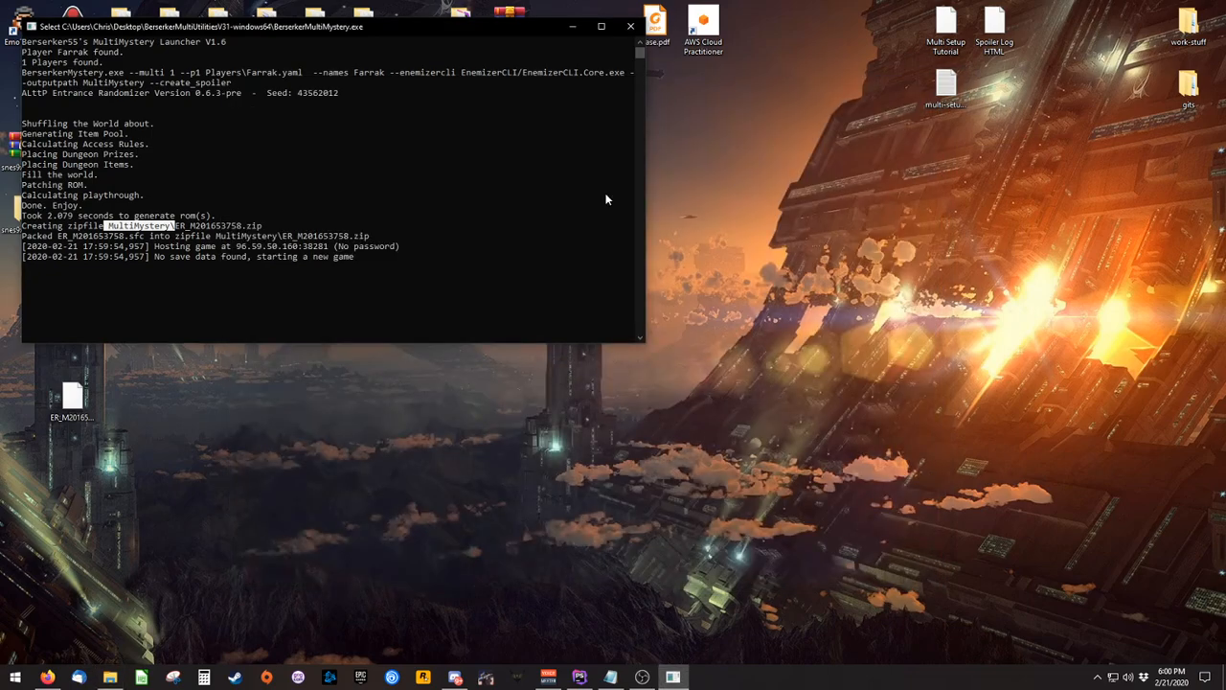
mouse_move(223, 252)
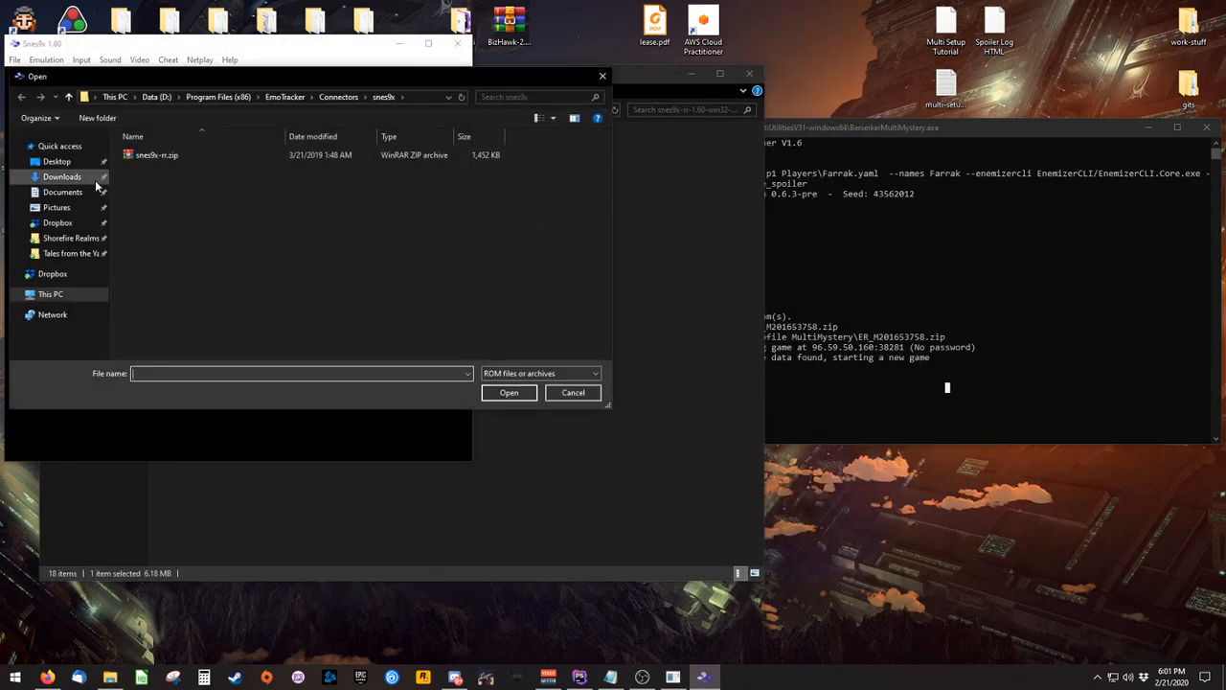
Load the newly generated ER ROM from the Desktop into Snes9x
click(56, 161)
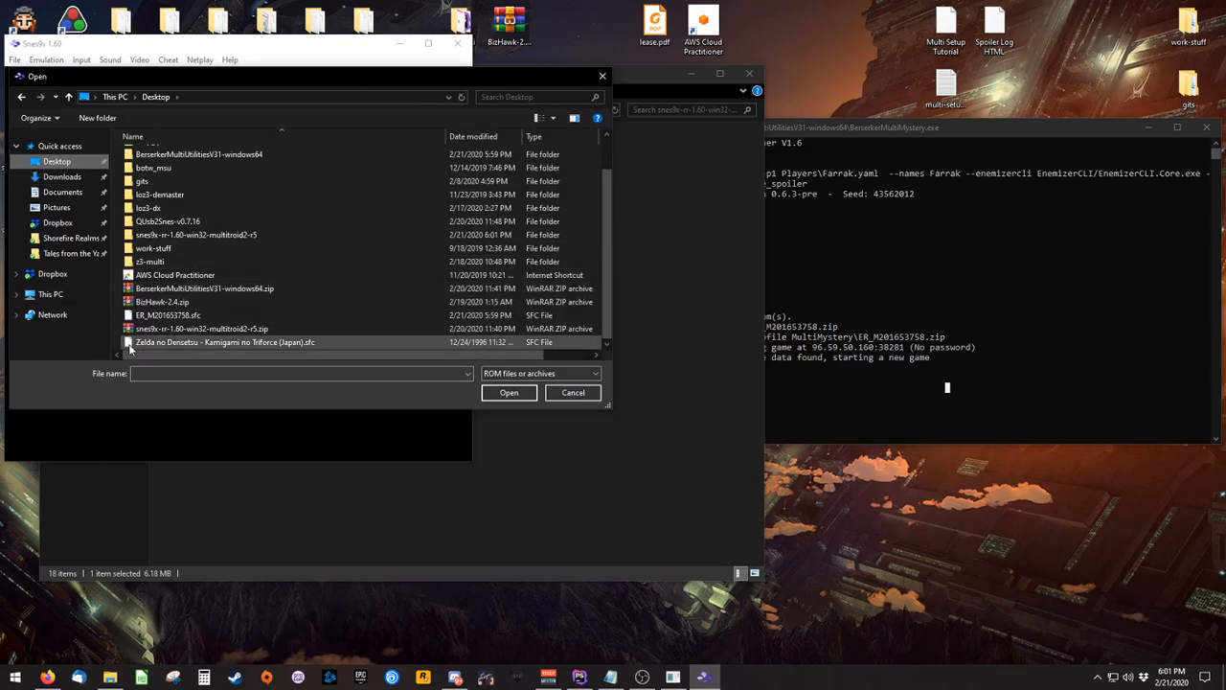
click(507, 391)
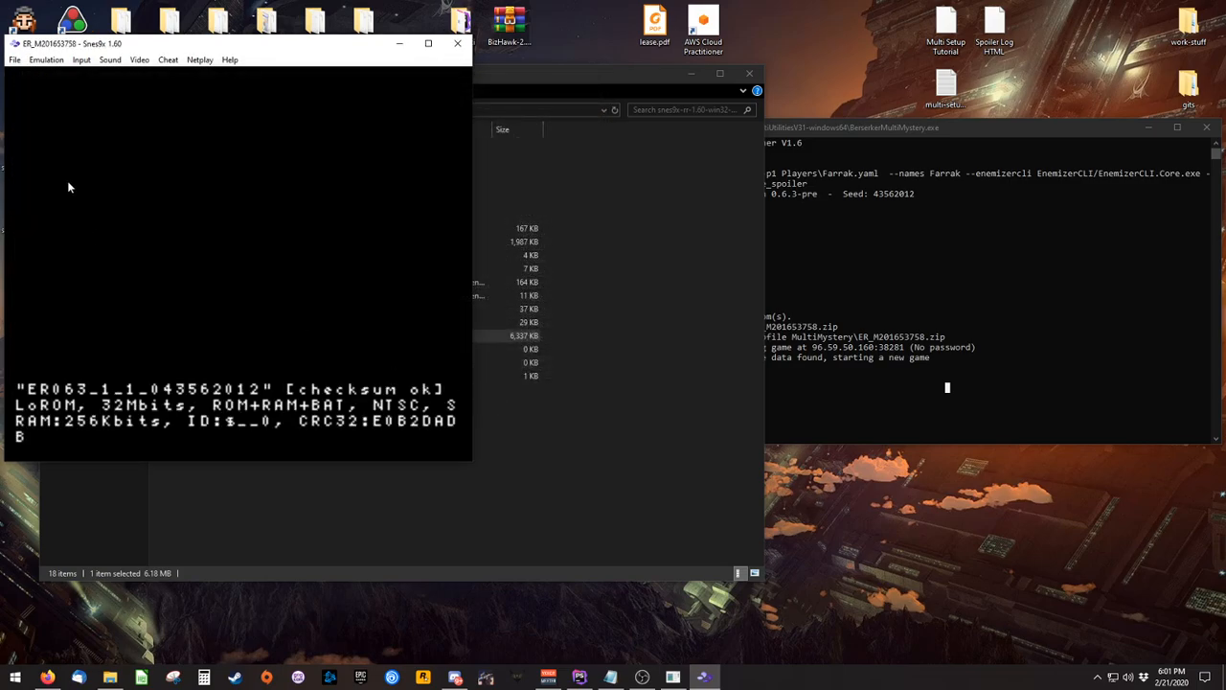
click(11, 62)
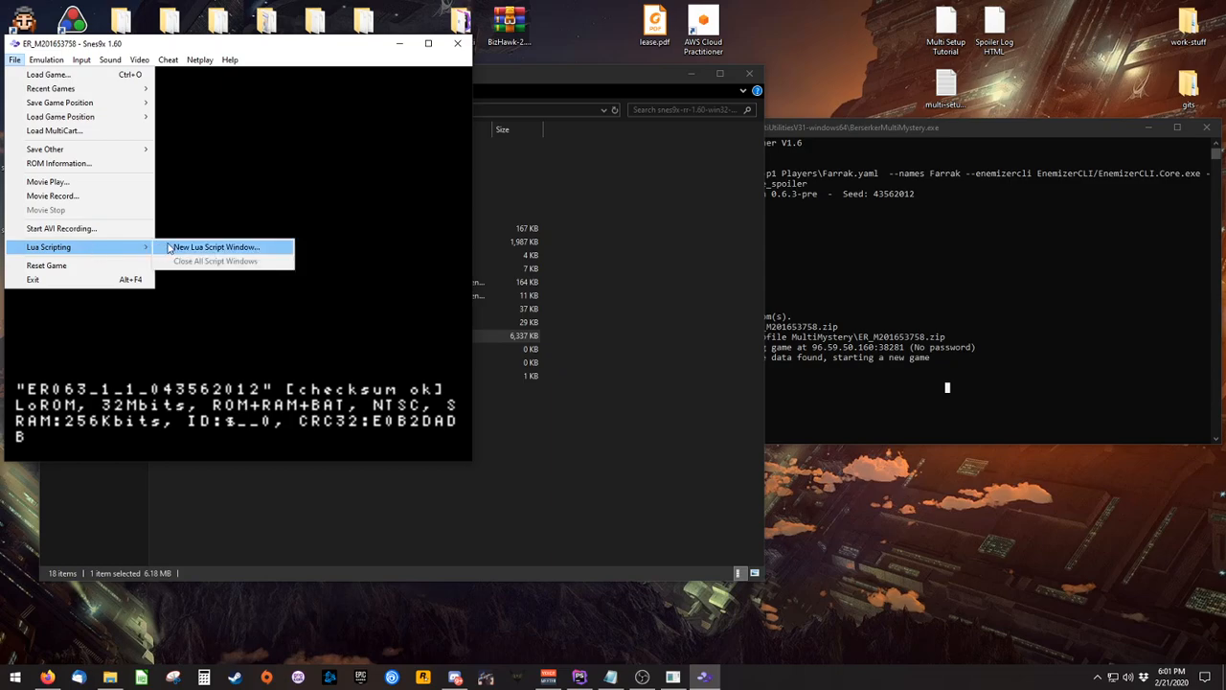
Load multibridge.lua from the emulator's lua folder into a new Lua script window
click(218, 245)
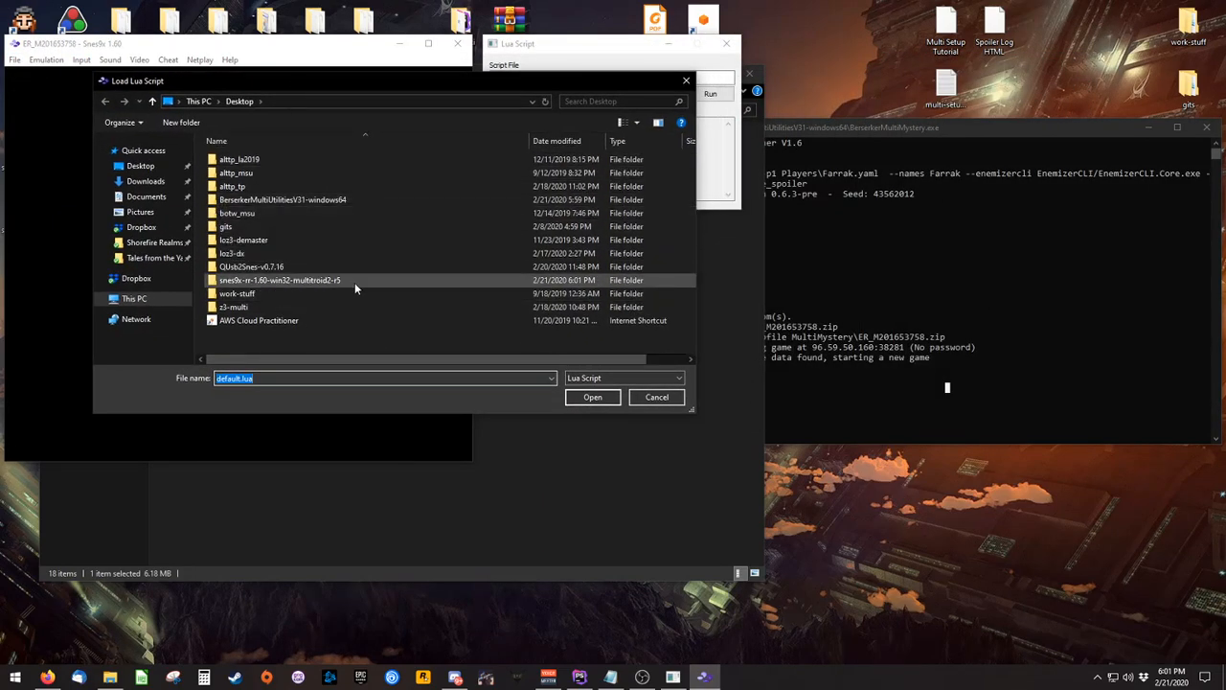
double_click(278, 279)
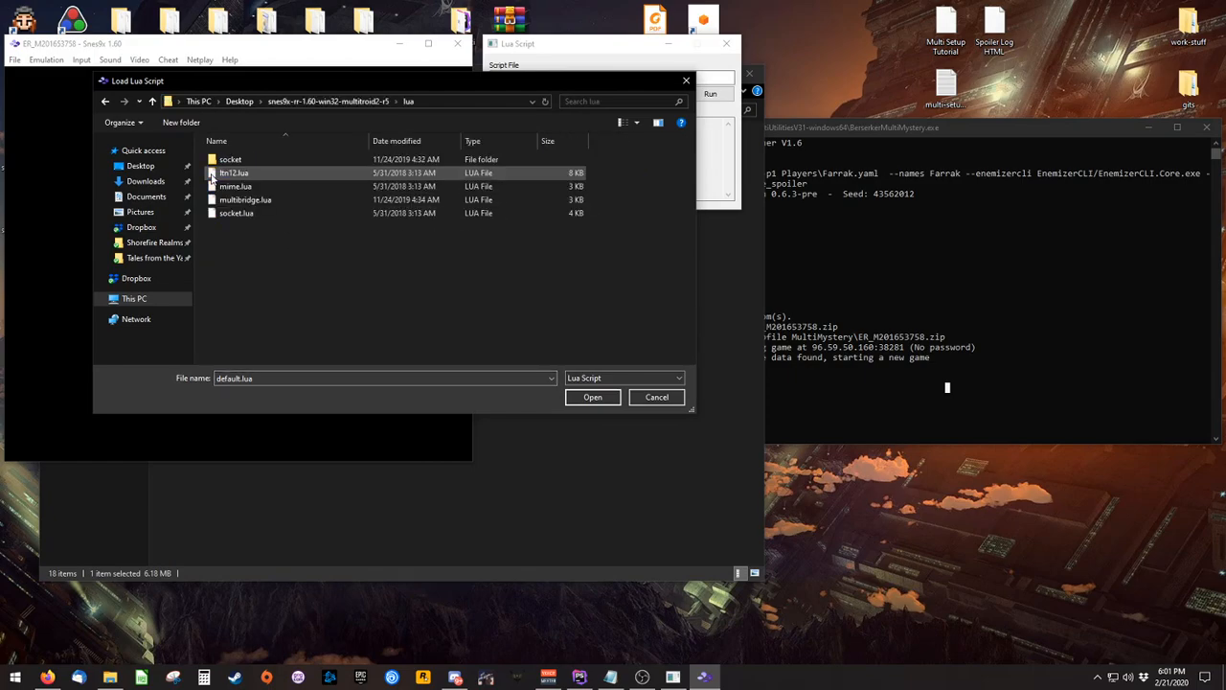
click(246, 199)
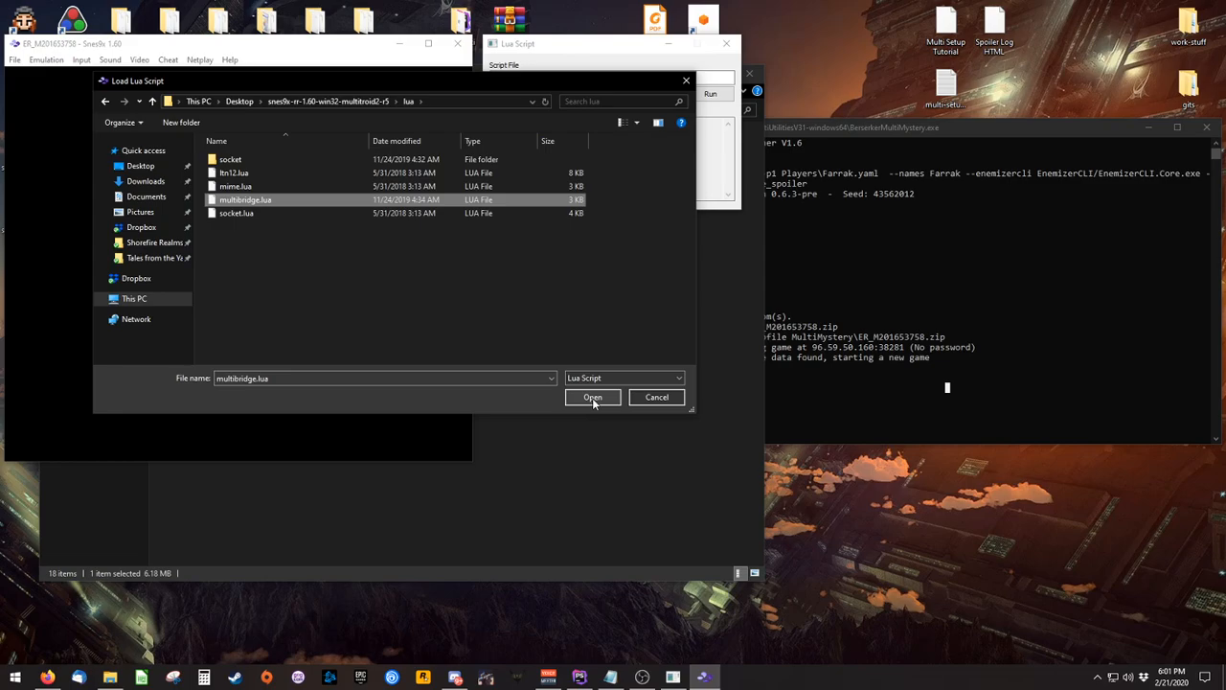
click(592, 397)
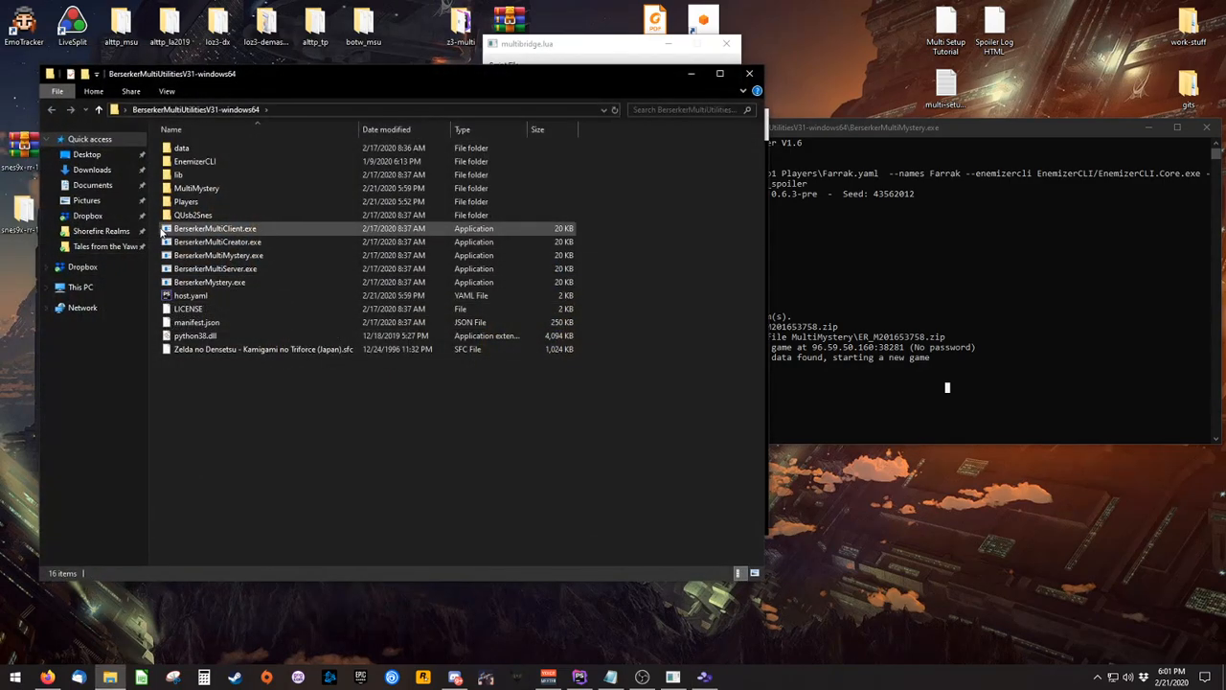
Launch BerserkerMultiClient and connect it to the local server at 127.0.0.1
double_click(214, 228)
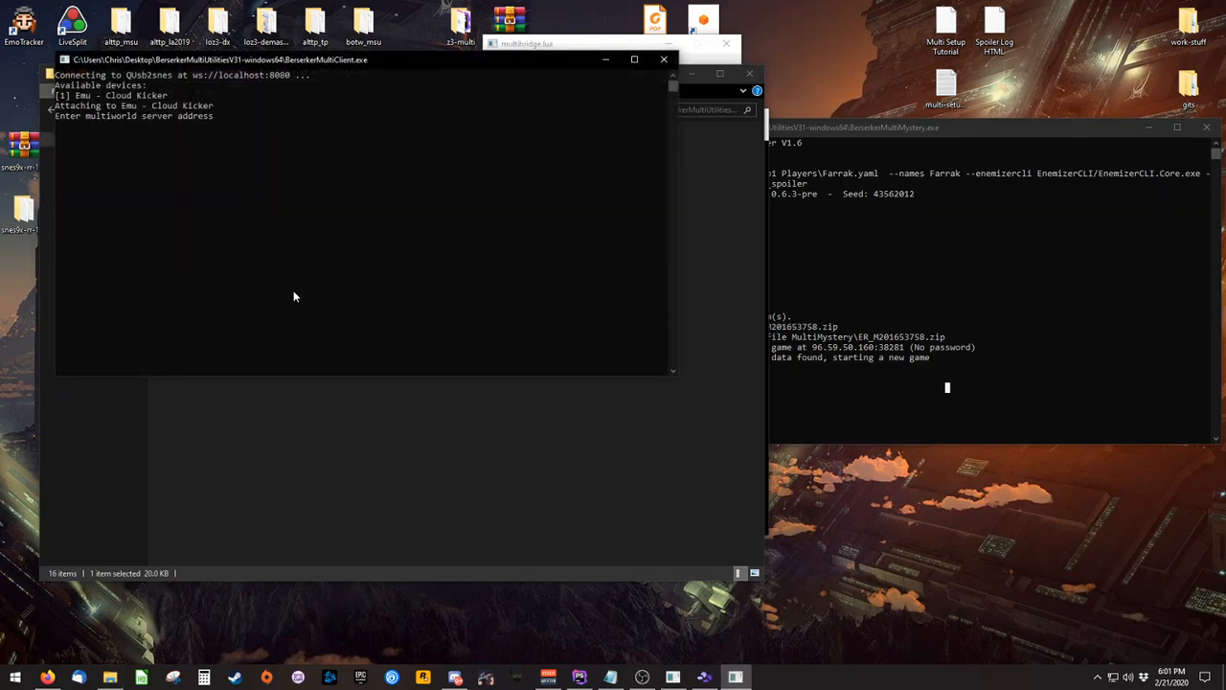
text(127.0.0.1)
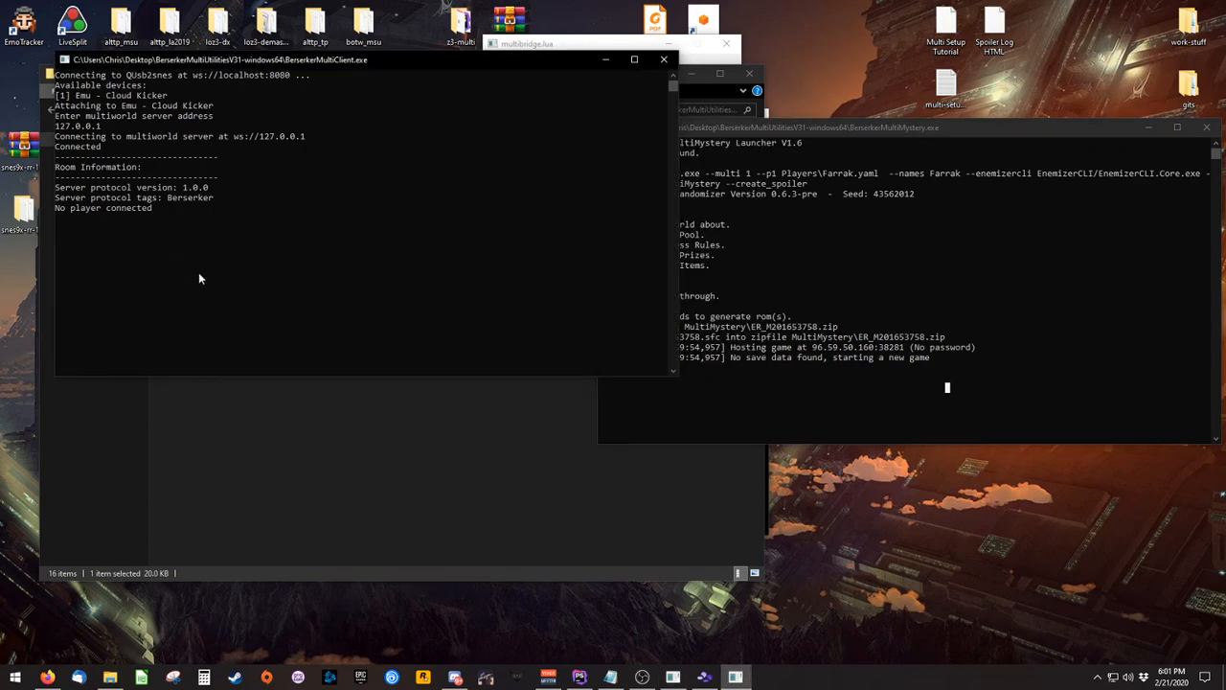
mouse_move(203, 282)
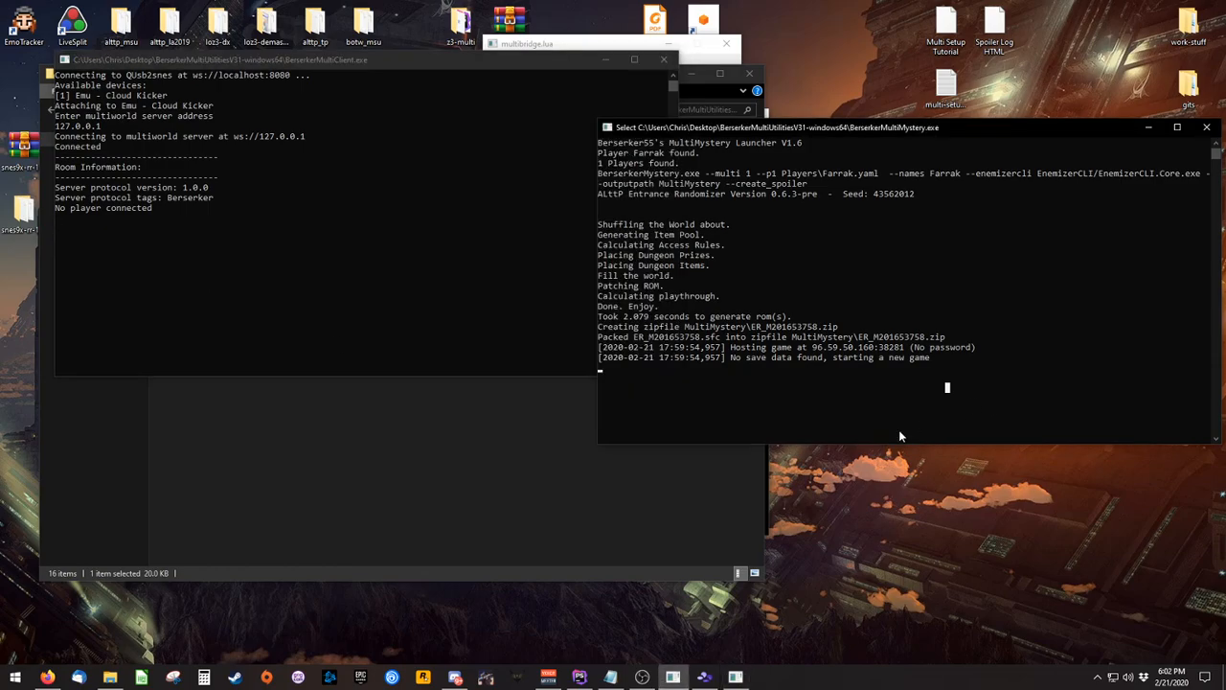
mouse_move(964, 402)
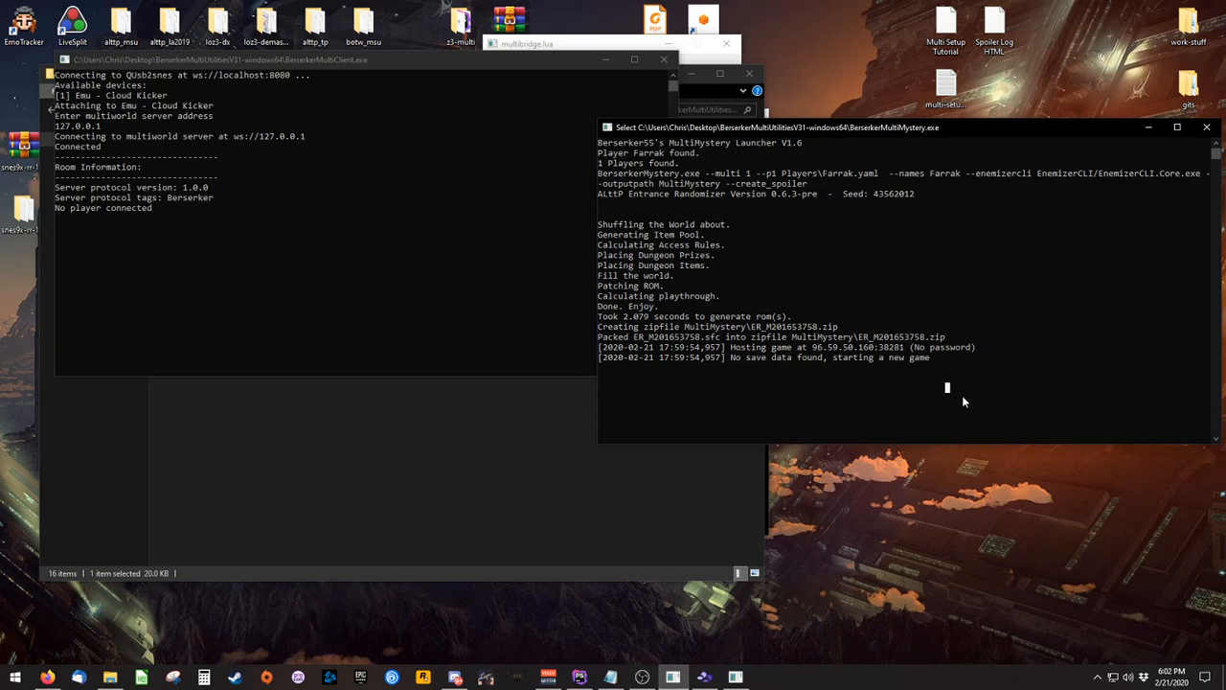
mouse_move(905, 423)
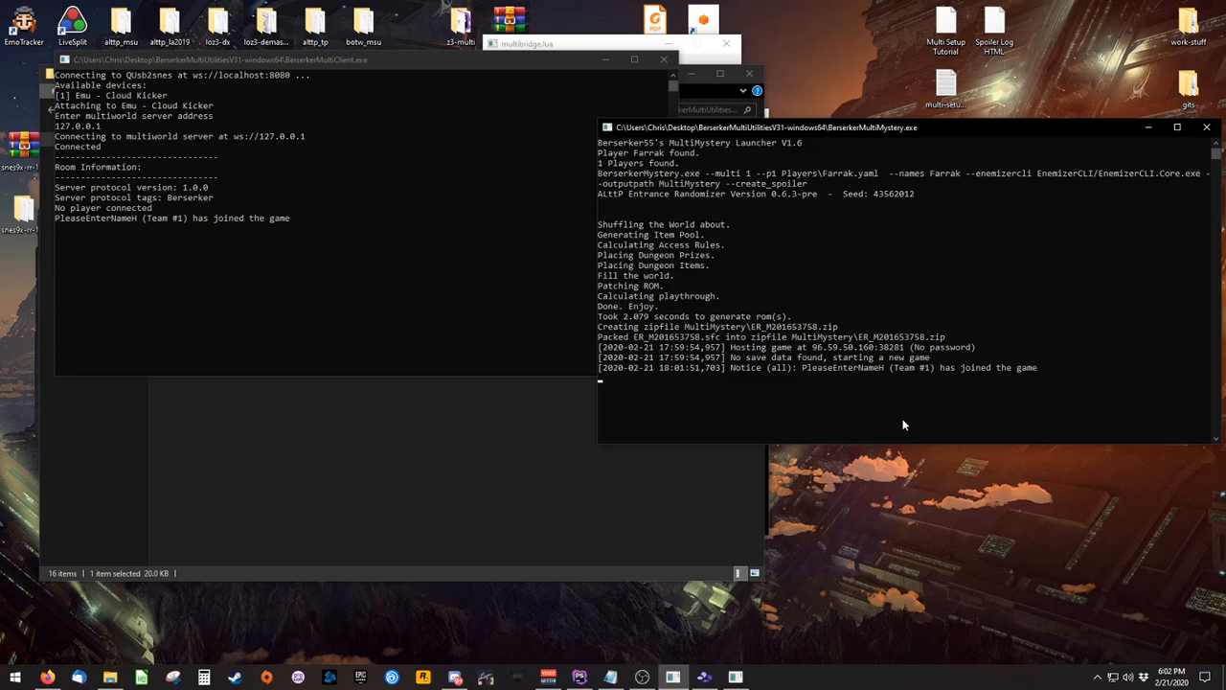
mouse_move(414, 280)
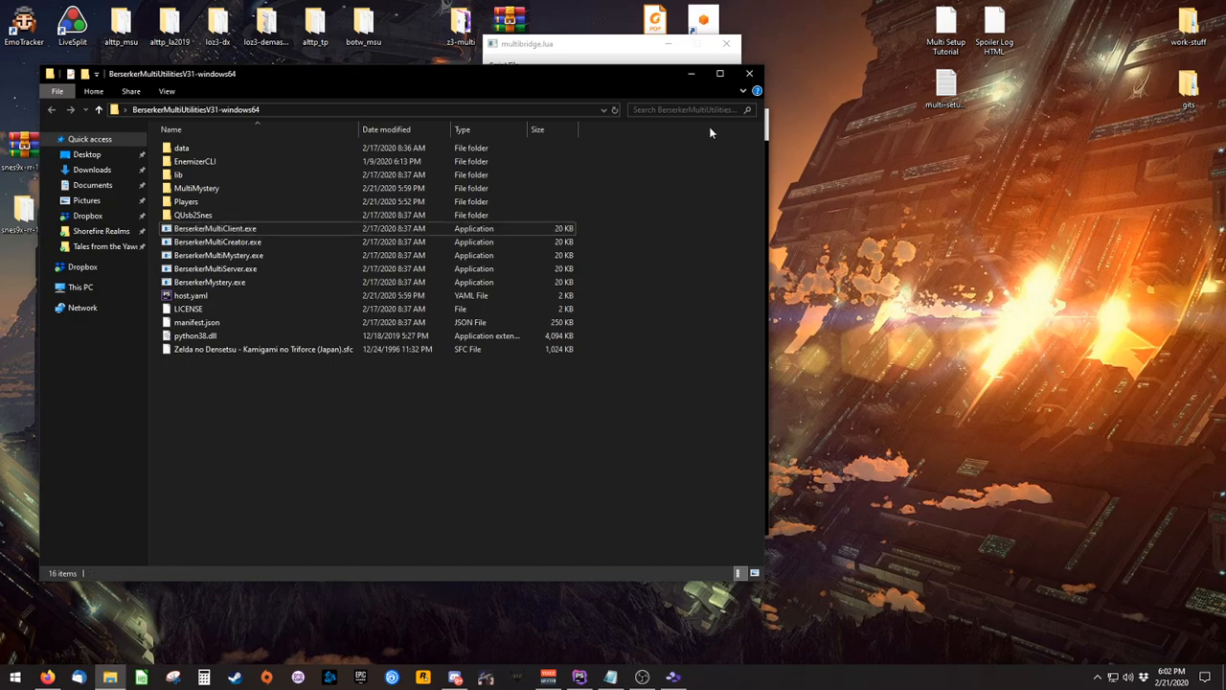
Close the folder window and reopen the Berserker MultiWorld Utilities folder
click(750, 73)
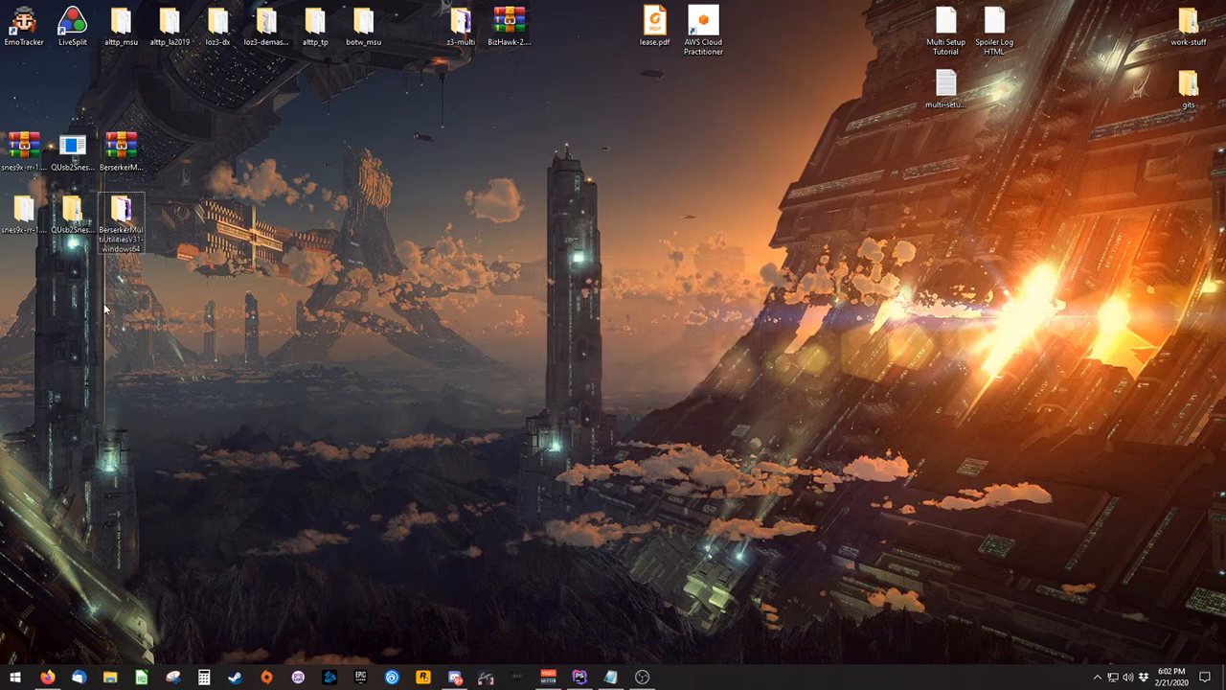
mouse_move(172, 311)
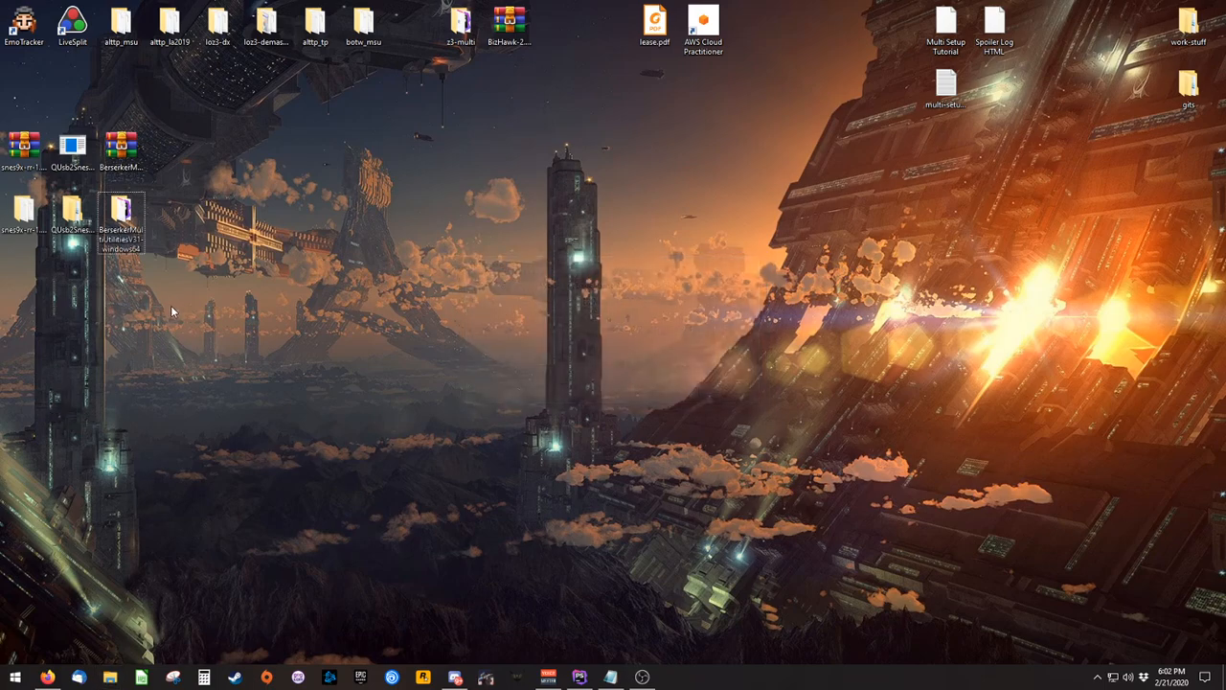
double_click(119, 209)
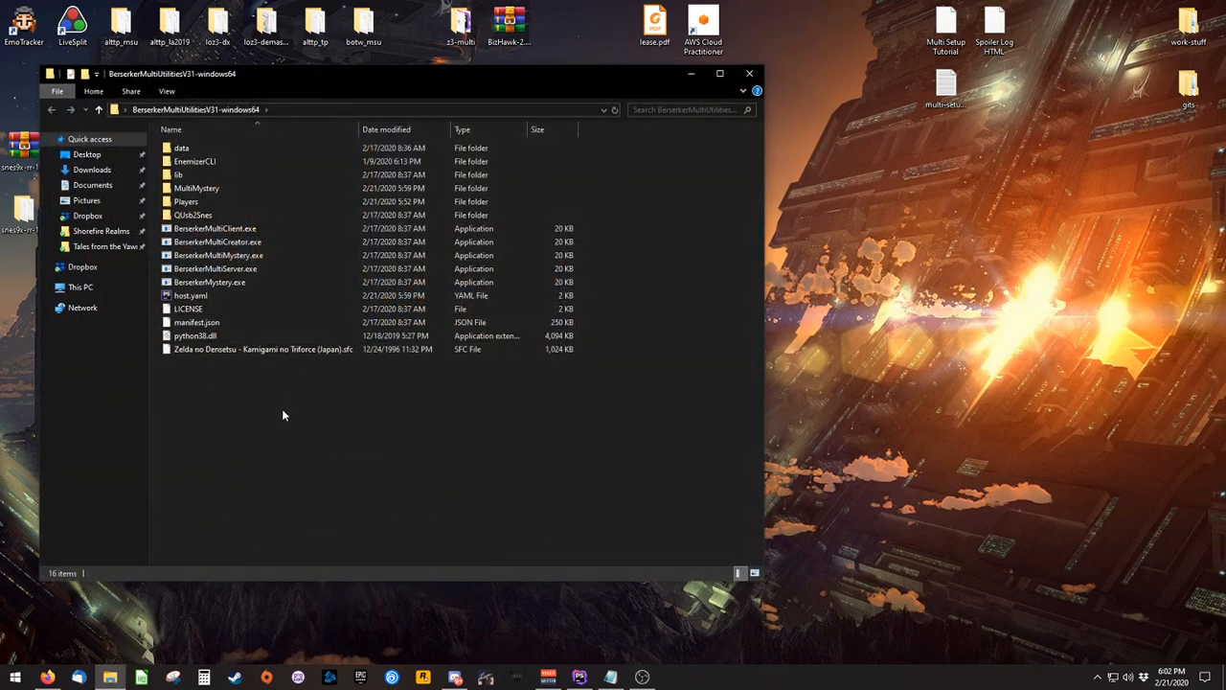
click(196, 187)
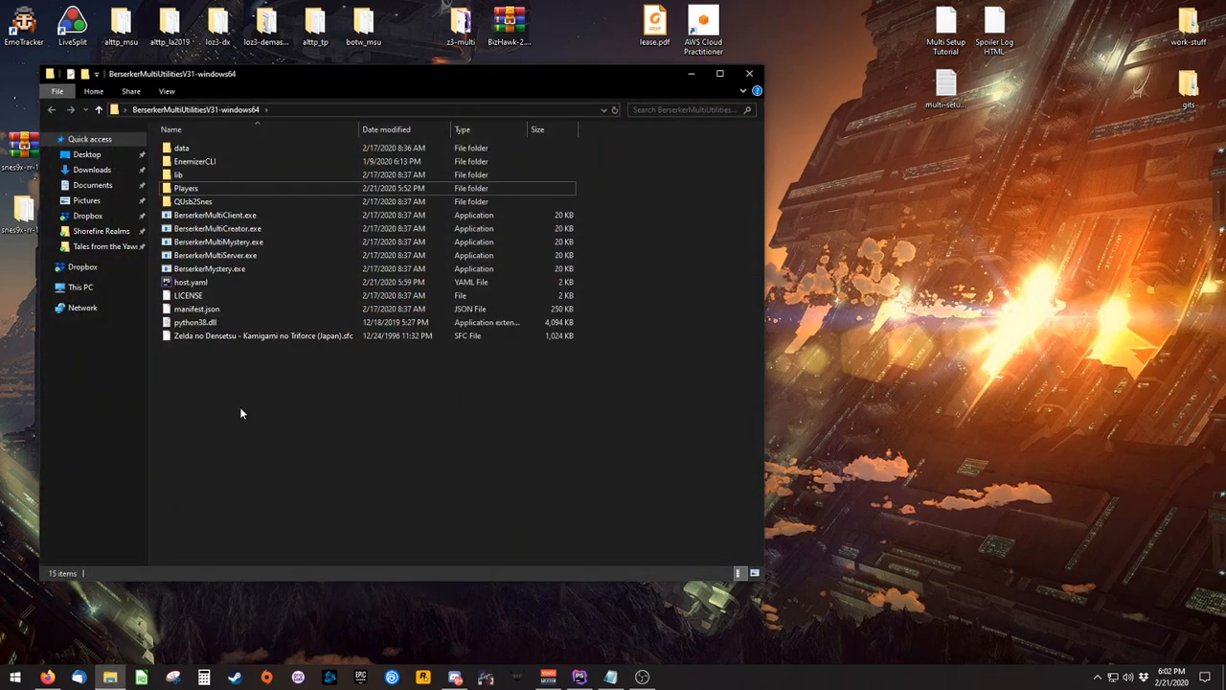
Launch BerserkerMultiCreator.exe to bring up the Entrance Shuffle GUI
click(214, 215)
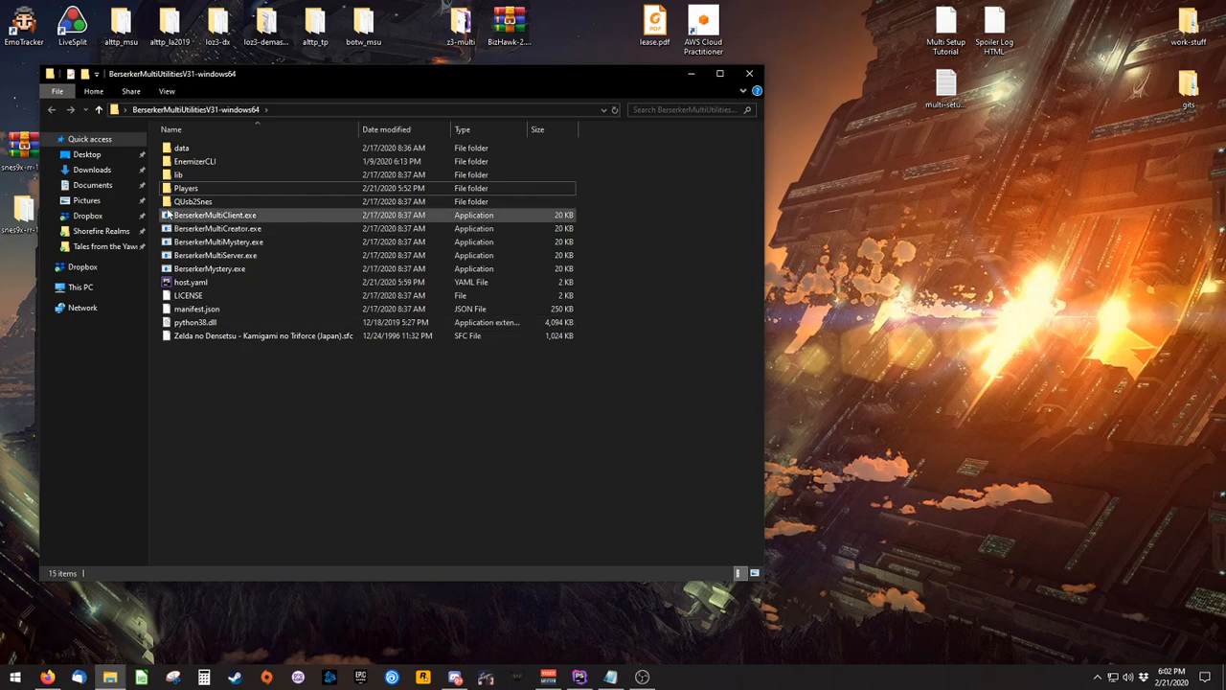
click(211, 268)
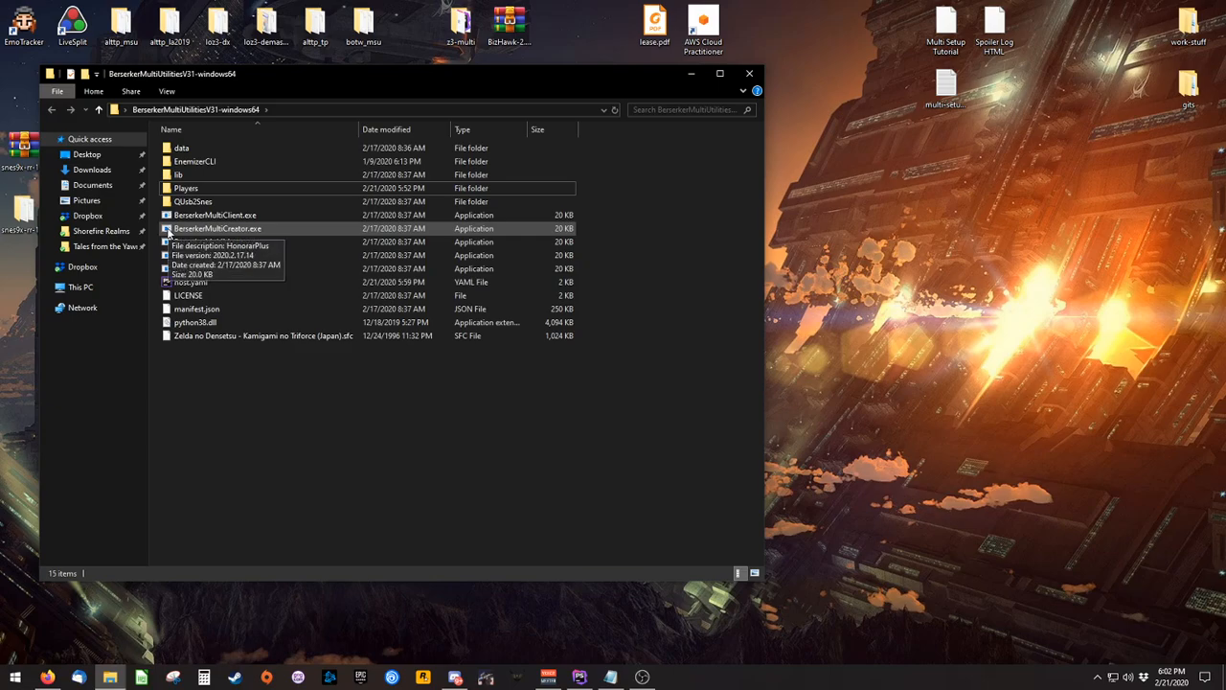
click(214, 228)
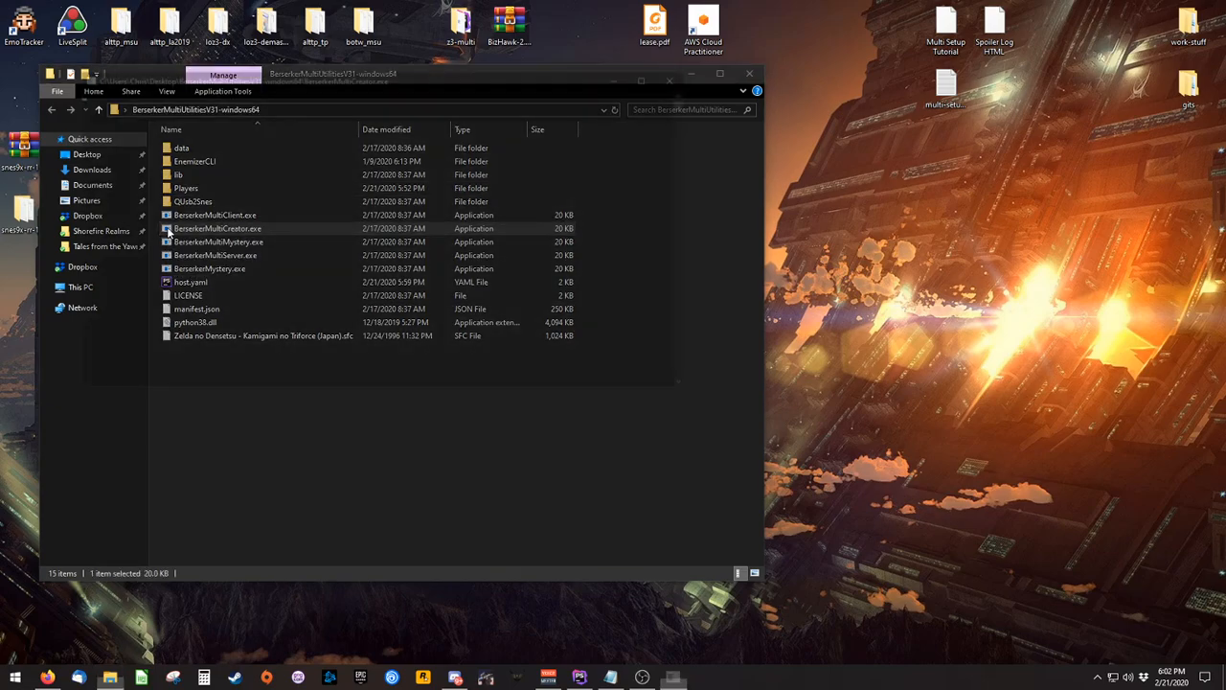
double_click(219, 228)
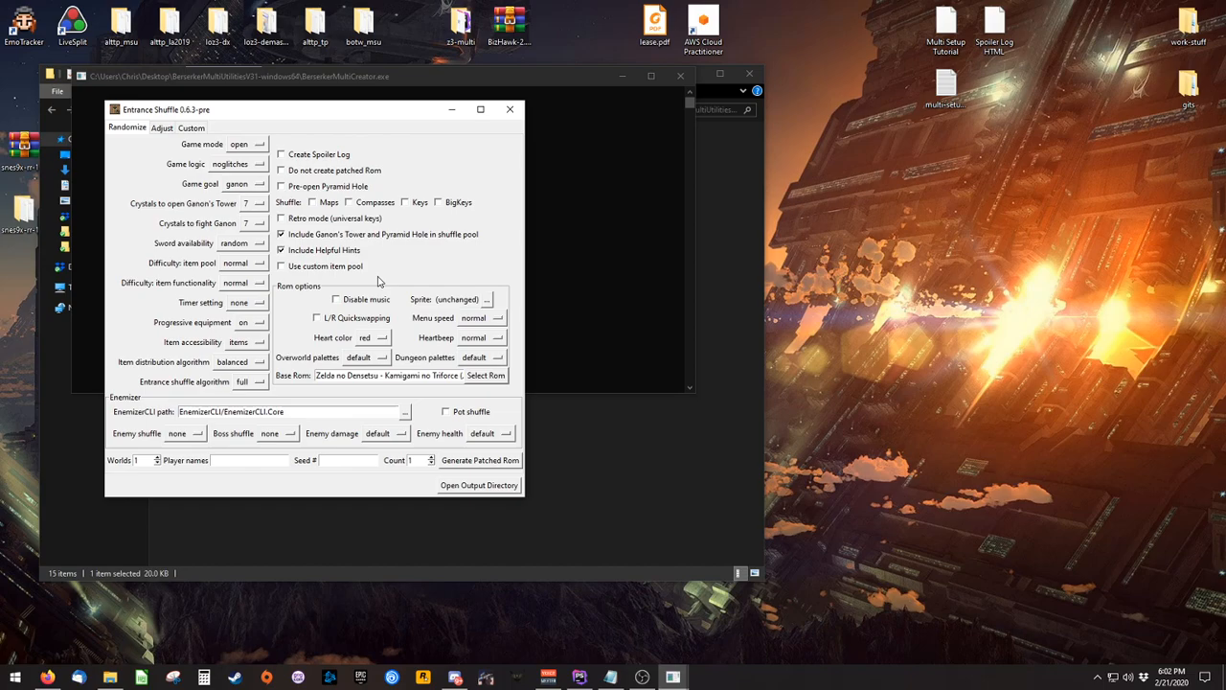
Check the base ROM path and set Worlds to 3
double_click(387, 376)
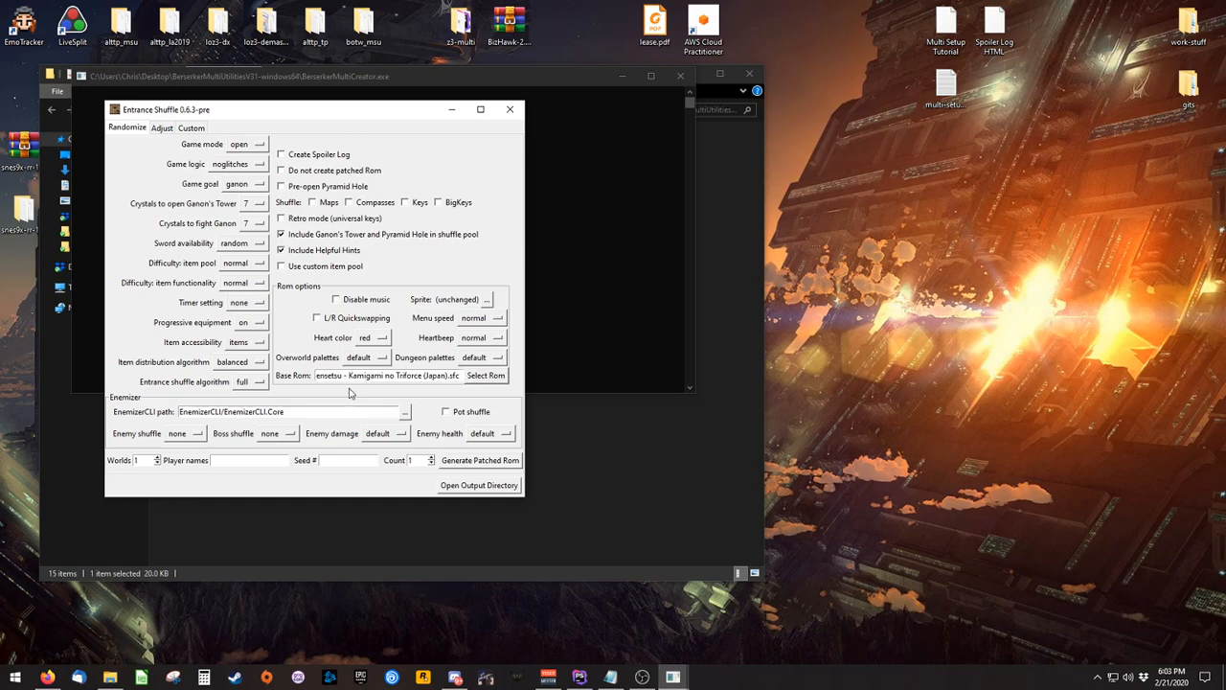
click(509, 109)
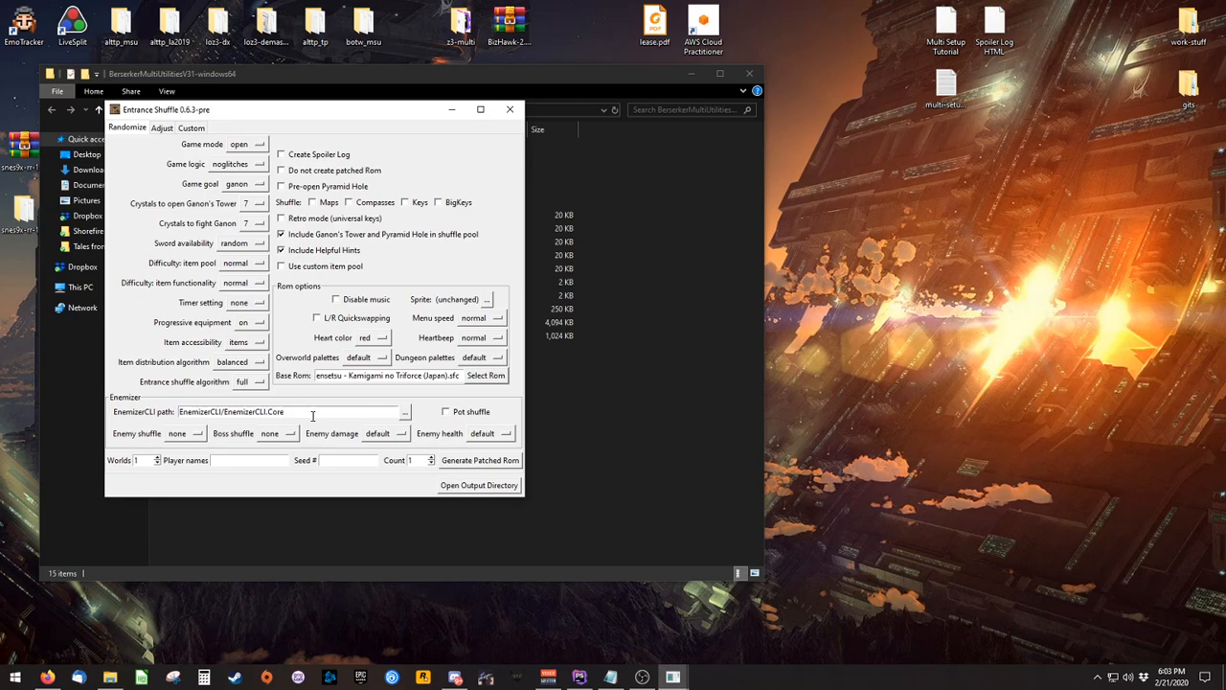
click(312, 412)
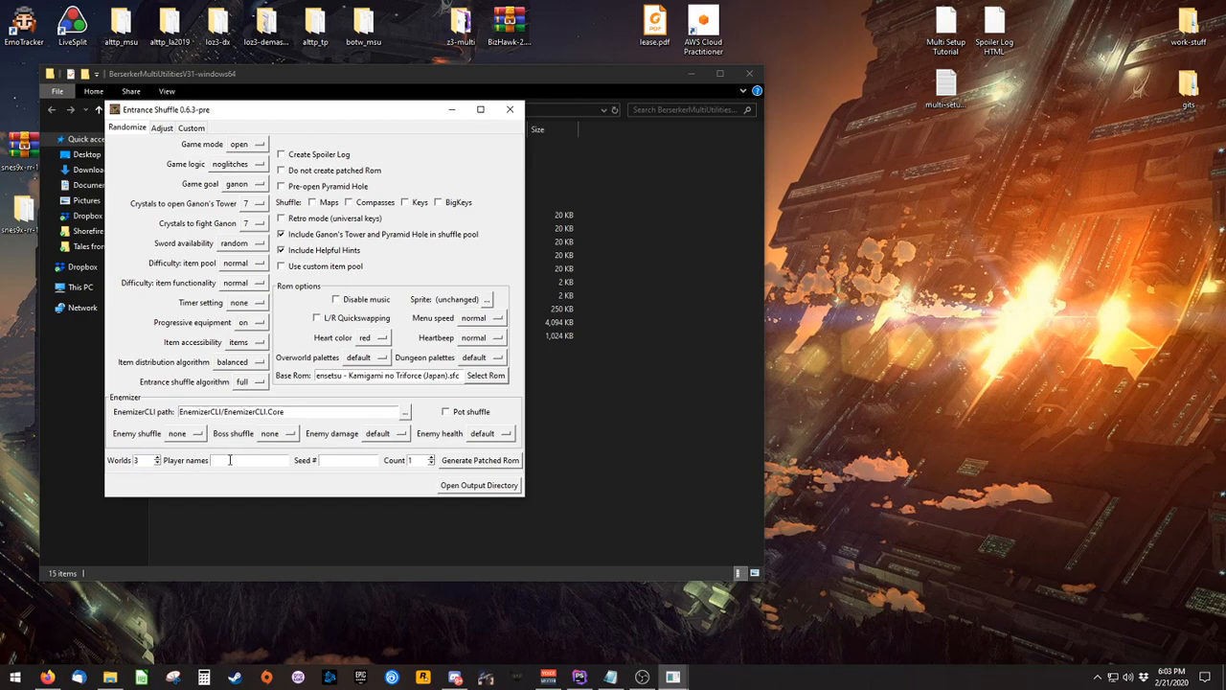
mouse_move(226, 483)
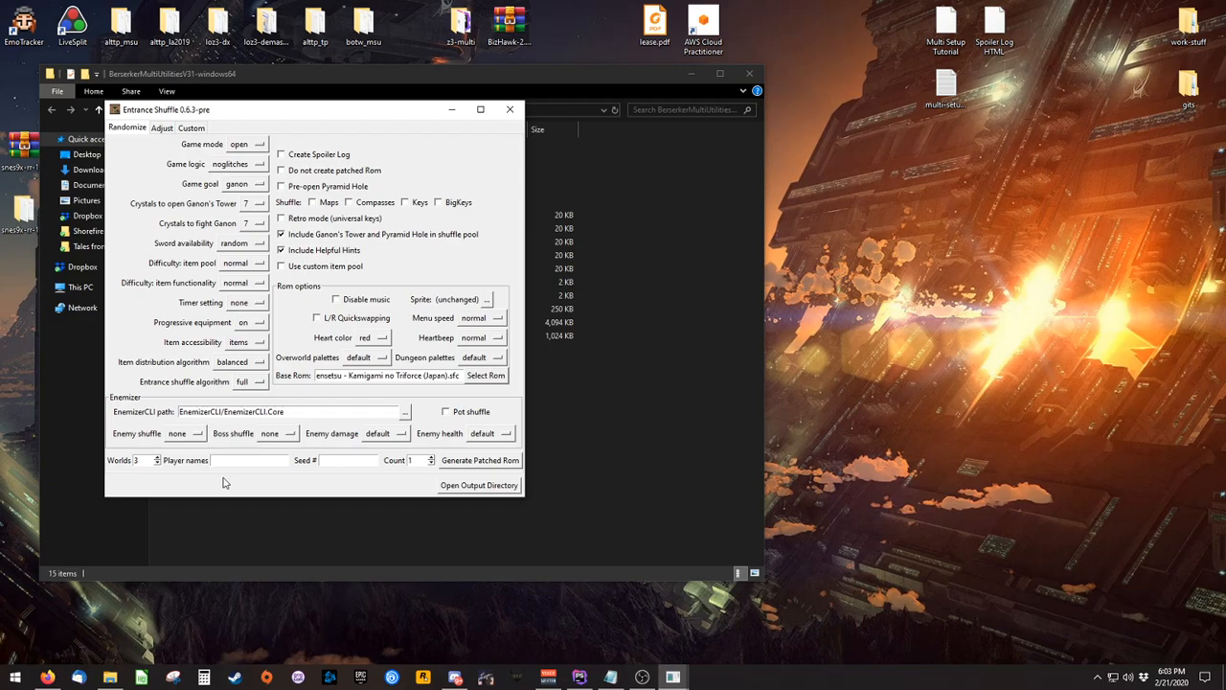
Enter the player names Farrak, Berserker and Test in the Player names field
click(249, 460)
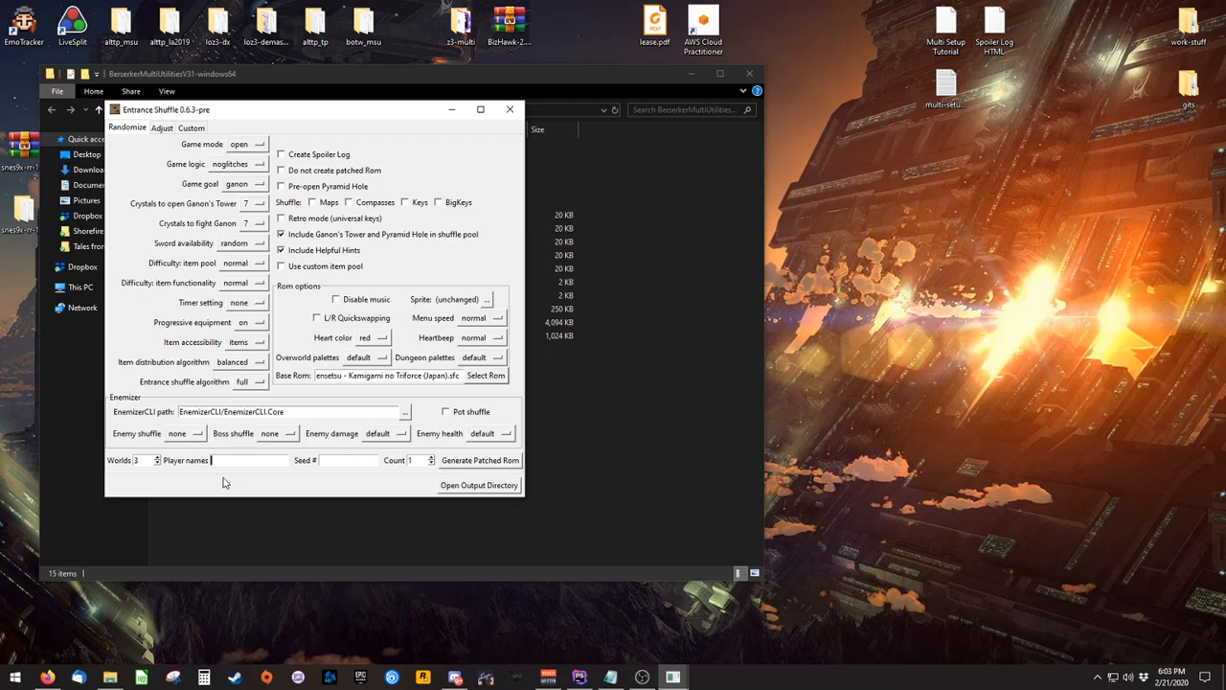
text(Farrak,)
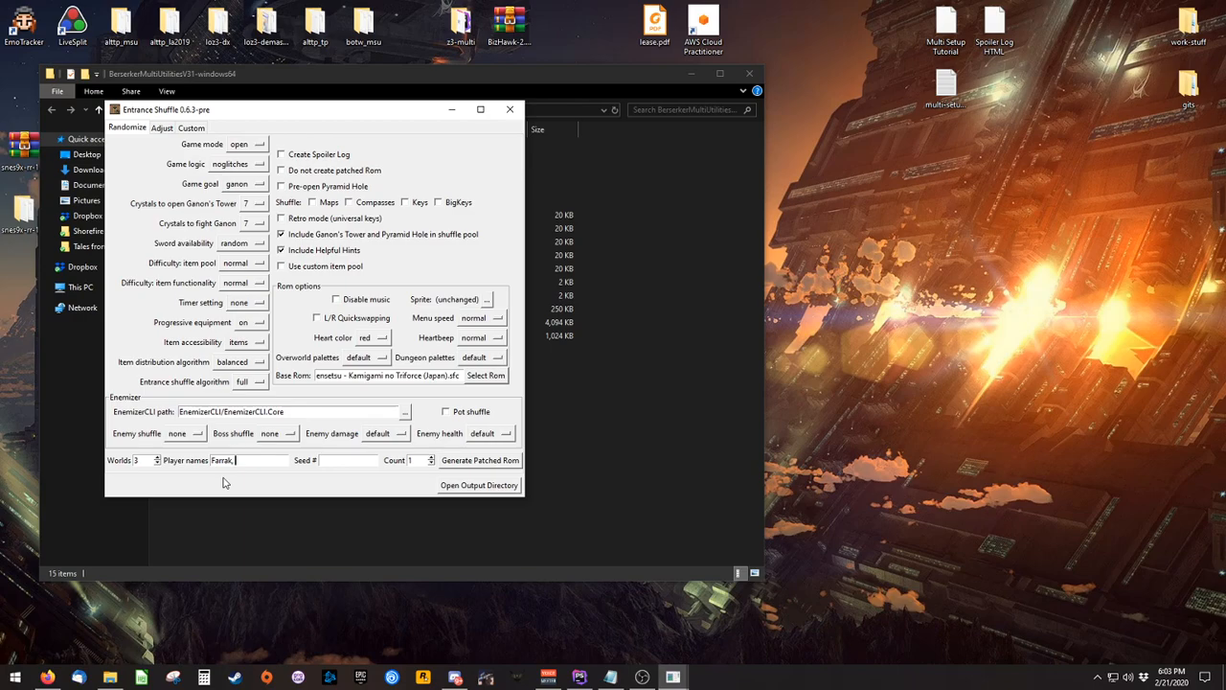
text(Berserker,)
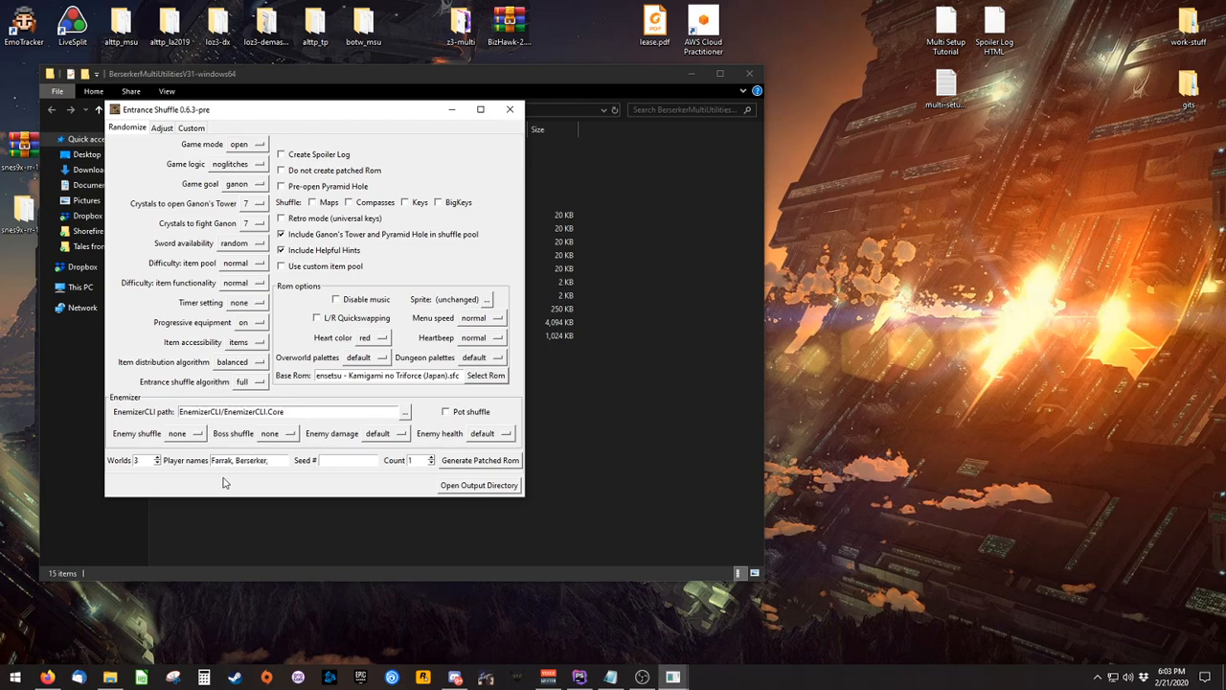
text(Tes)
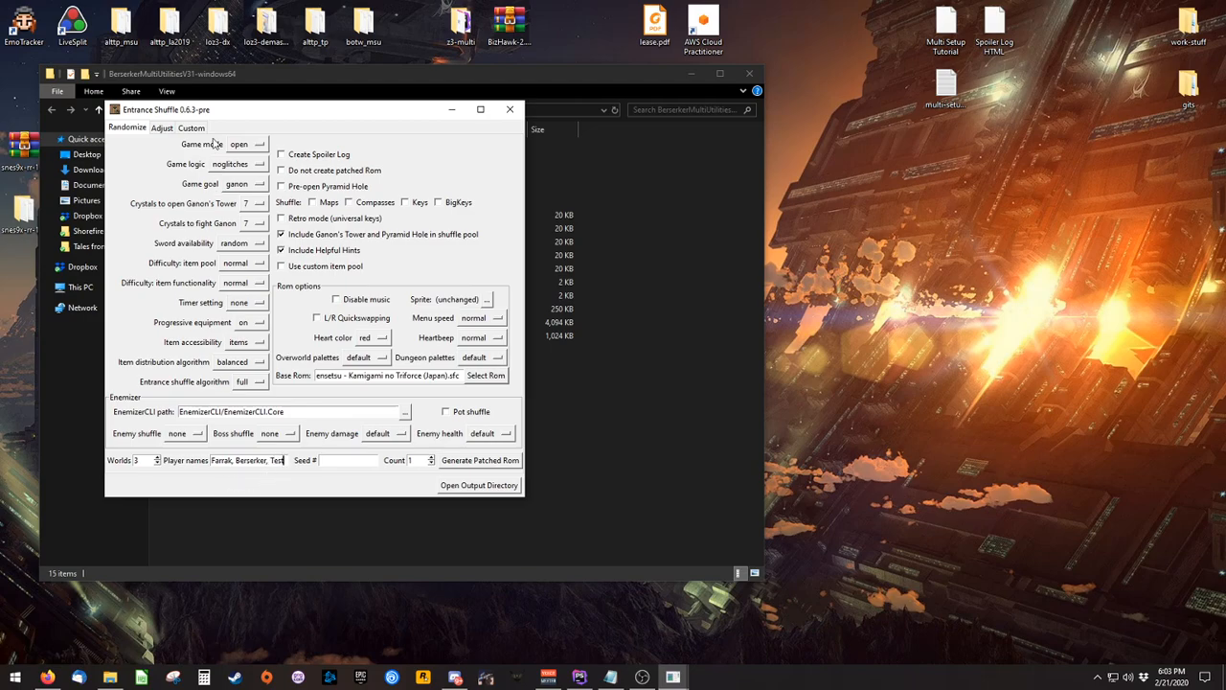
mouse_move(397, 502)
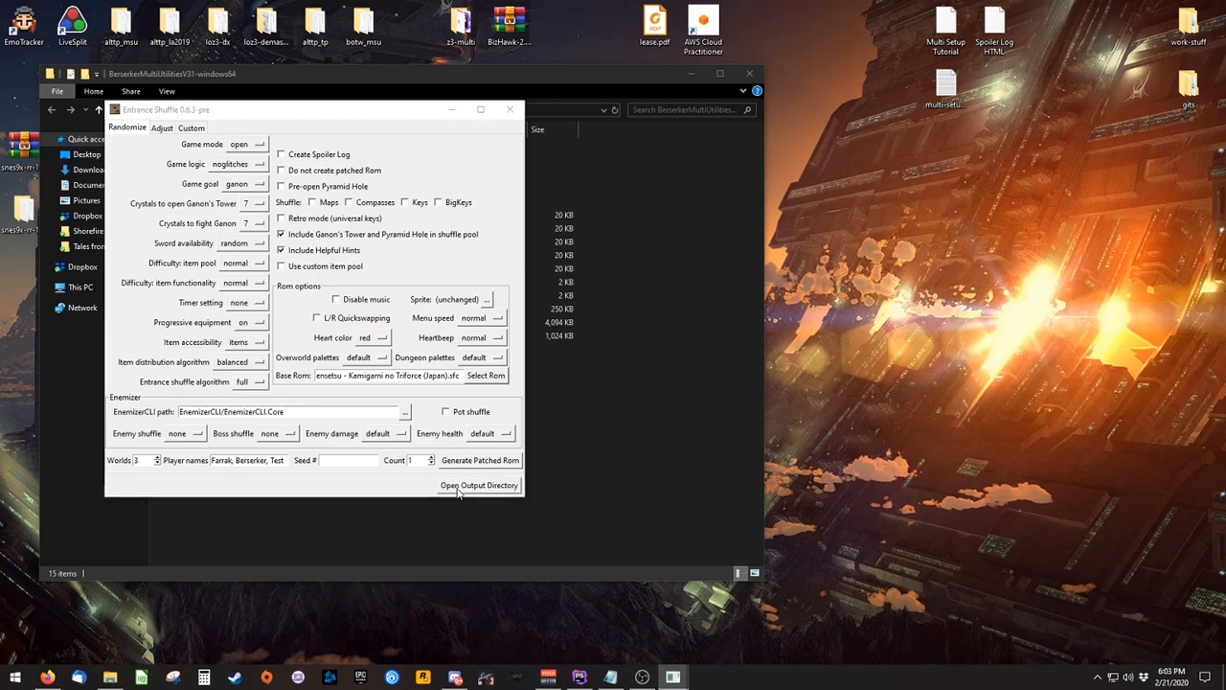
Delete the old seed files from the output folder and generate the new patched ROMs
click(479, 485)
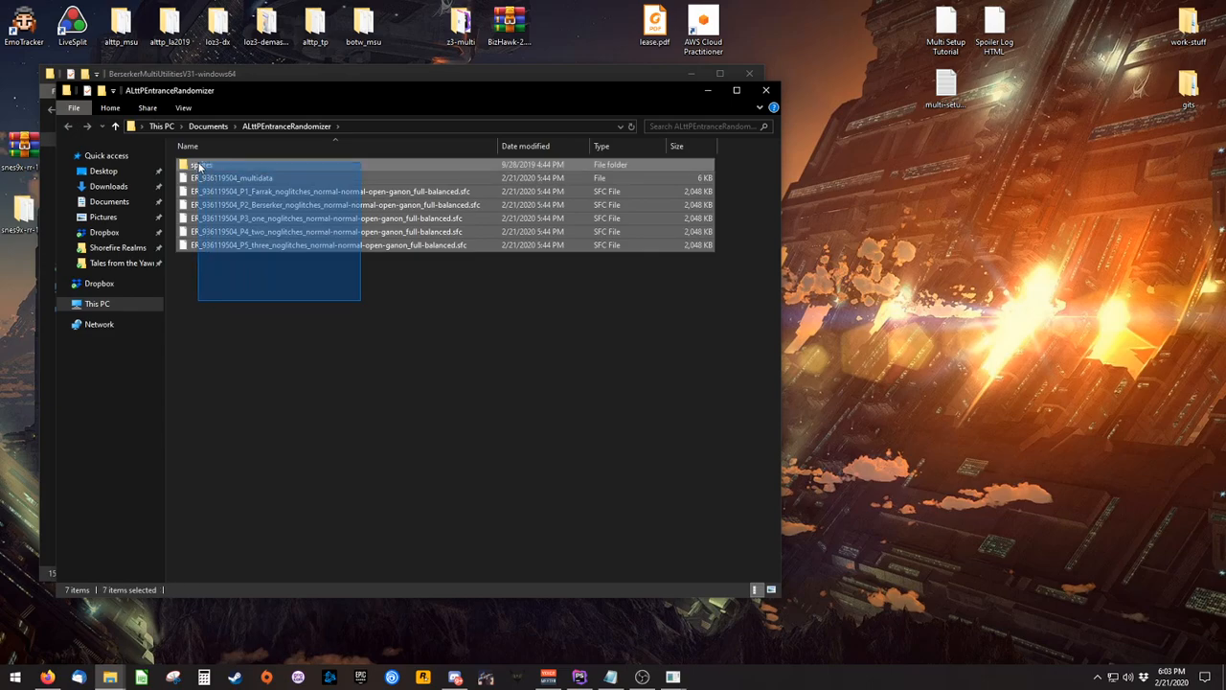
key(Delete)
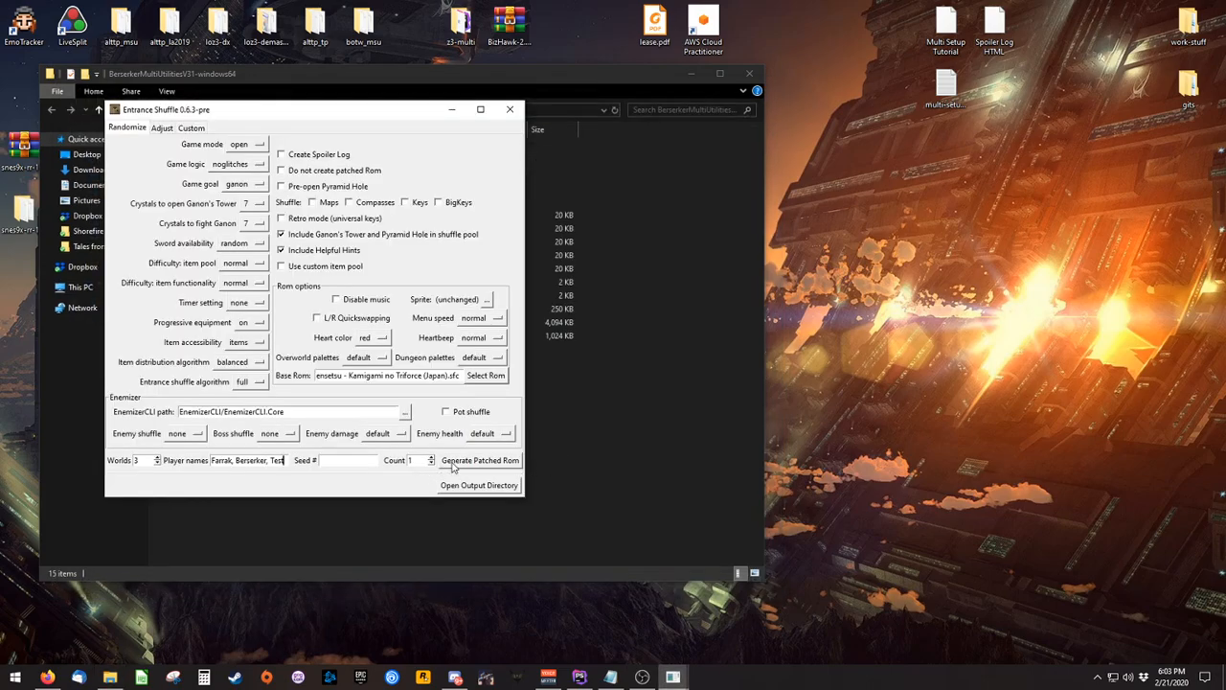
mouse_move(405, 479)
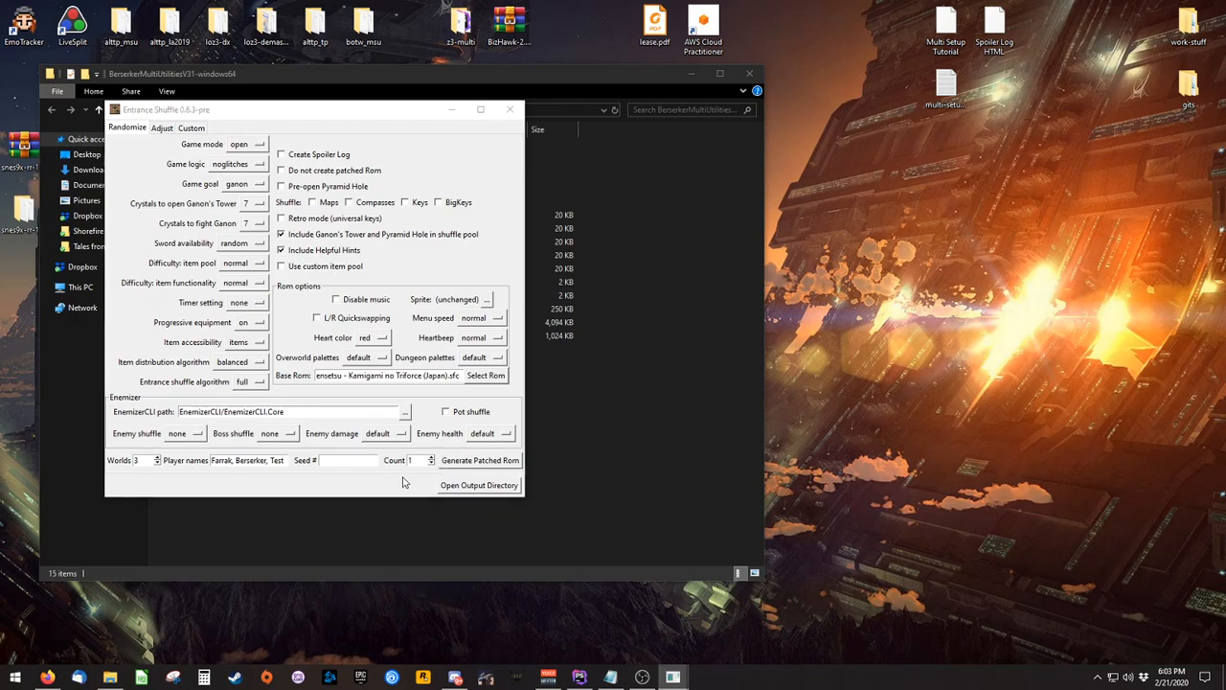
click(479, 460)
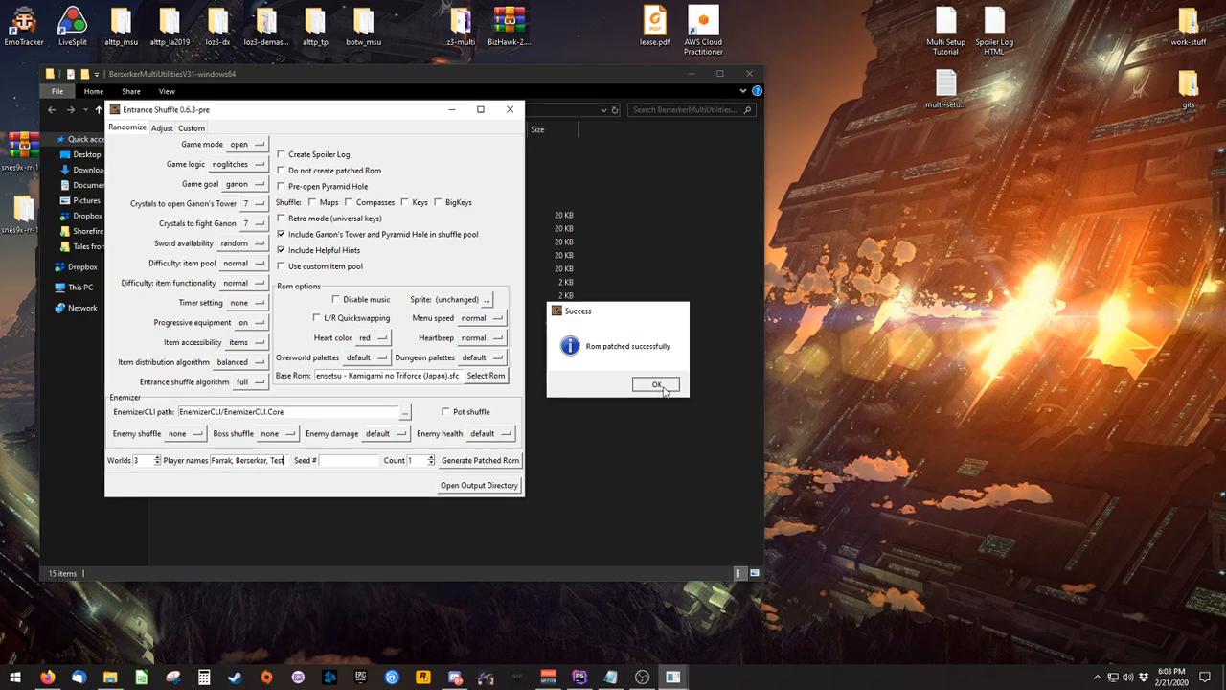
Dismiss the success message, copy the ER_..._multidata file to the desktop and clear the windows away
click(655, 383)
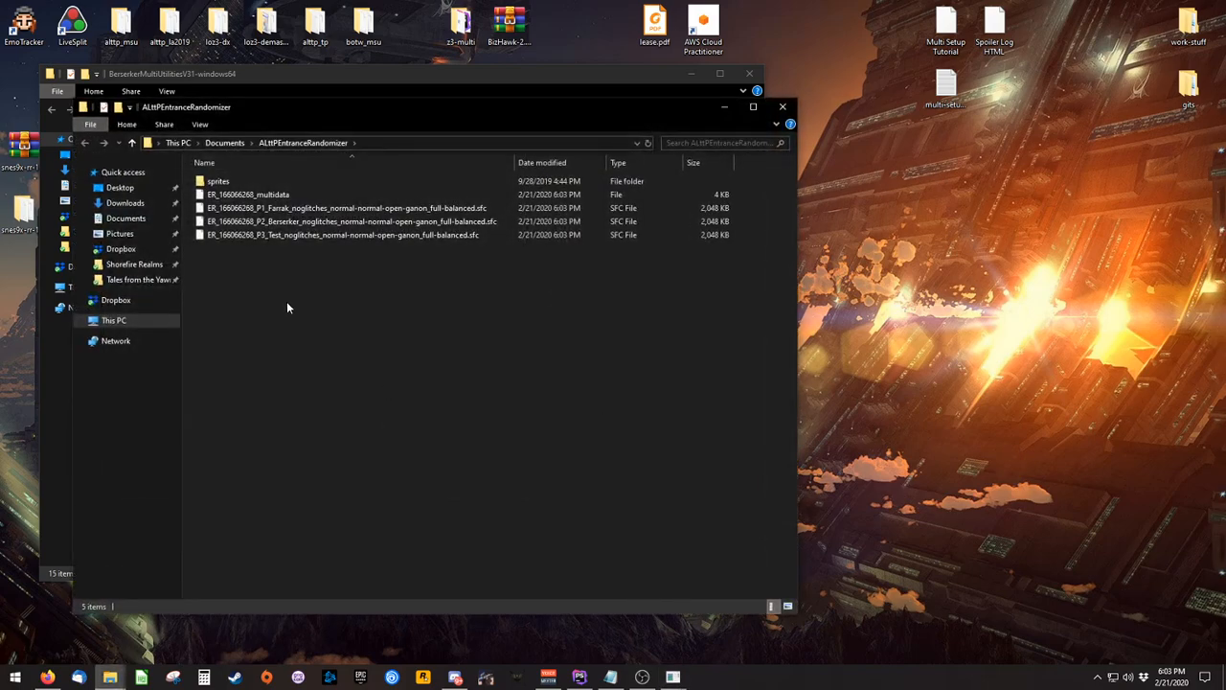
click(249, 193)
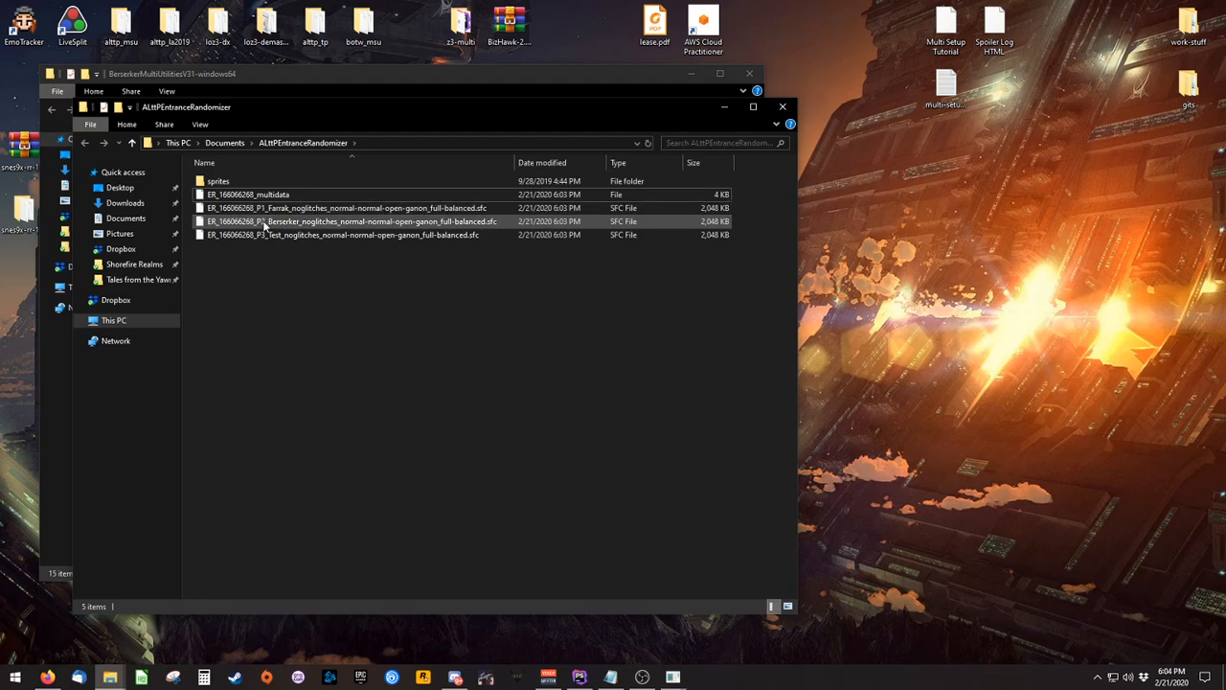
click(333, 311)
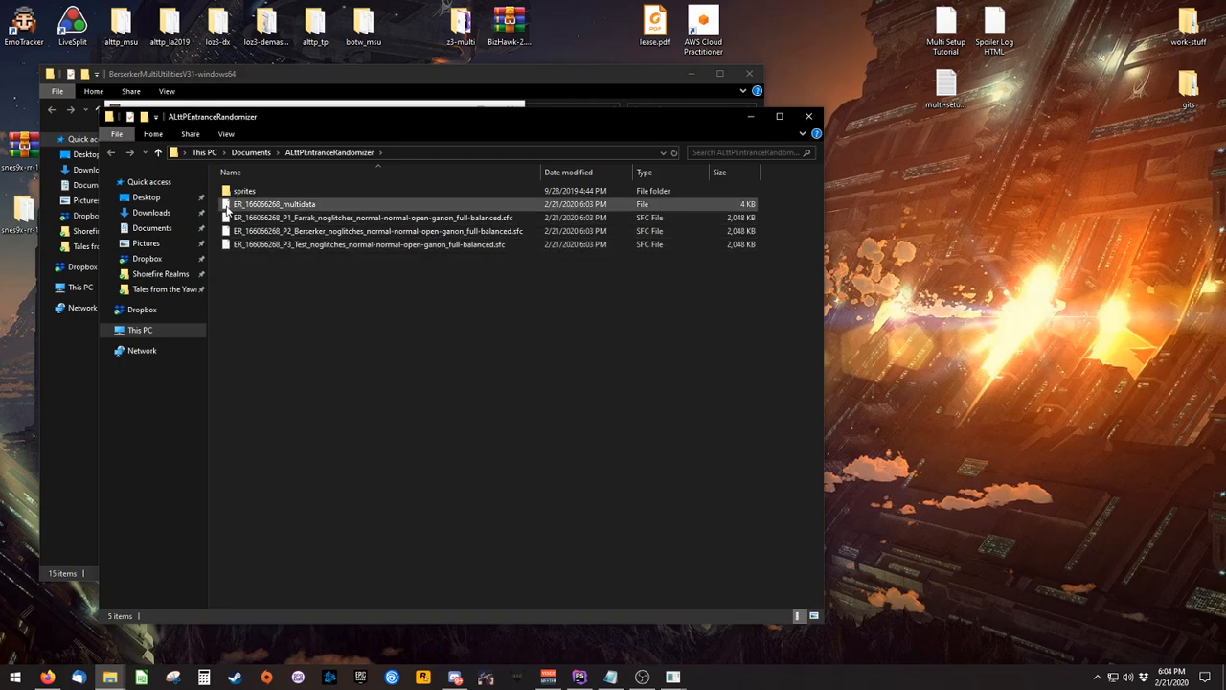
click(276, 203)
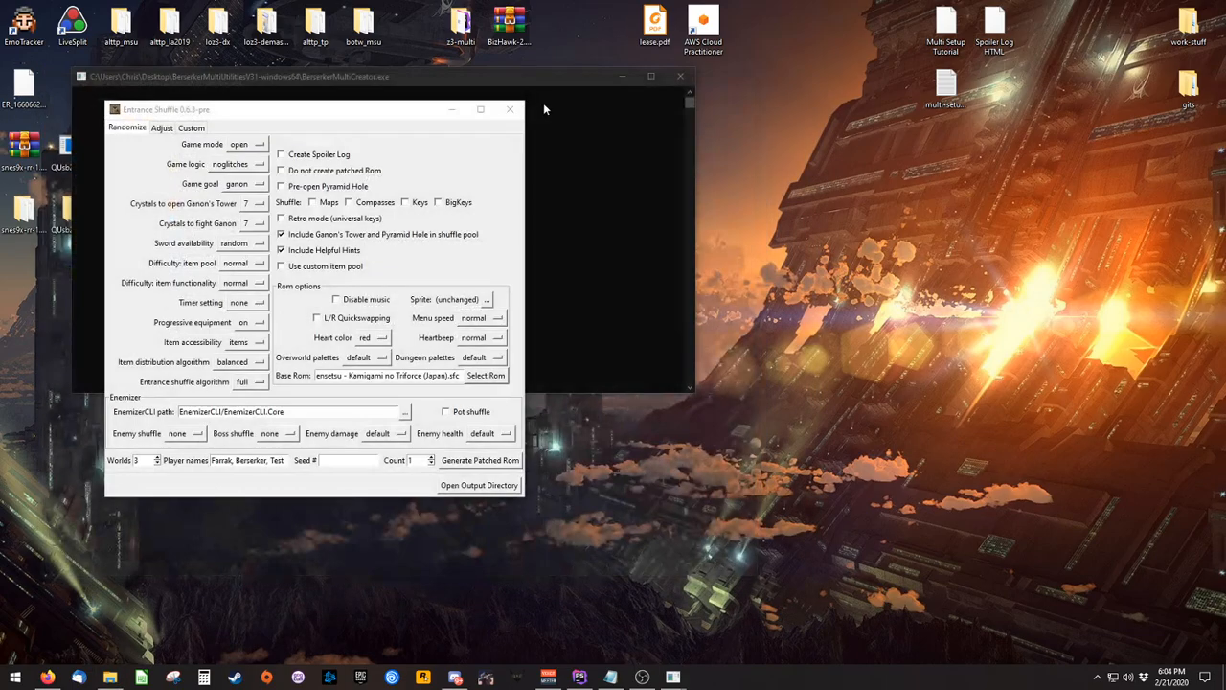
click(682, 76)
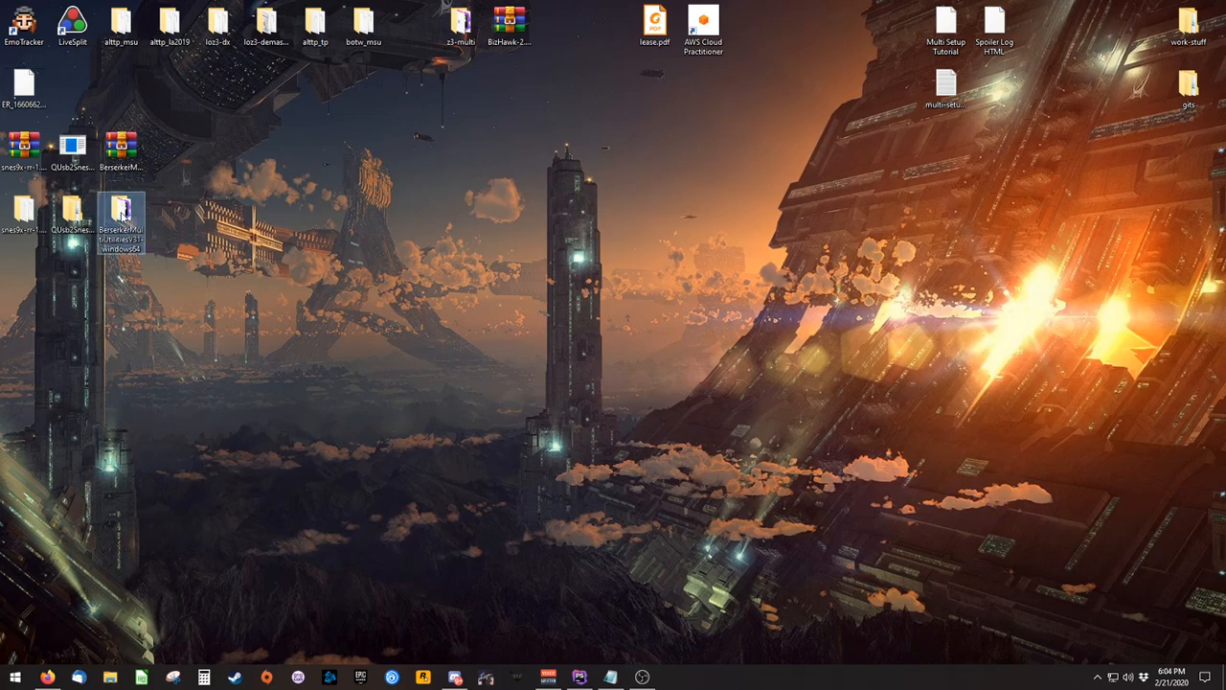
Launch BerserkerMultiServer.exe from the Berserker utilities folder
double_click(123, 208)
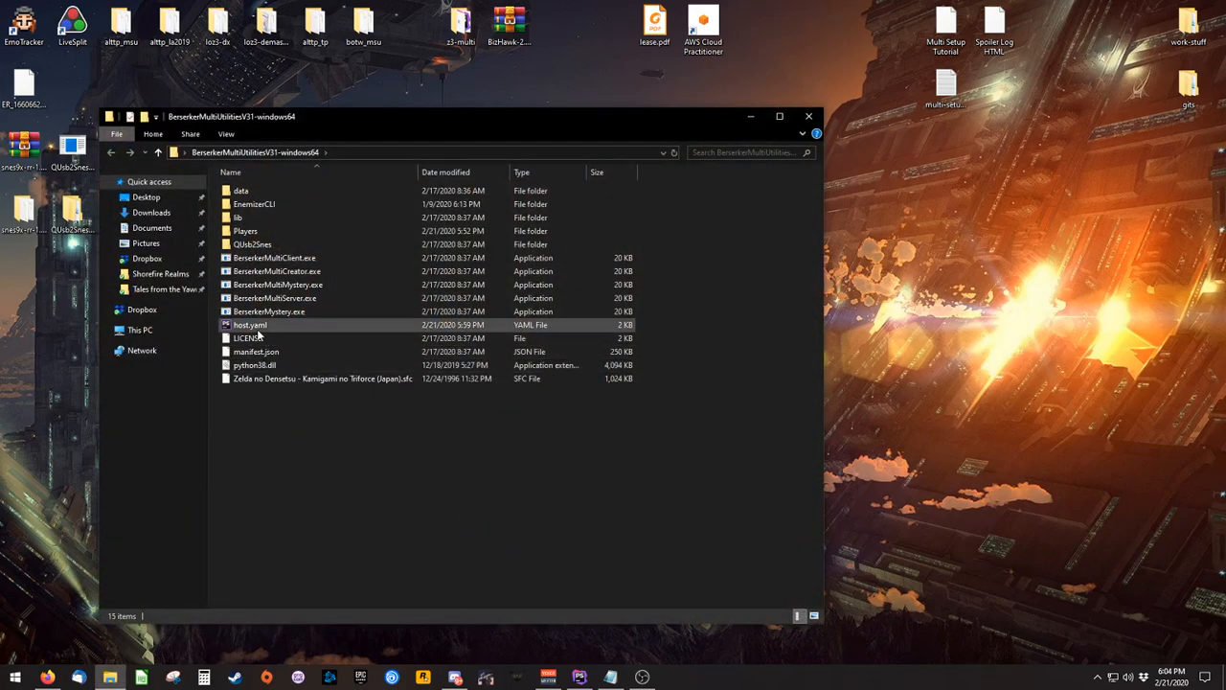
click(276, 272)
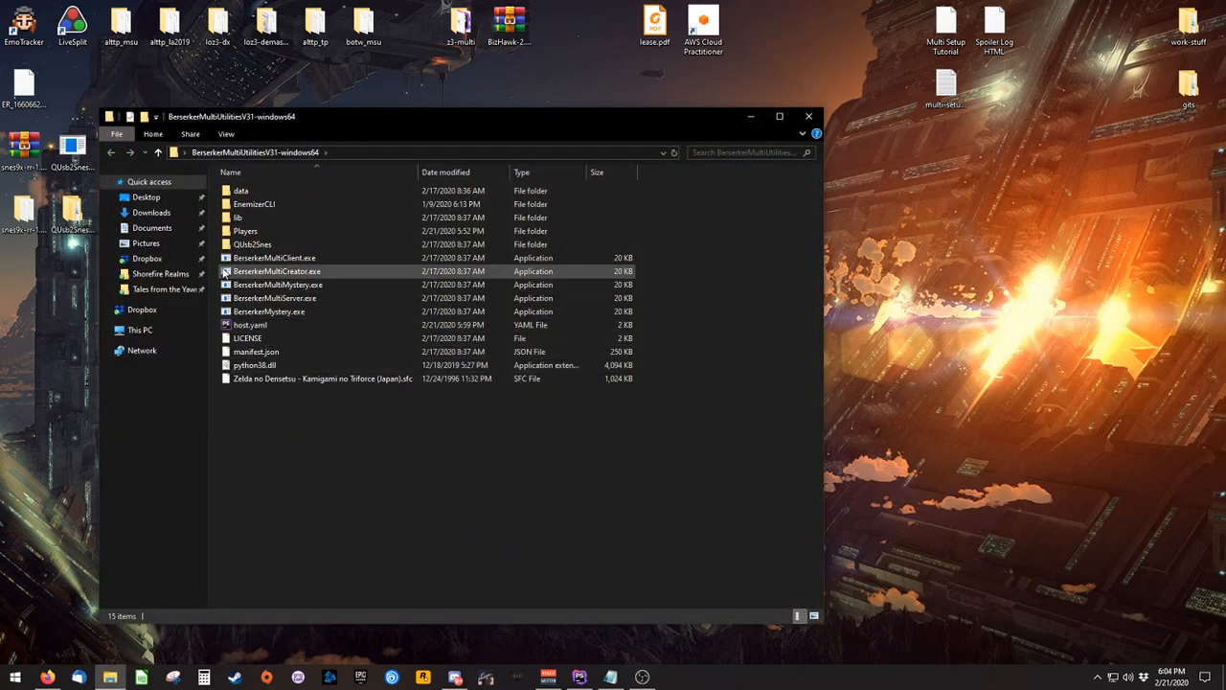
mouse_move(274, 299)
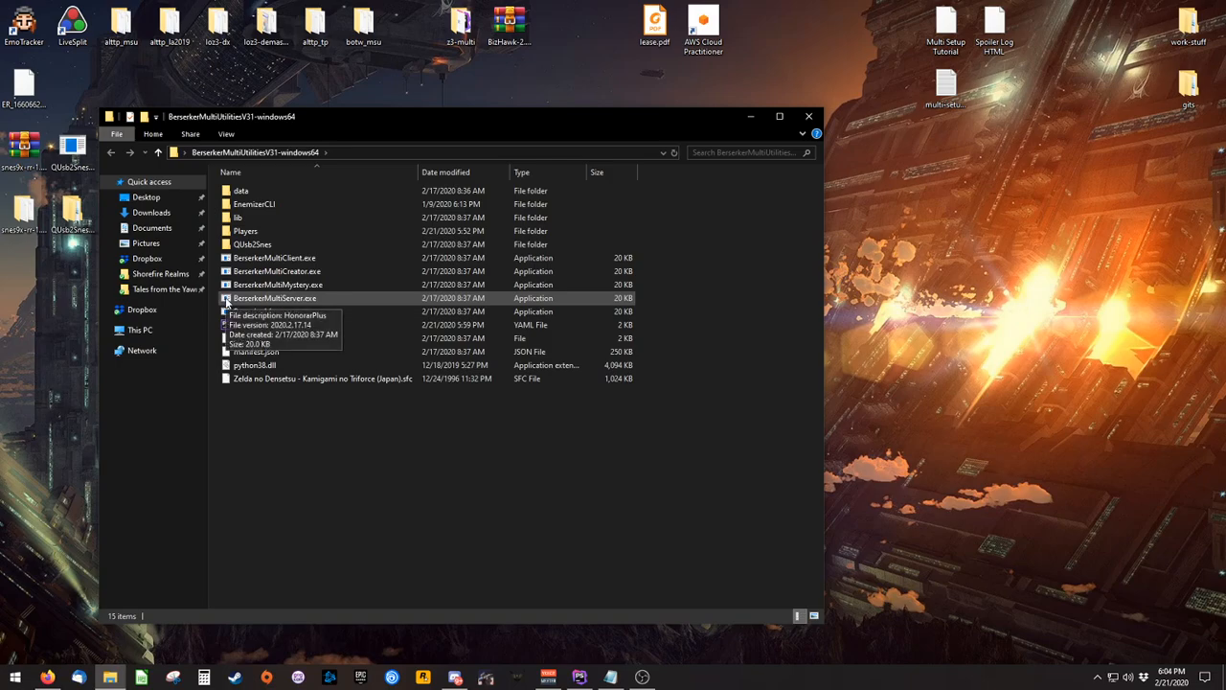
double_click(274, 298)
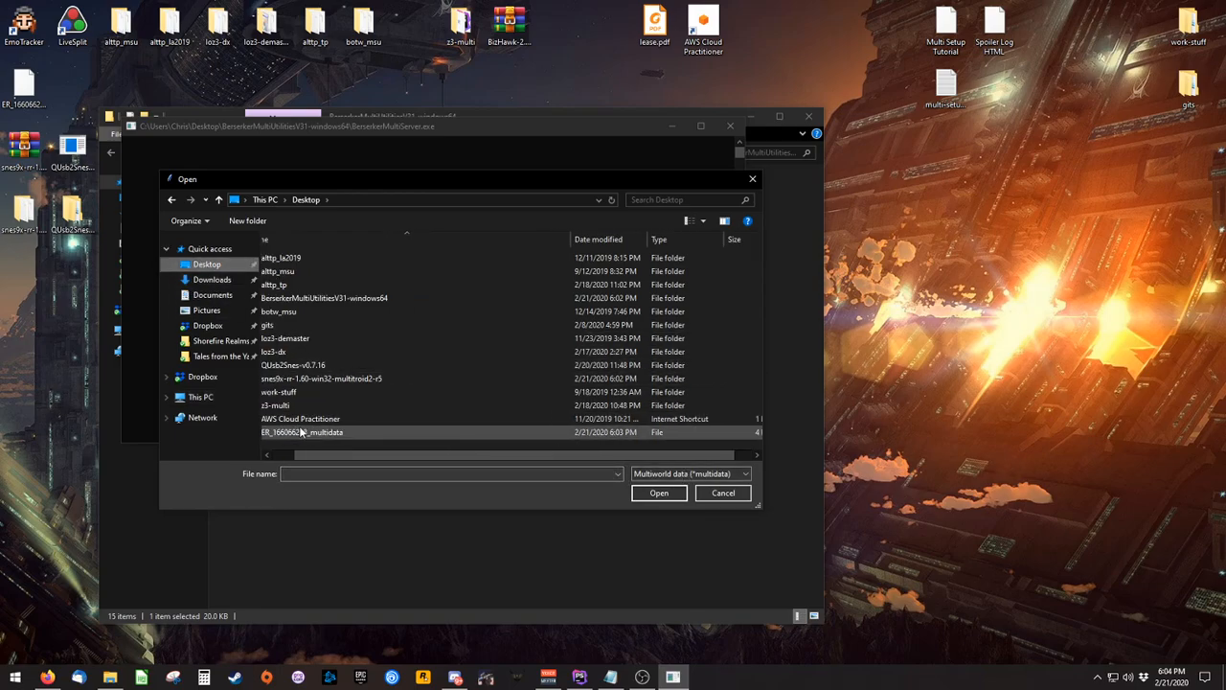
Load the ER_..._multidata file from the Desktop into the server
click(303, 431)
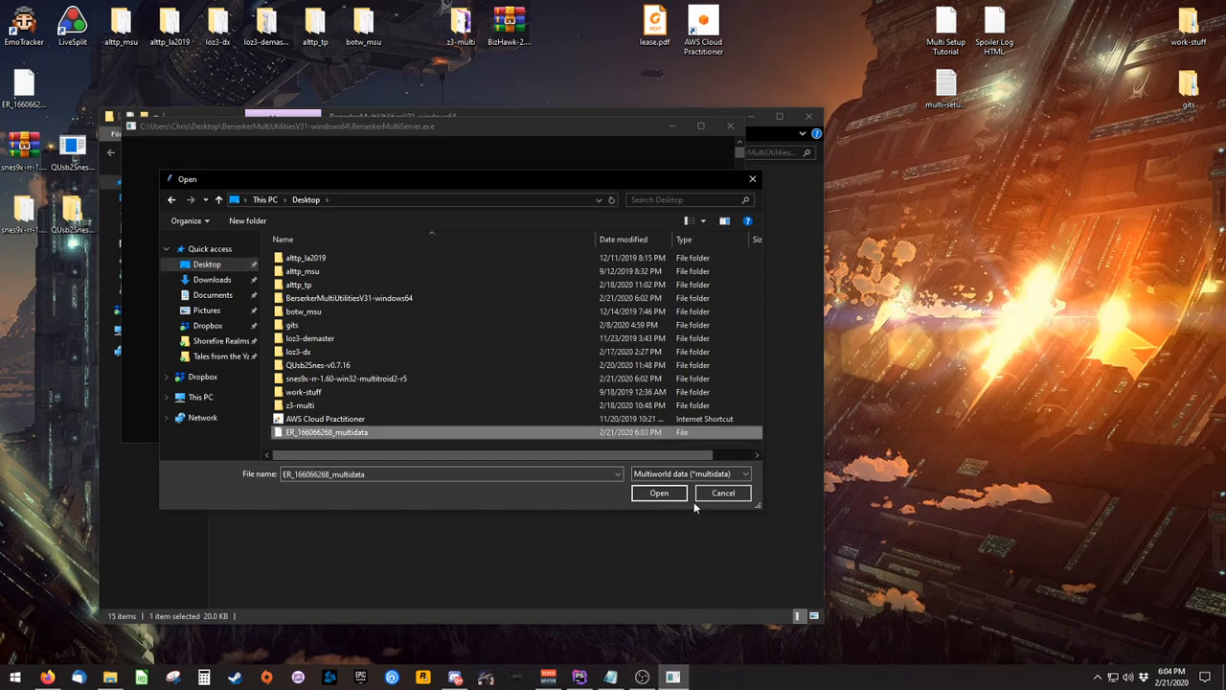
click(659, 493)
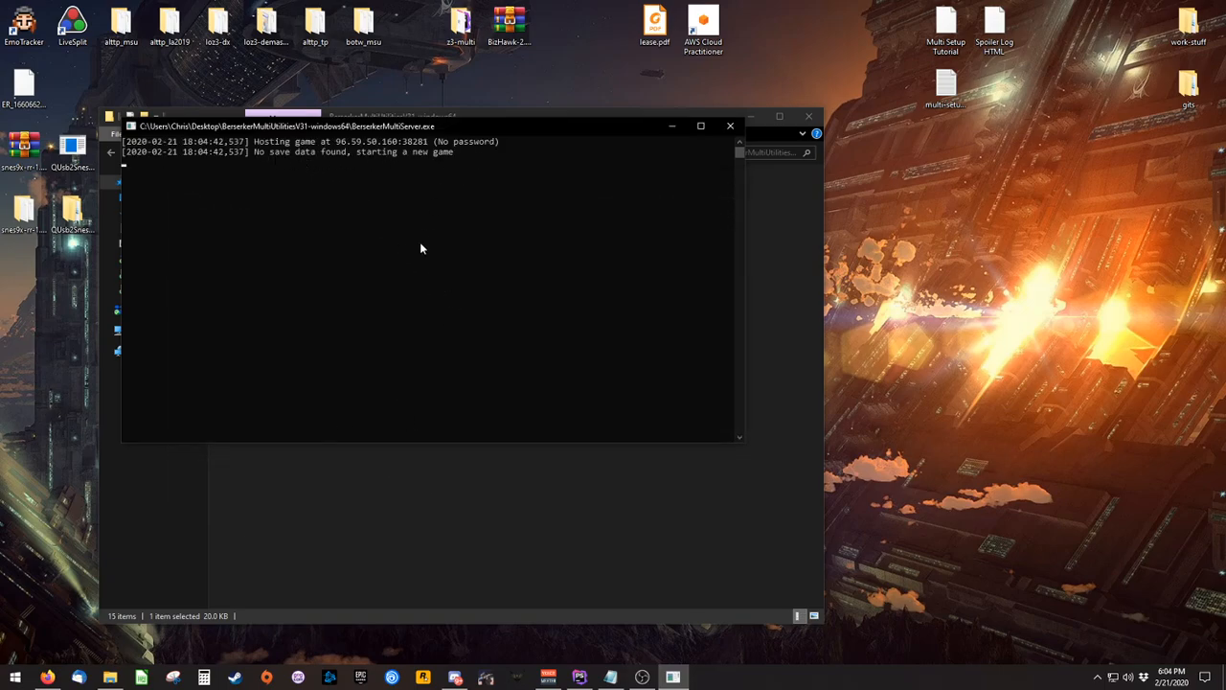
mouse_move(491, 284)
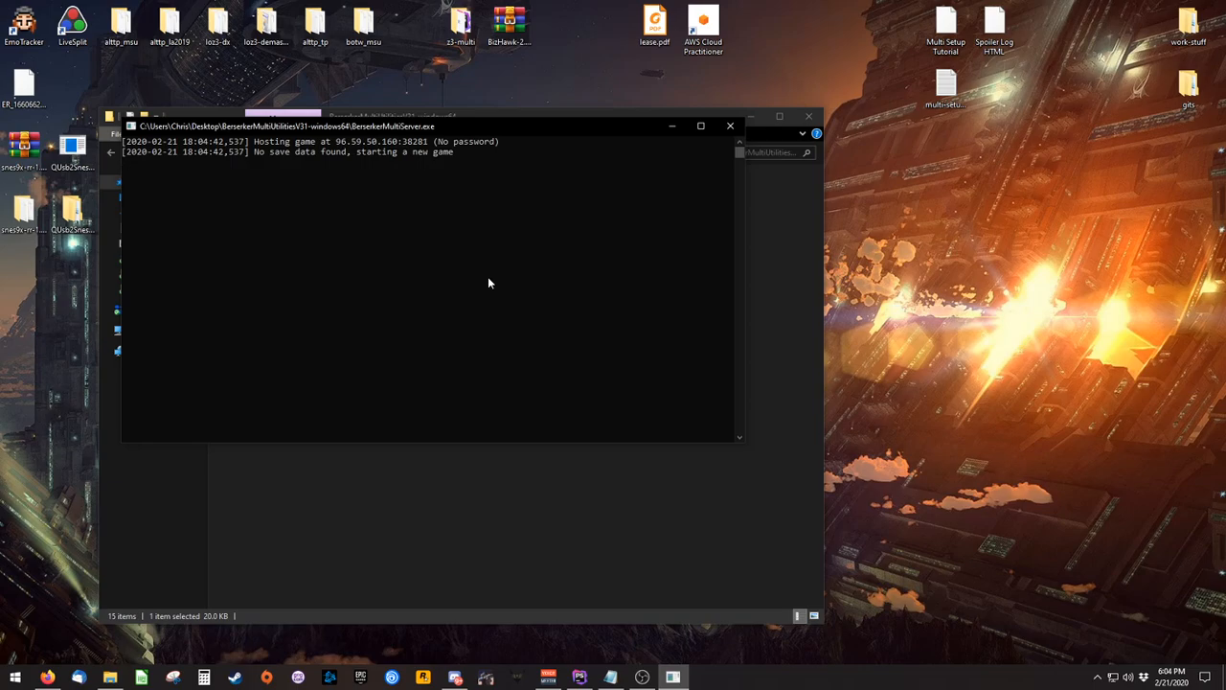
mouse_move(490, 252)
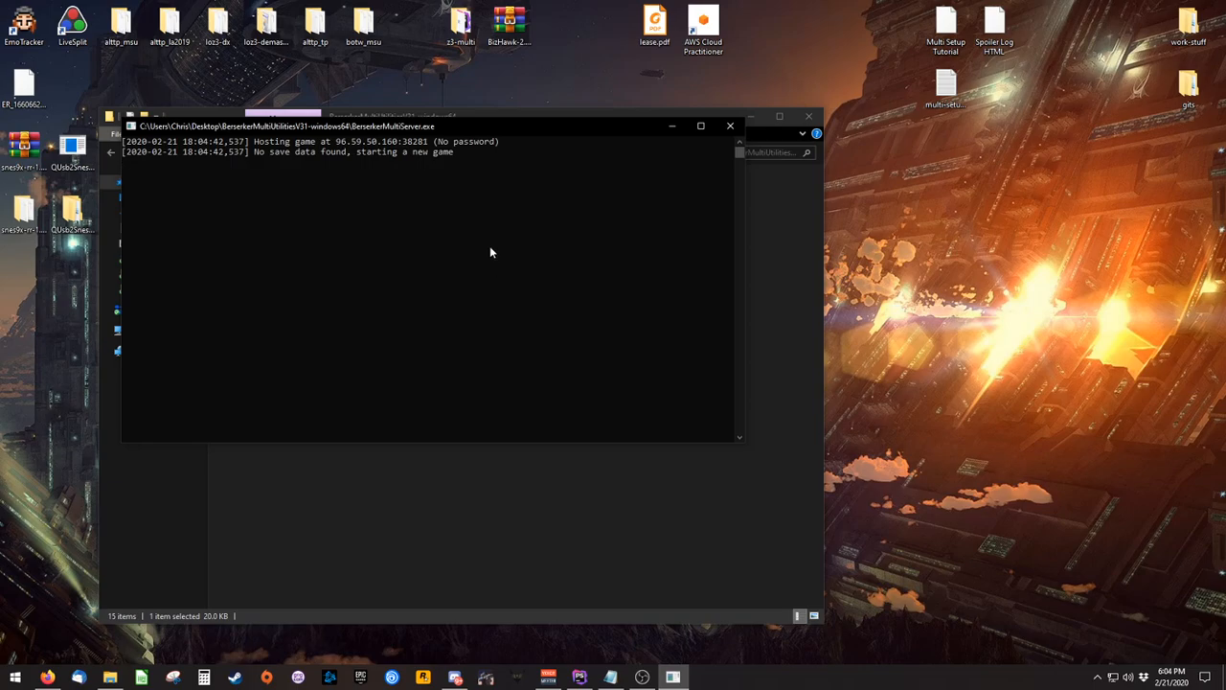